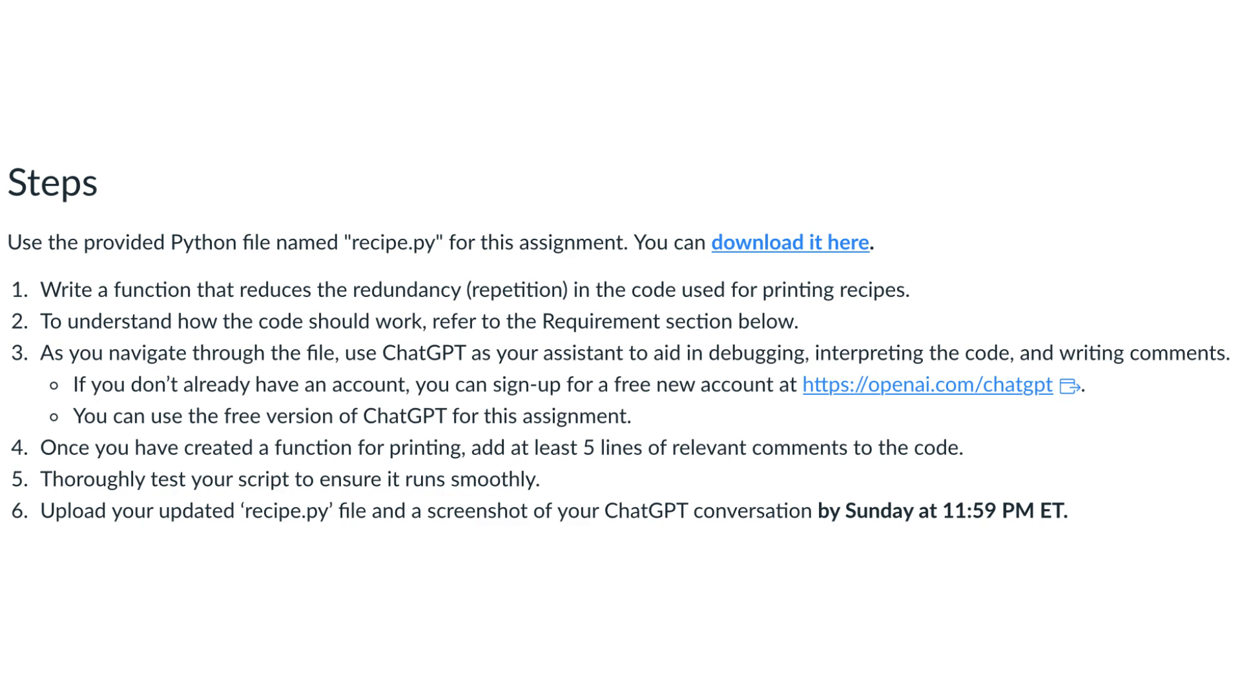
# Review the recipe script, picking out the Chocolate Chip Cookies recipe name
pyautogui.click(775, 667)
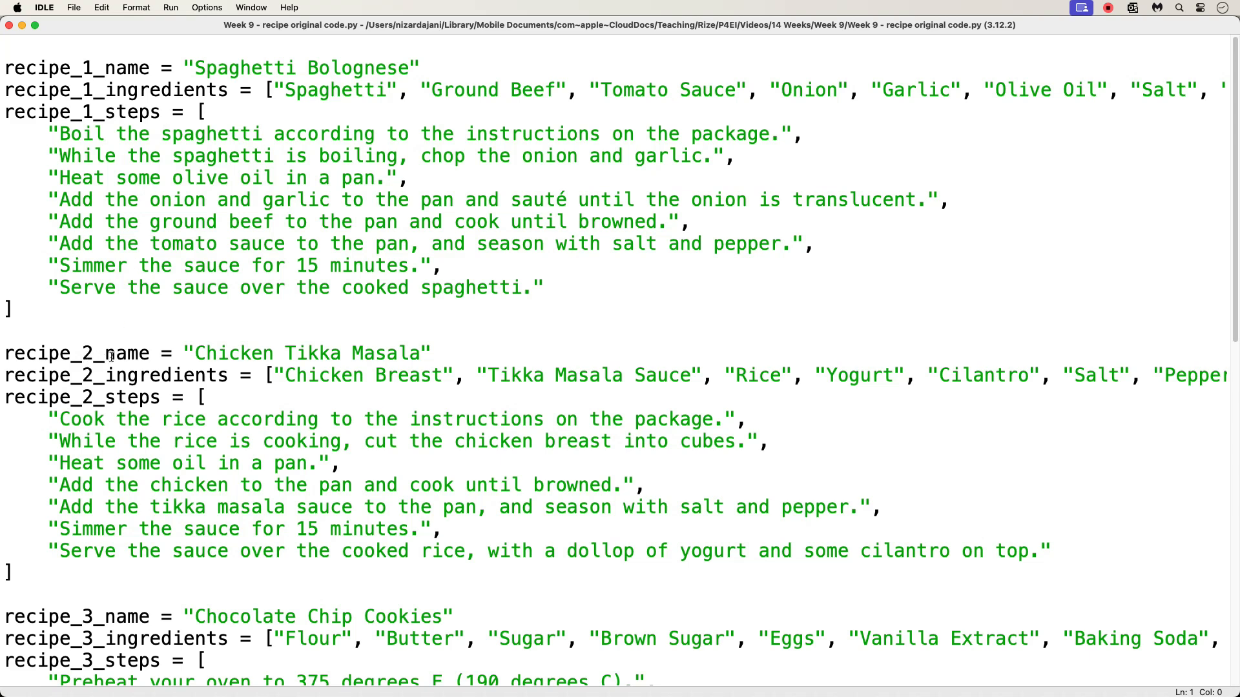
pyautogui.moveTo(207, 111)
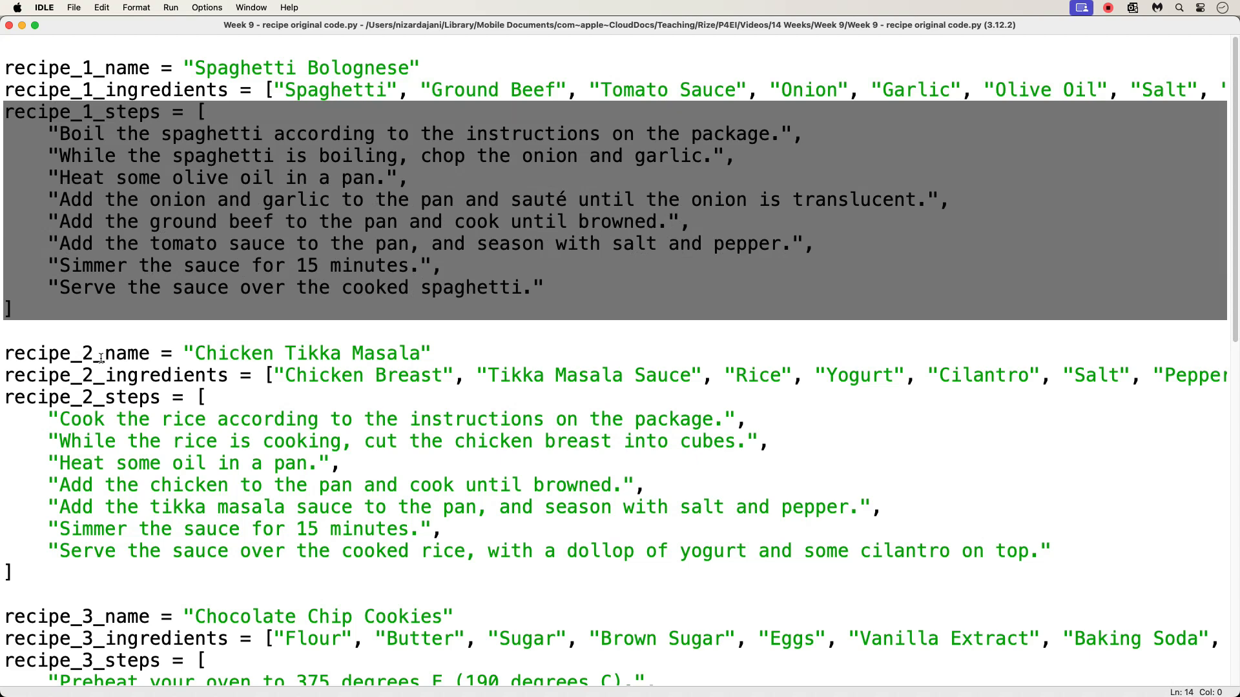
pyautogui.click(190, 352)
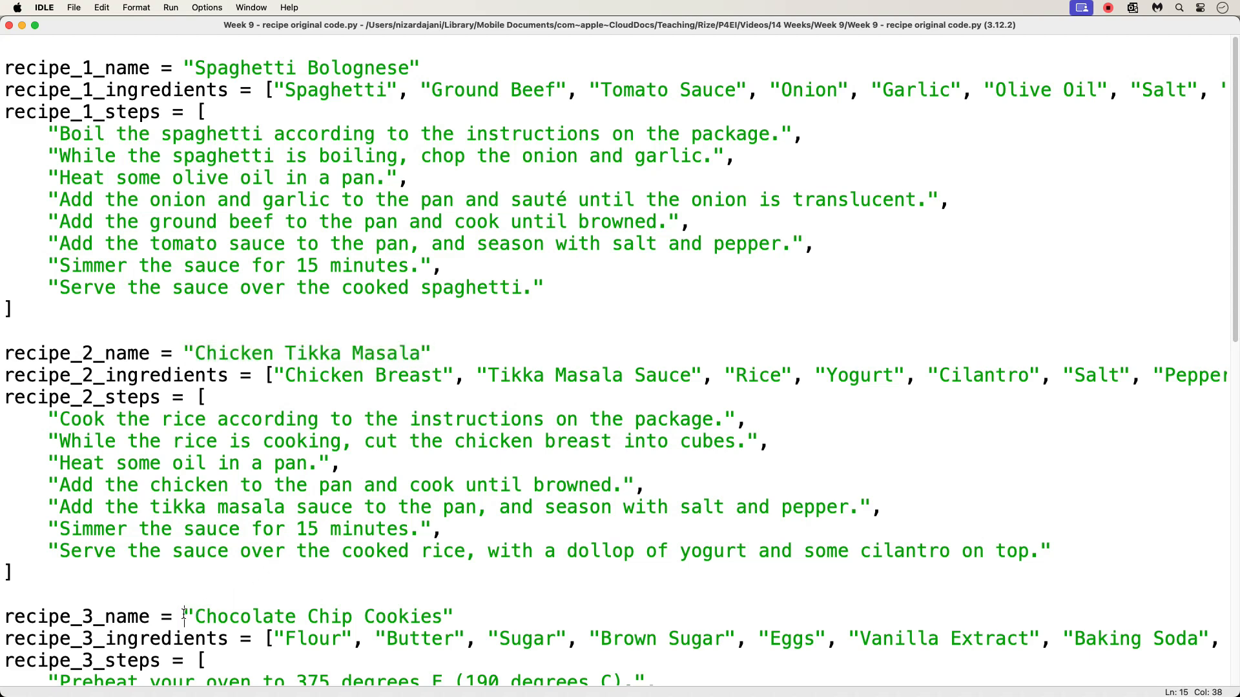
pyautogui.doubleClick(316, 616)
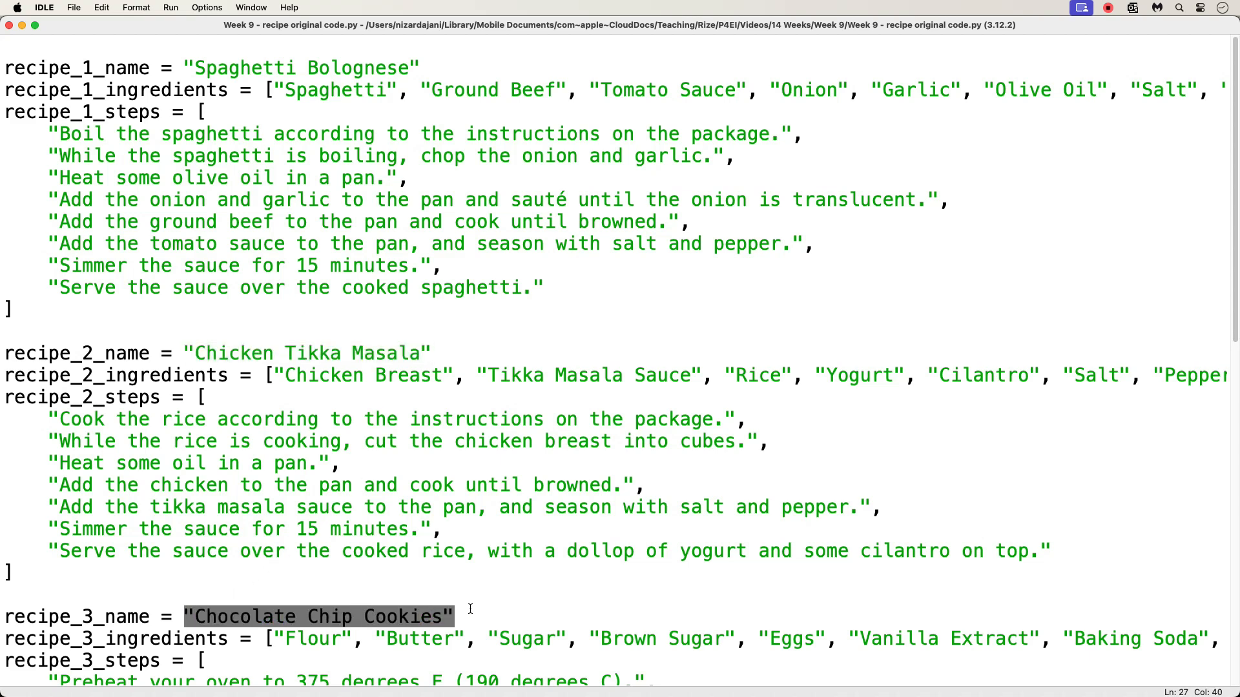
pyautogui.scroll(-3)
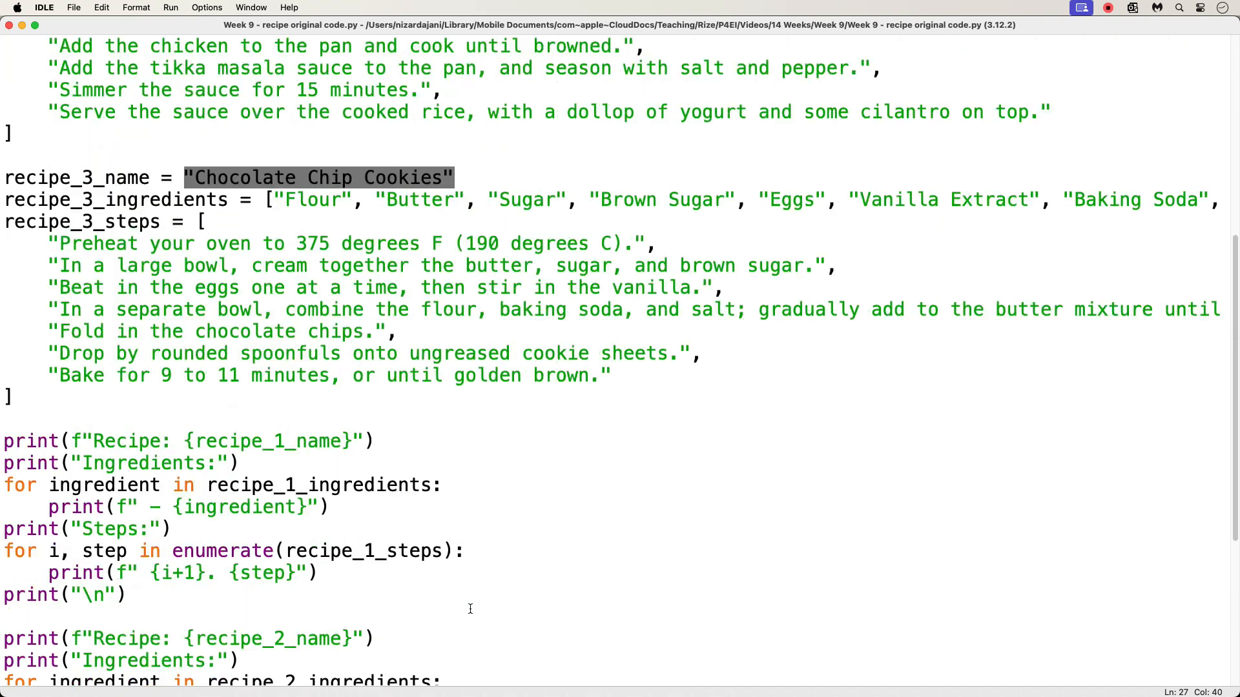
pyautogui.scroll(-3)
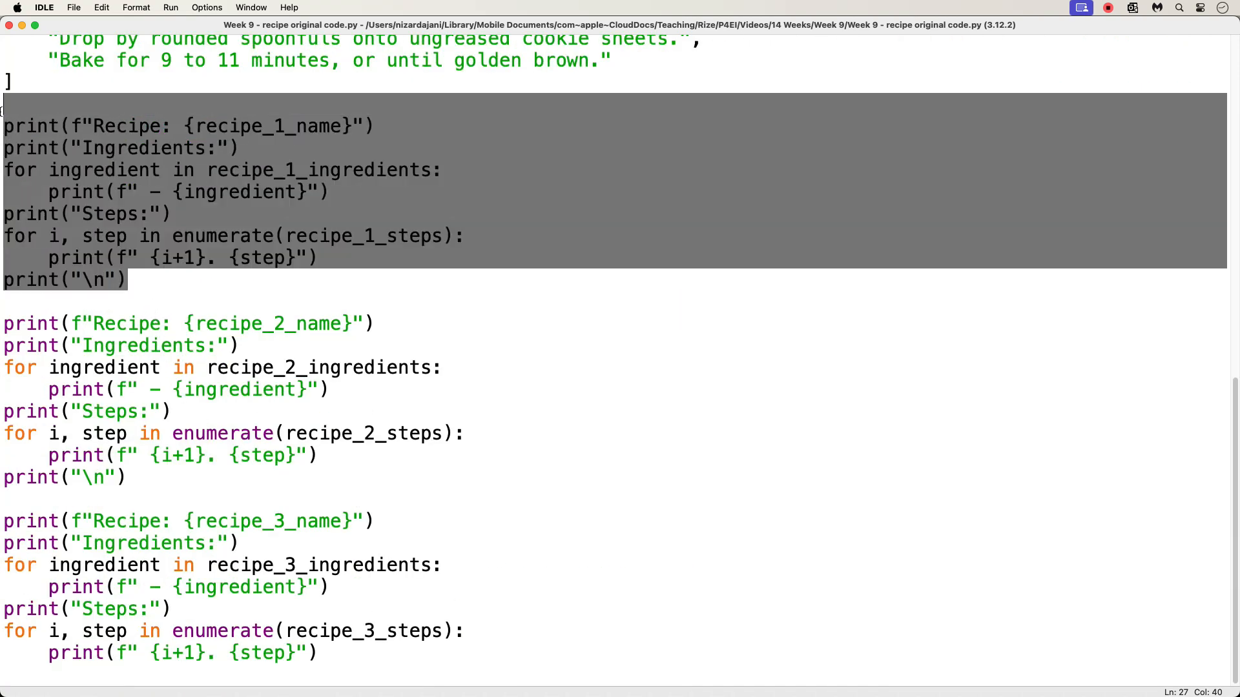
pyautogui.click(137, 476)
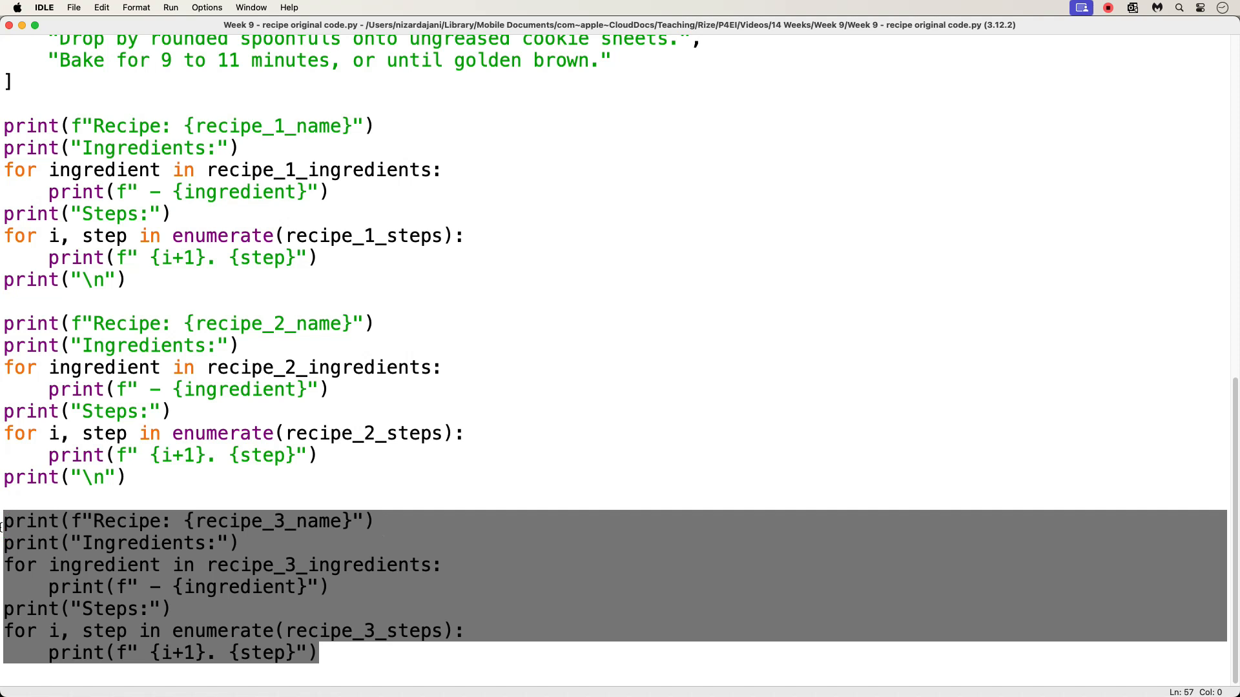
pyautogui.moveTo(59, 481)
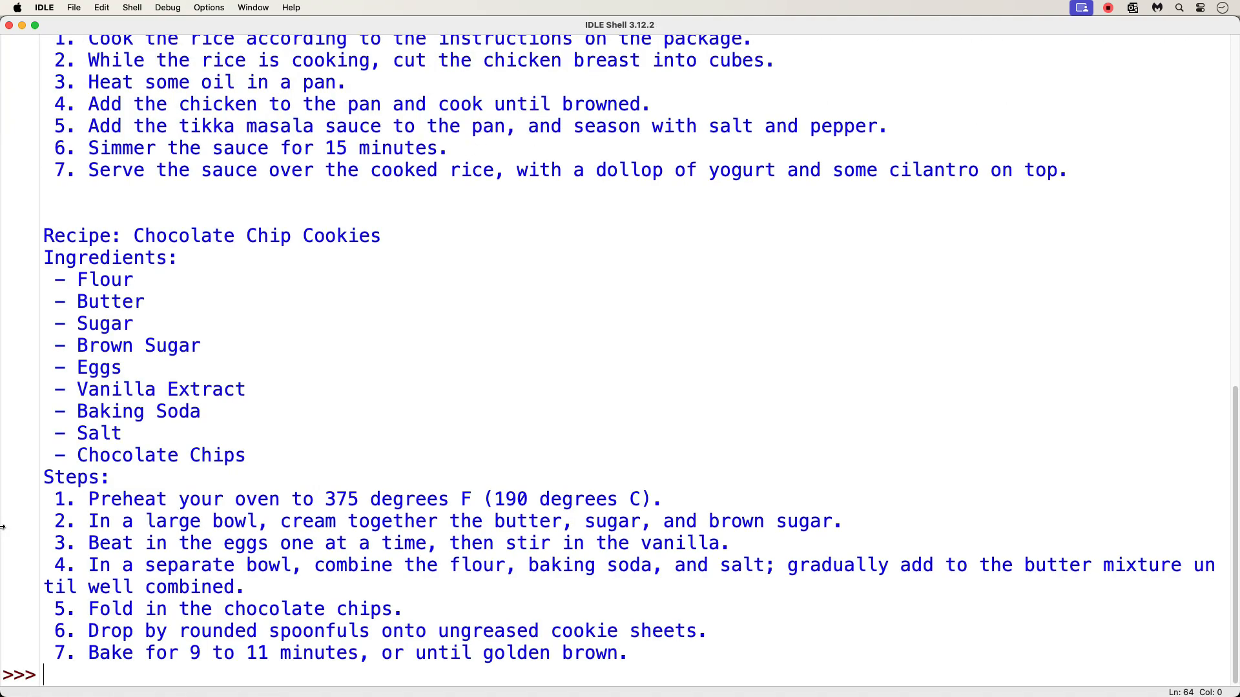
pyautogui.moveTo(249, 543)
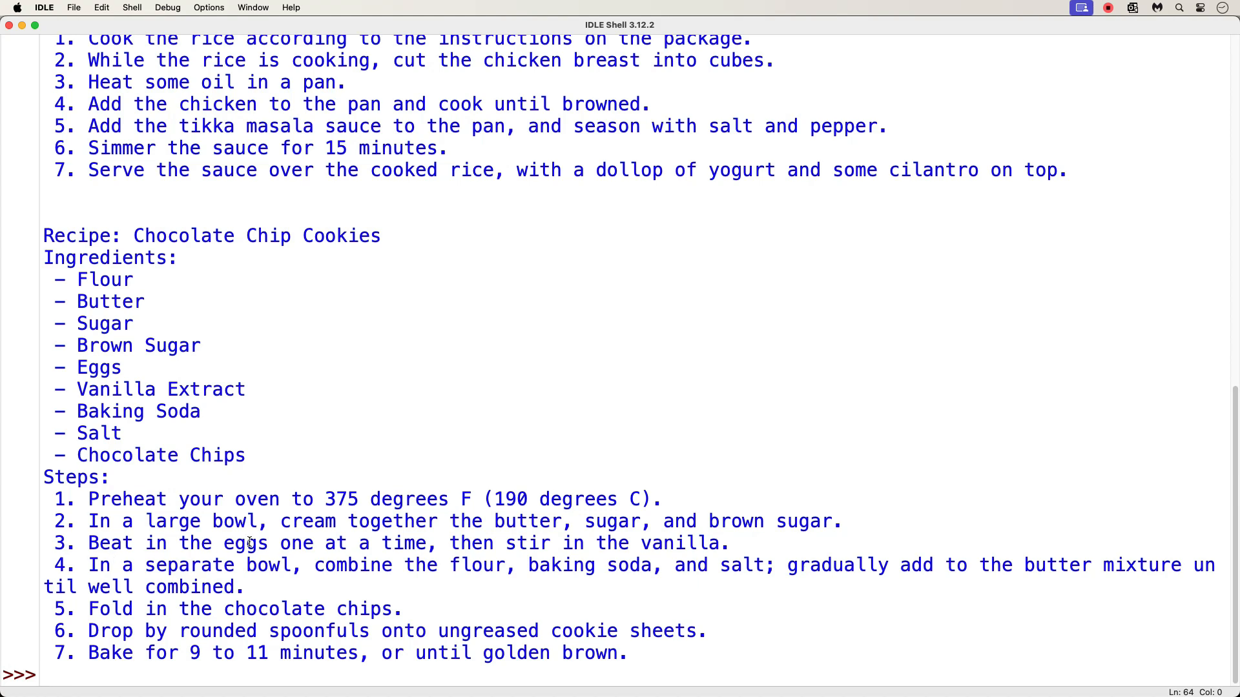
# Scroll through the shell output of all three recipes and their numbered steps
pyautogui.scroll(3)
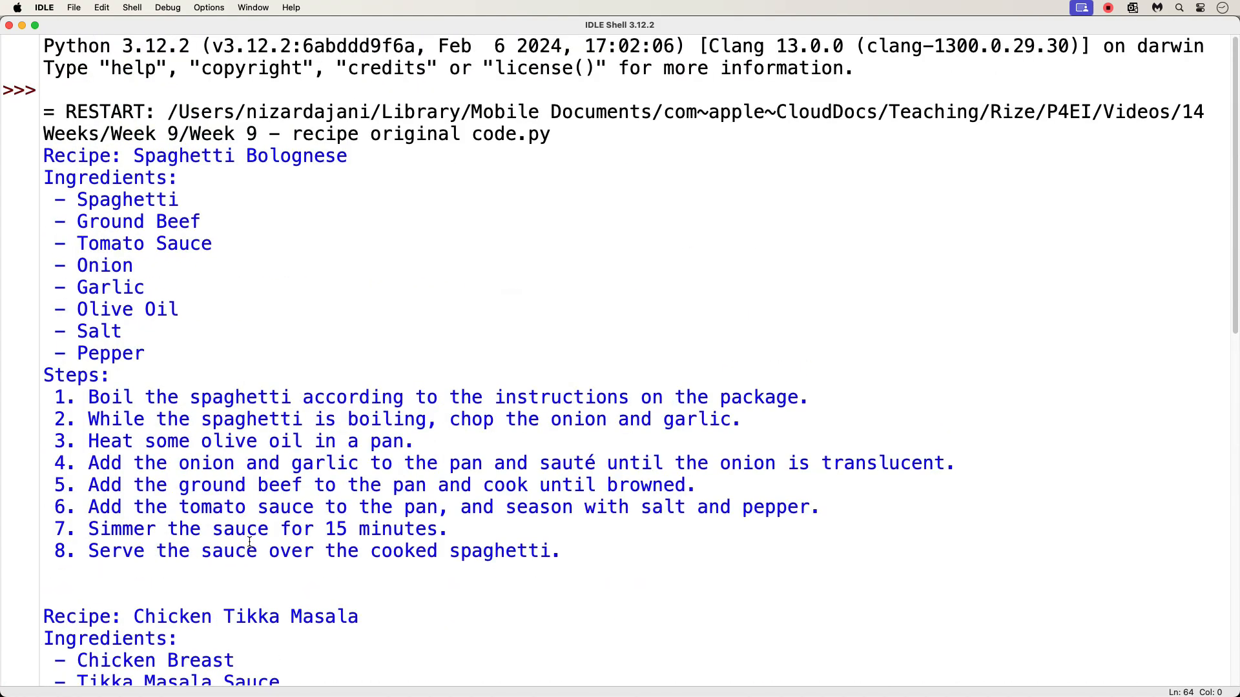
pyautogui.scroll(-3)
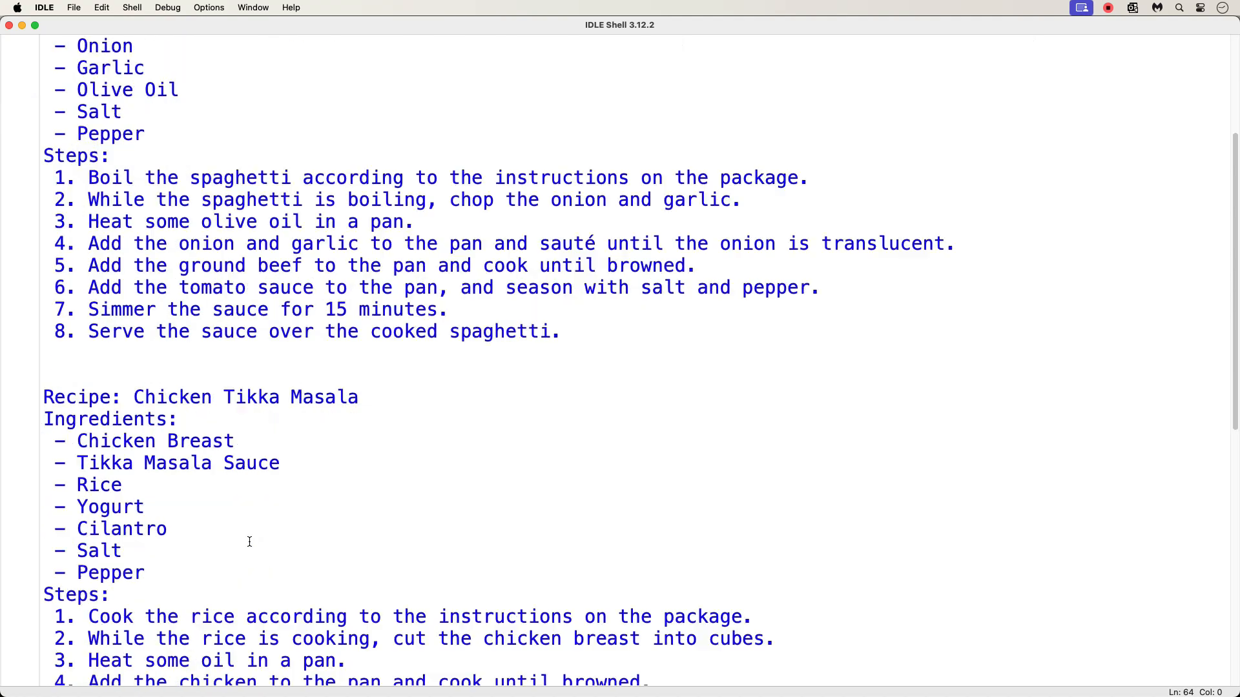
pyautogui.scroll(-3)
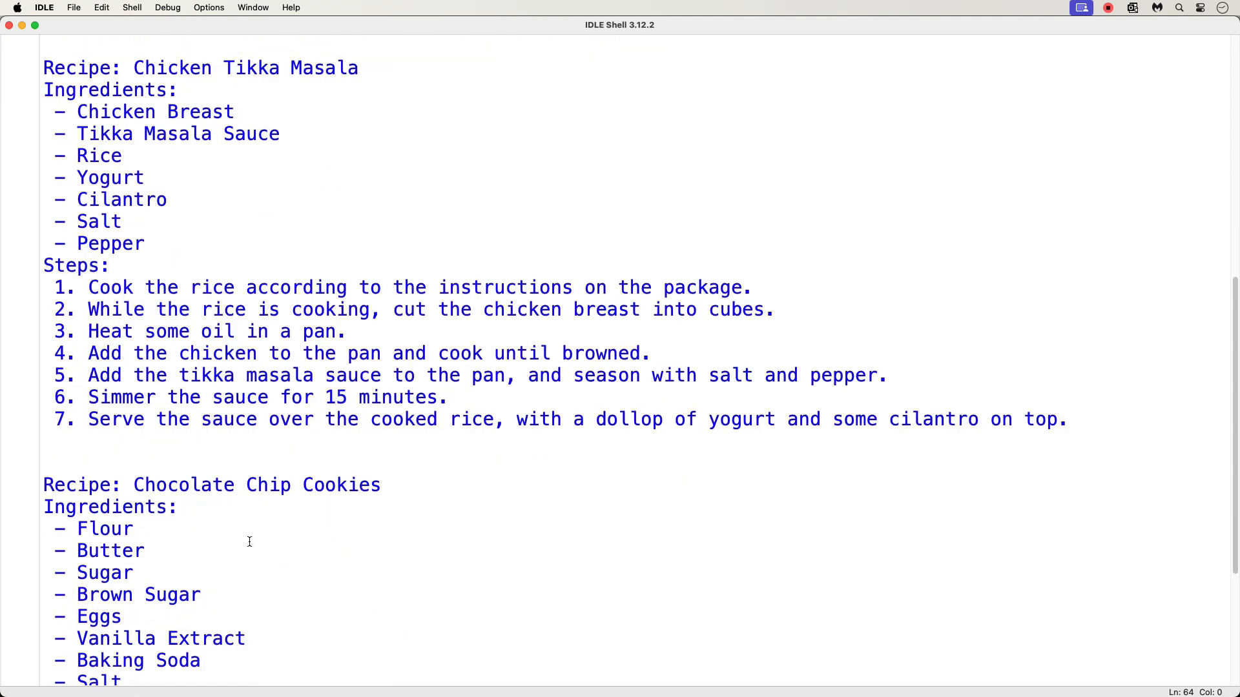
pyautogui.scroll(-3)
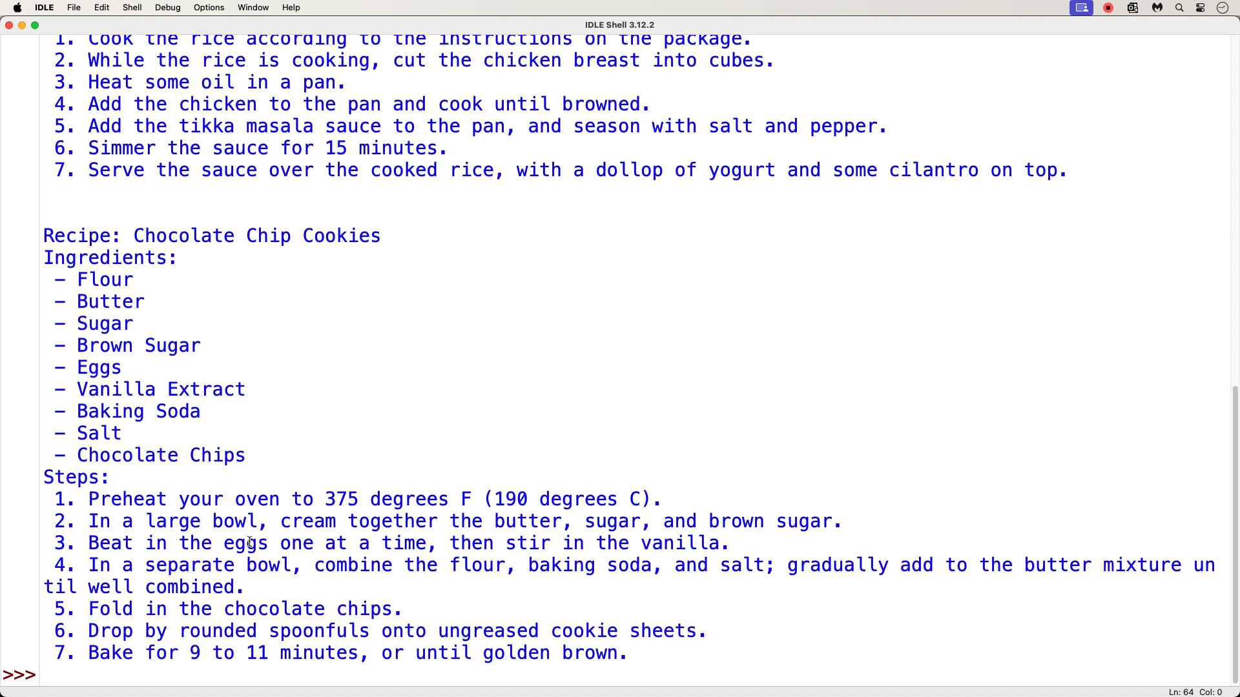
pyautogui.click(43, 674)
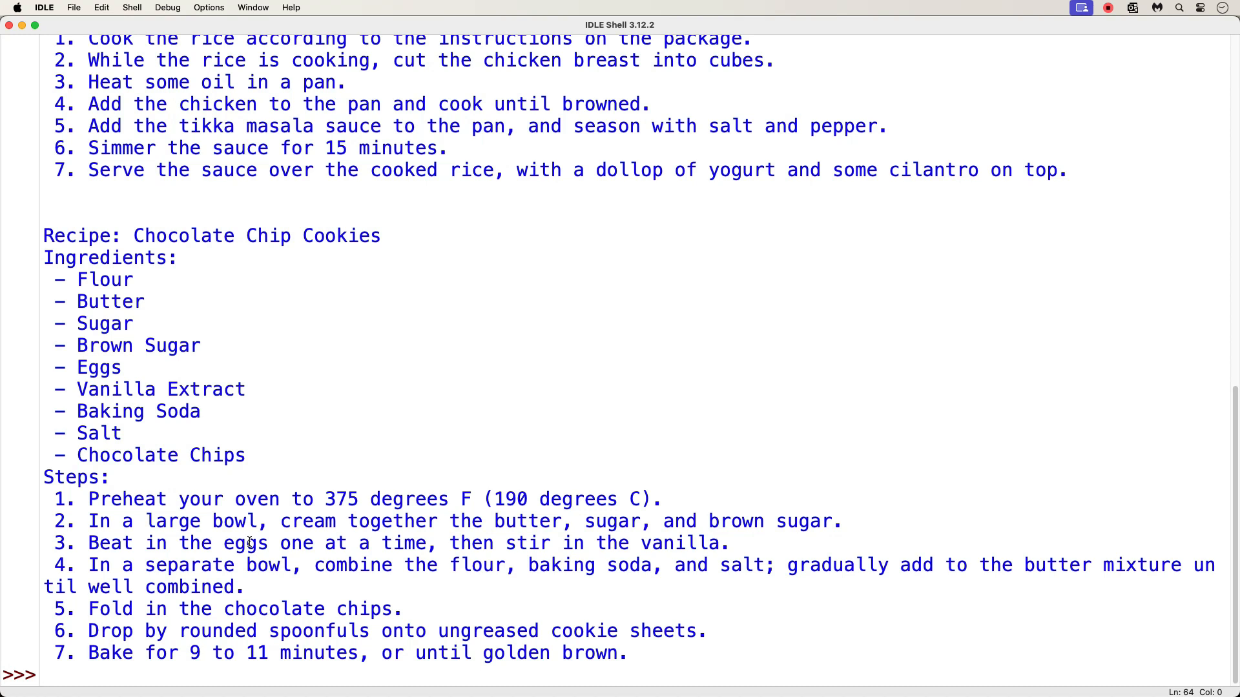
pyautogui.click(44, 674)
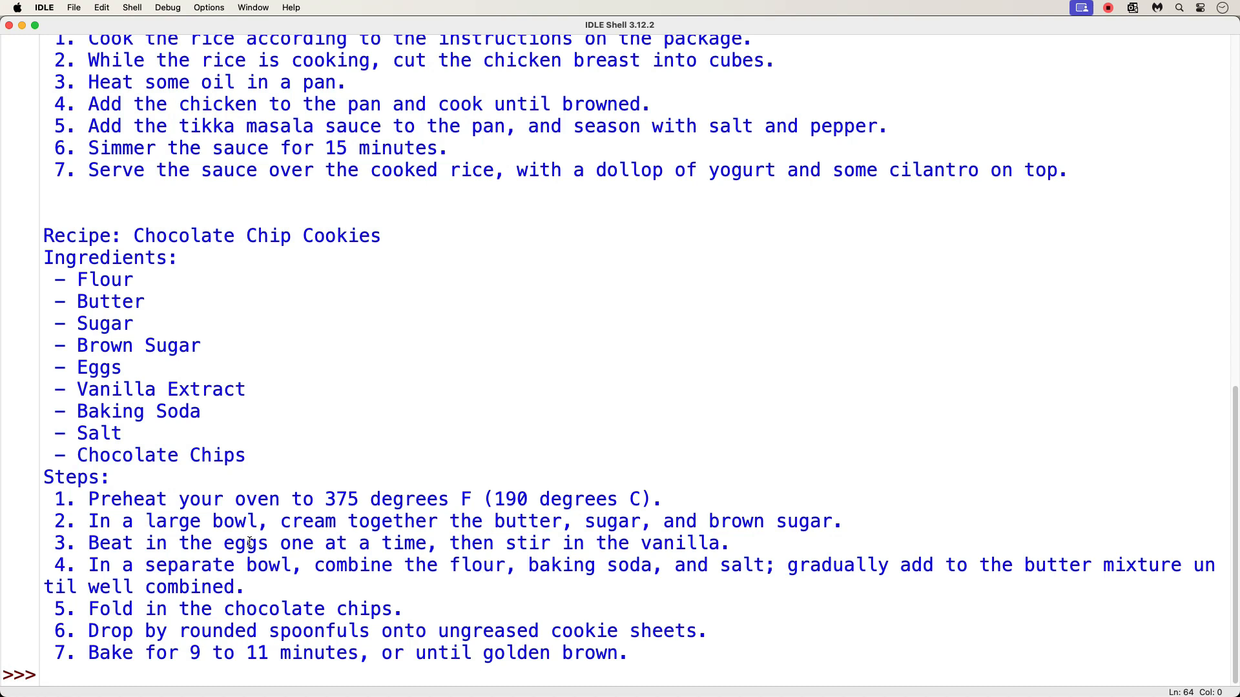
pyautogui.click(44, 674)
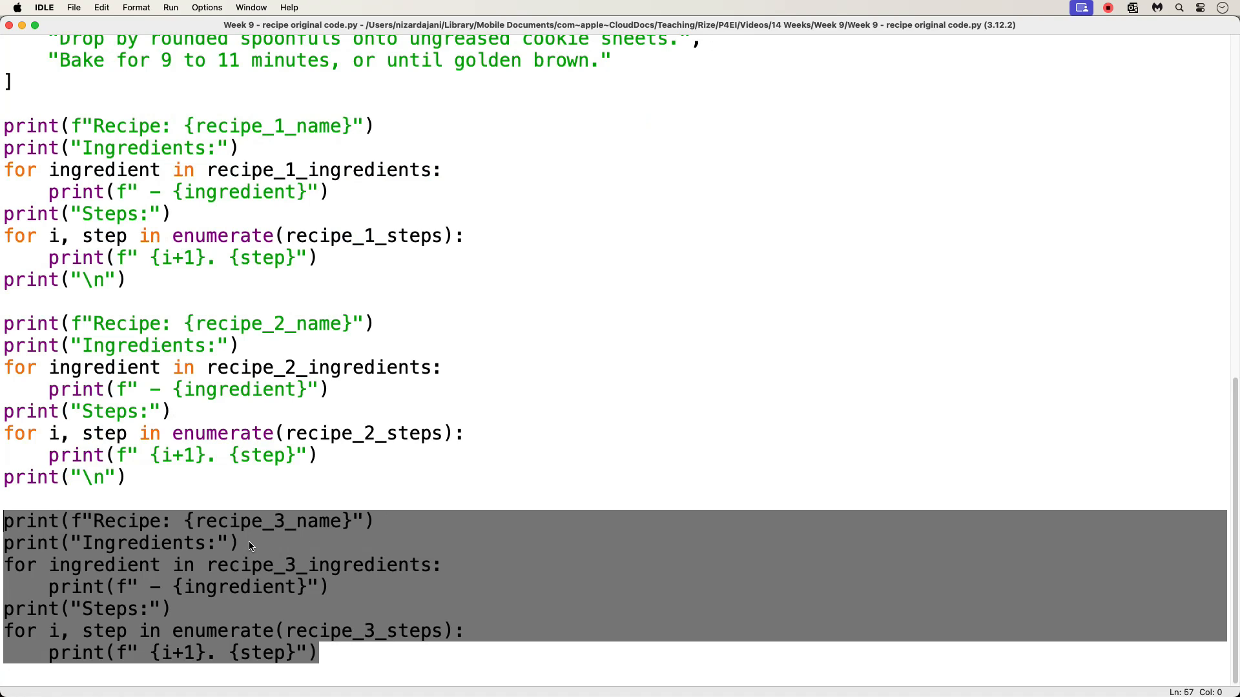
# Scroll up to the top of the recipe script
pyautogui.scroll(3)
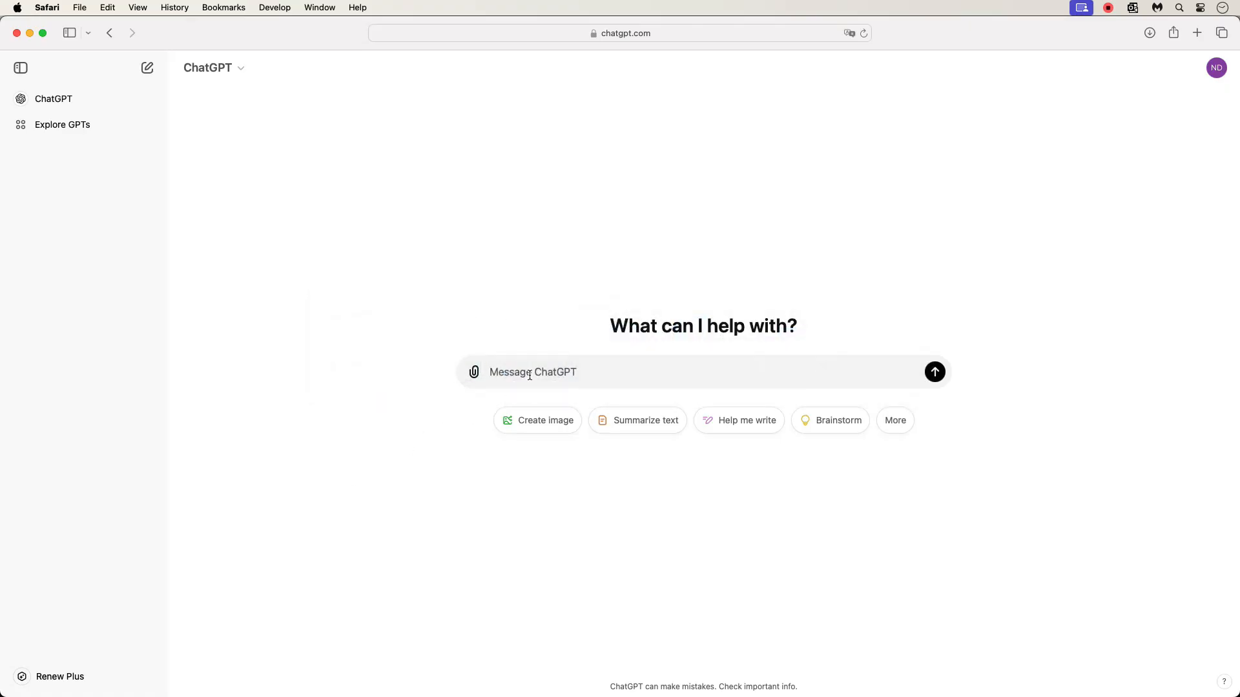
# Send ChatGPT 'what's wrong with this code' along with the pasted recipe code
pyautogui.write("what's wro")
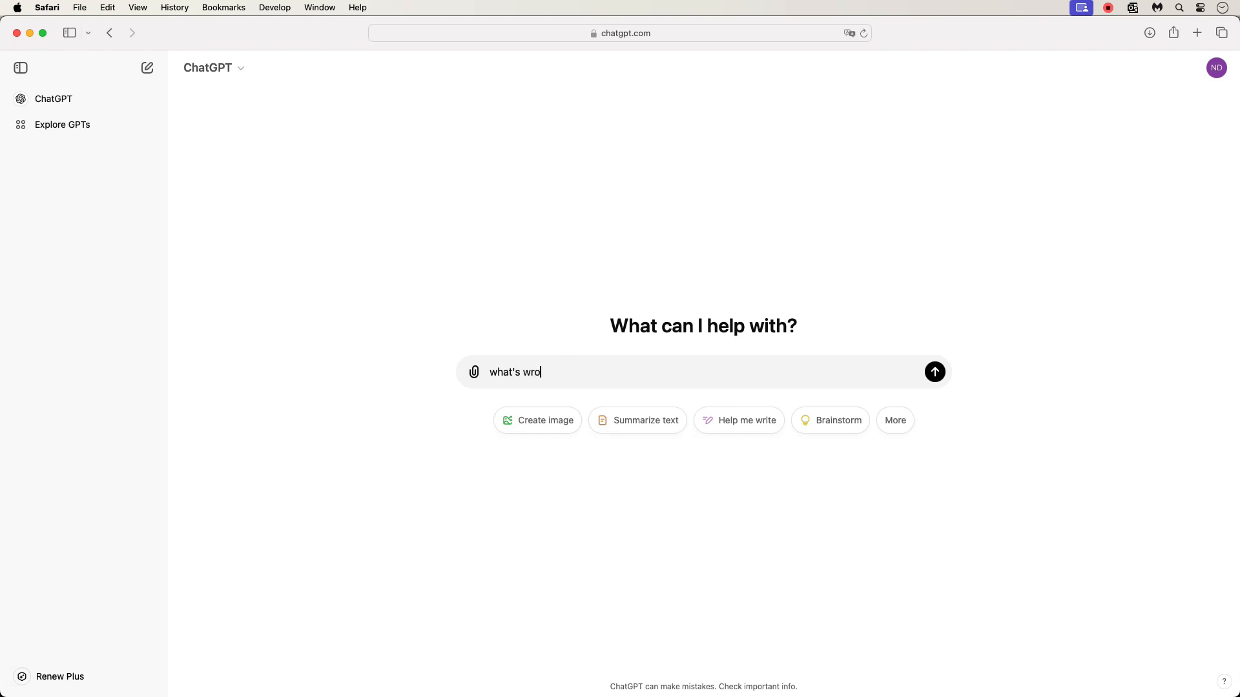
pyautogui.write('ng with this')
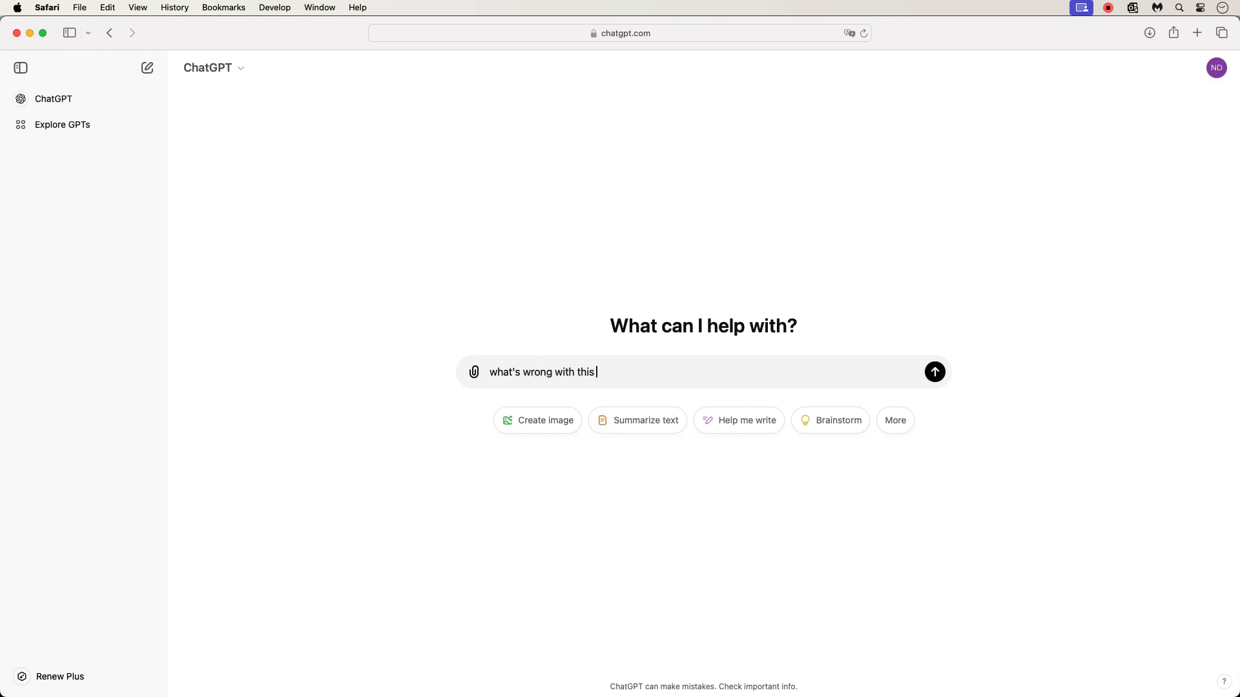
pyautogui.write('code')
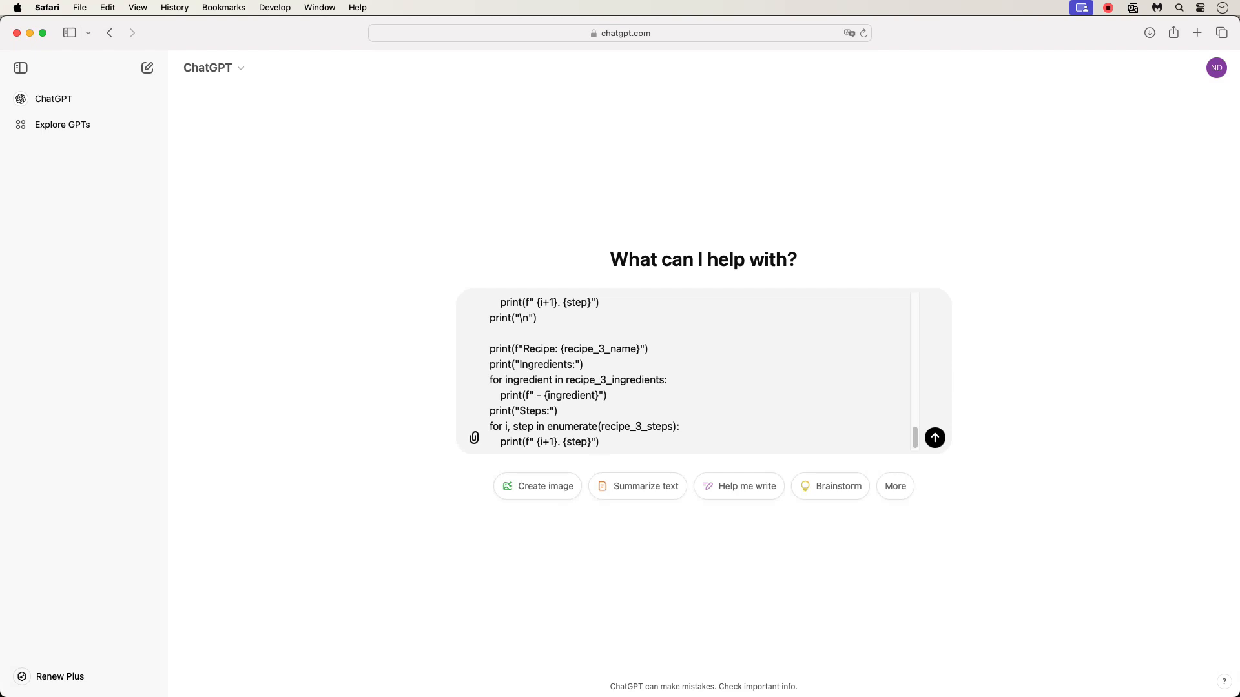
pyautogui.click(934, 437)
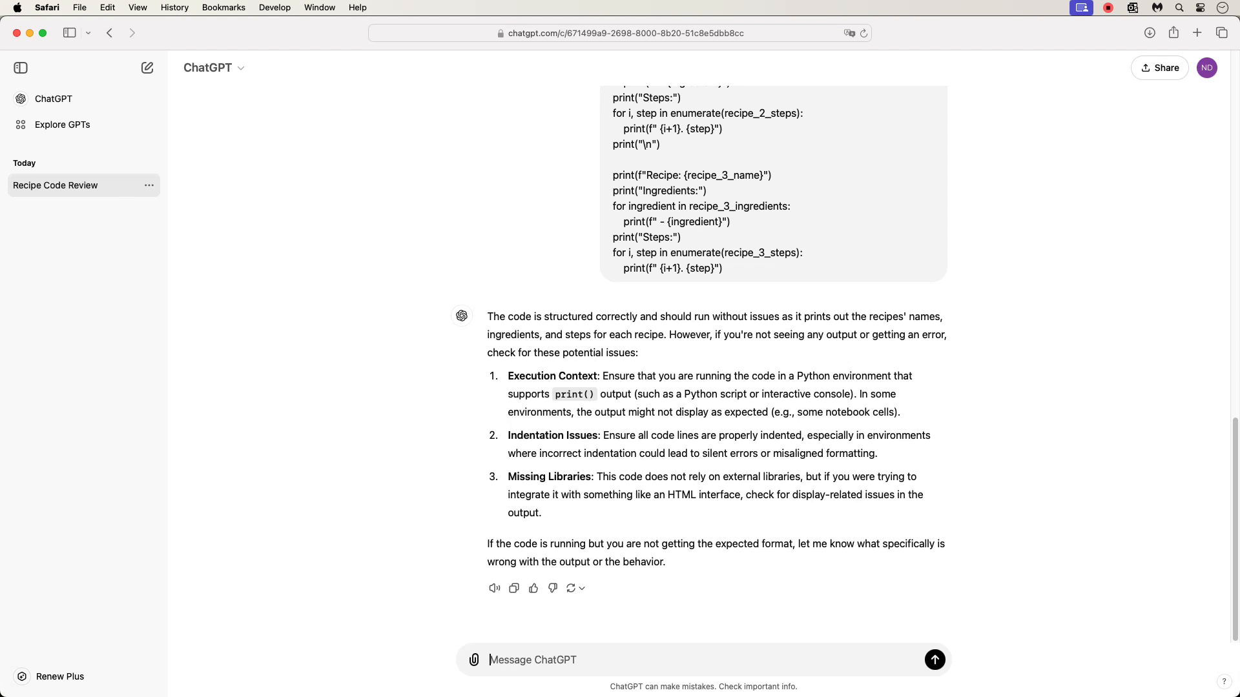
# Ask how to streamline the repeated code without being given the solution code
pyautogui.write('but I')
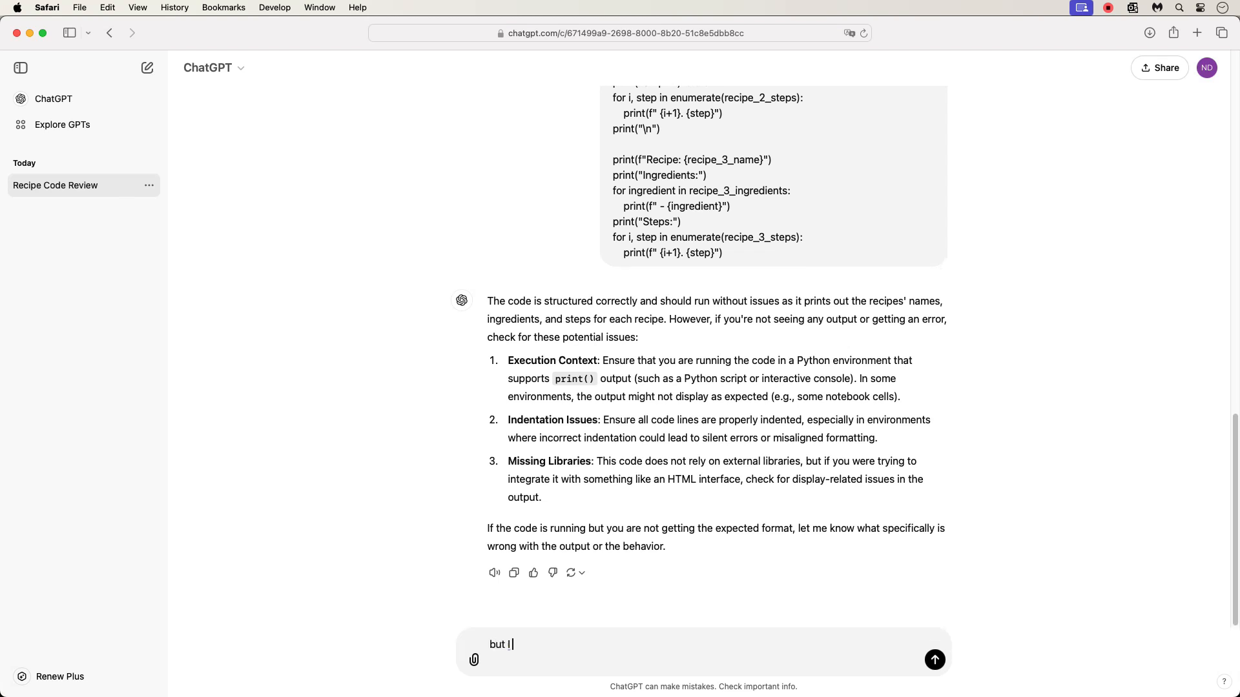
pyautogui.write('see a lot of')
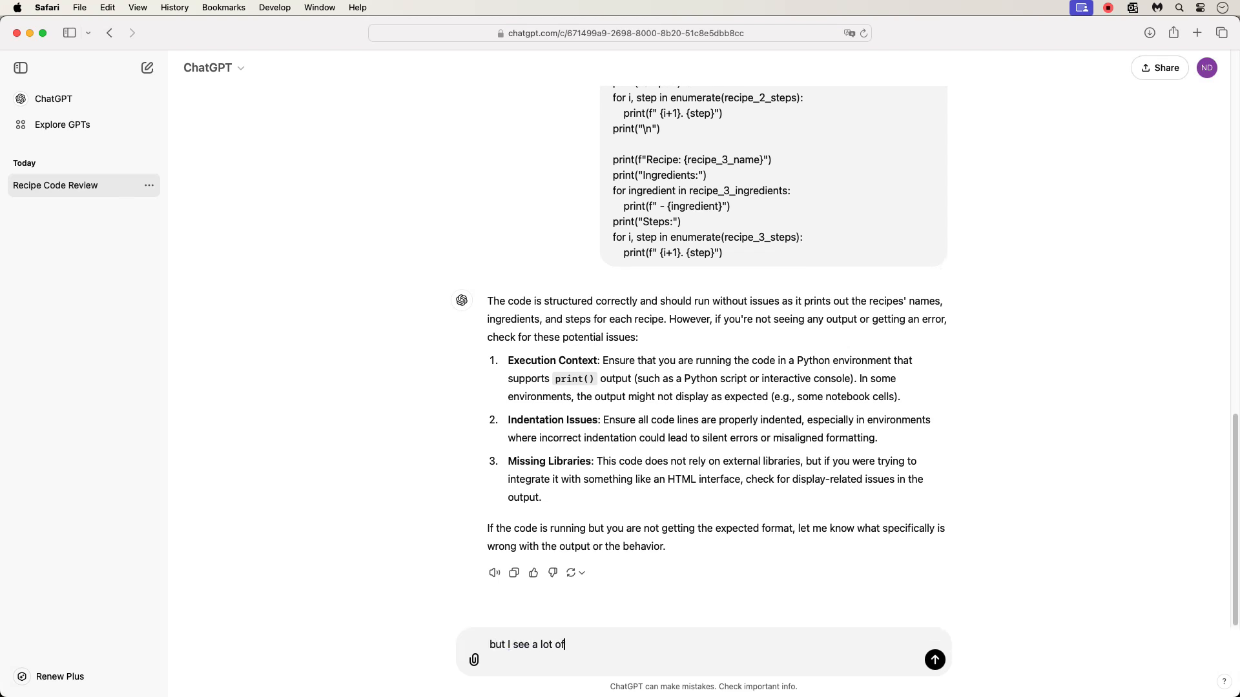
pyautogui.write('repeated')
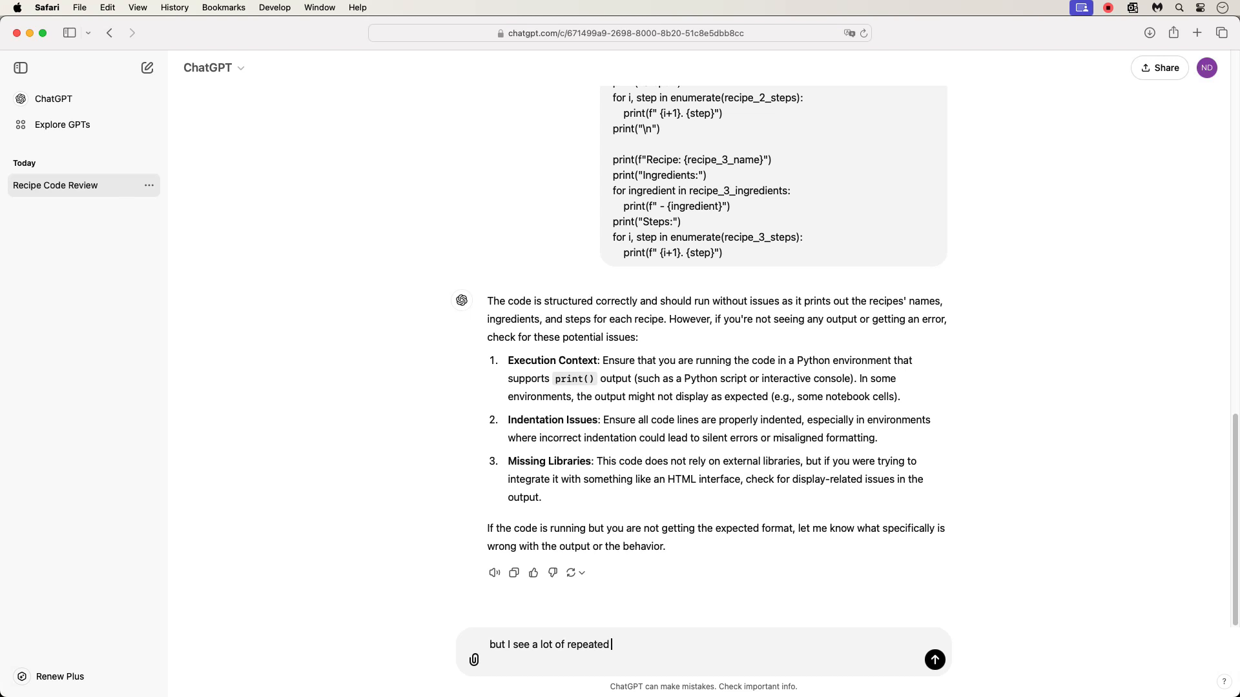
pyautogui.write('code')
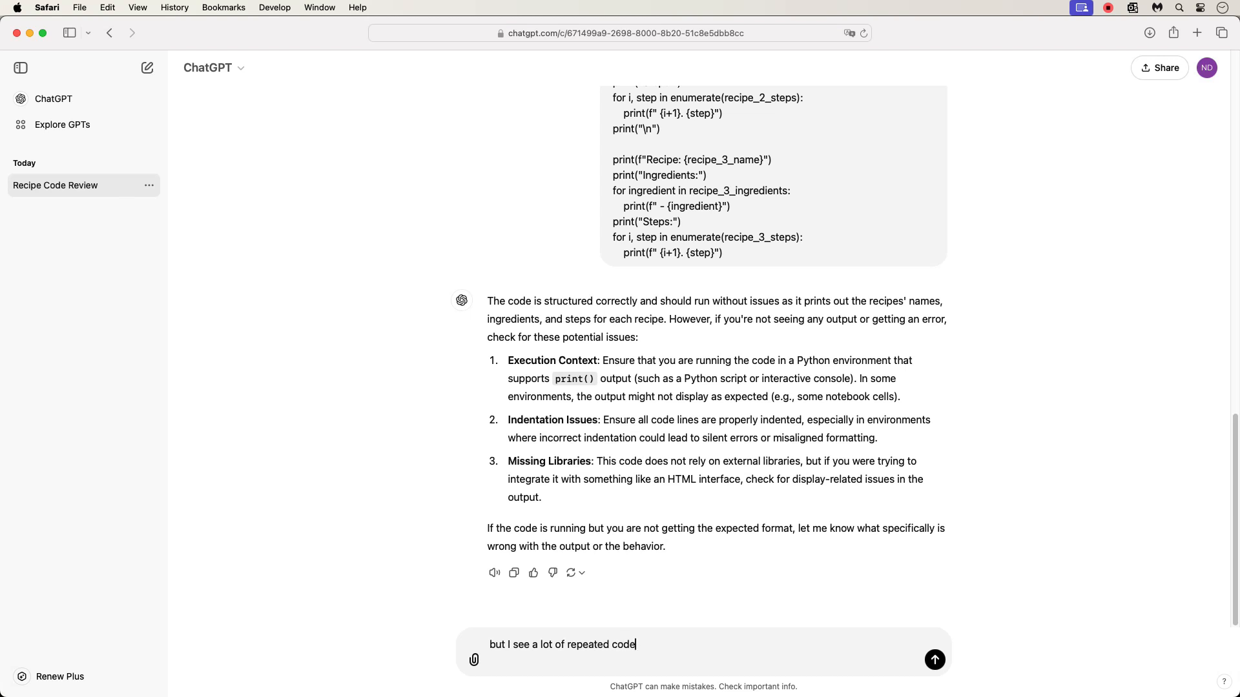
pyautogui.write('. how c')
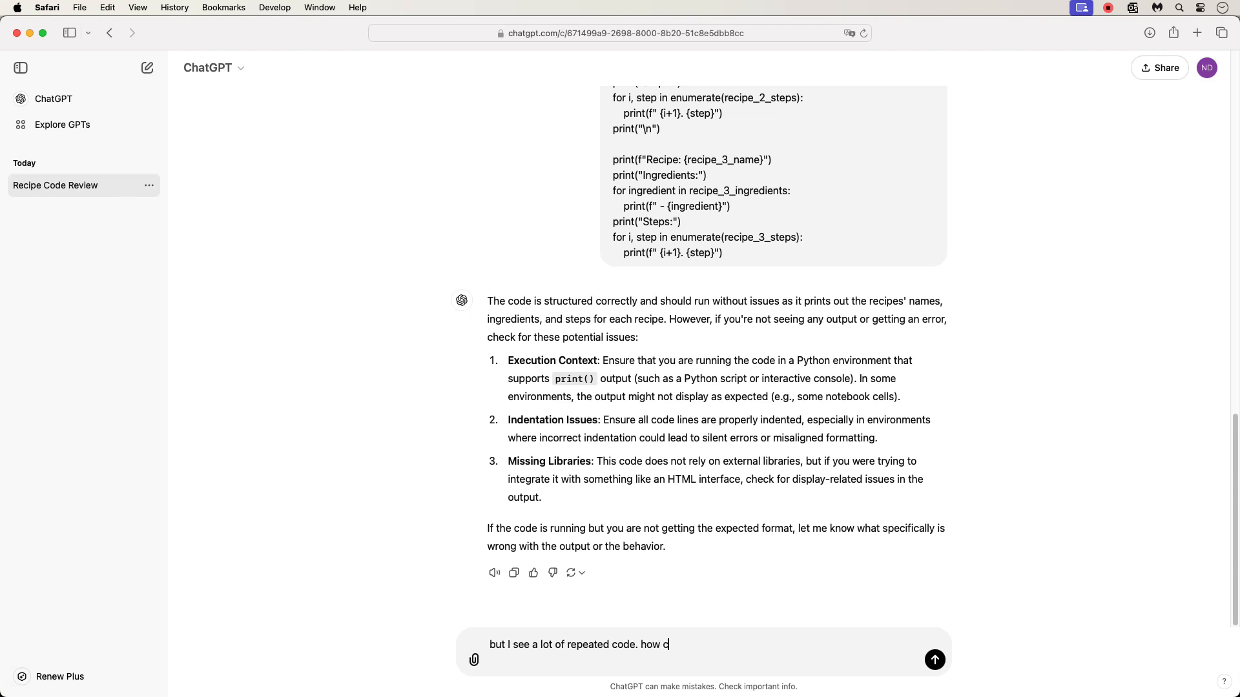
pyautogui.write('an I change')
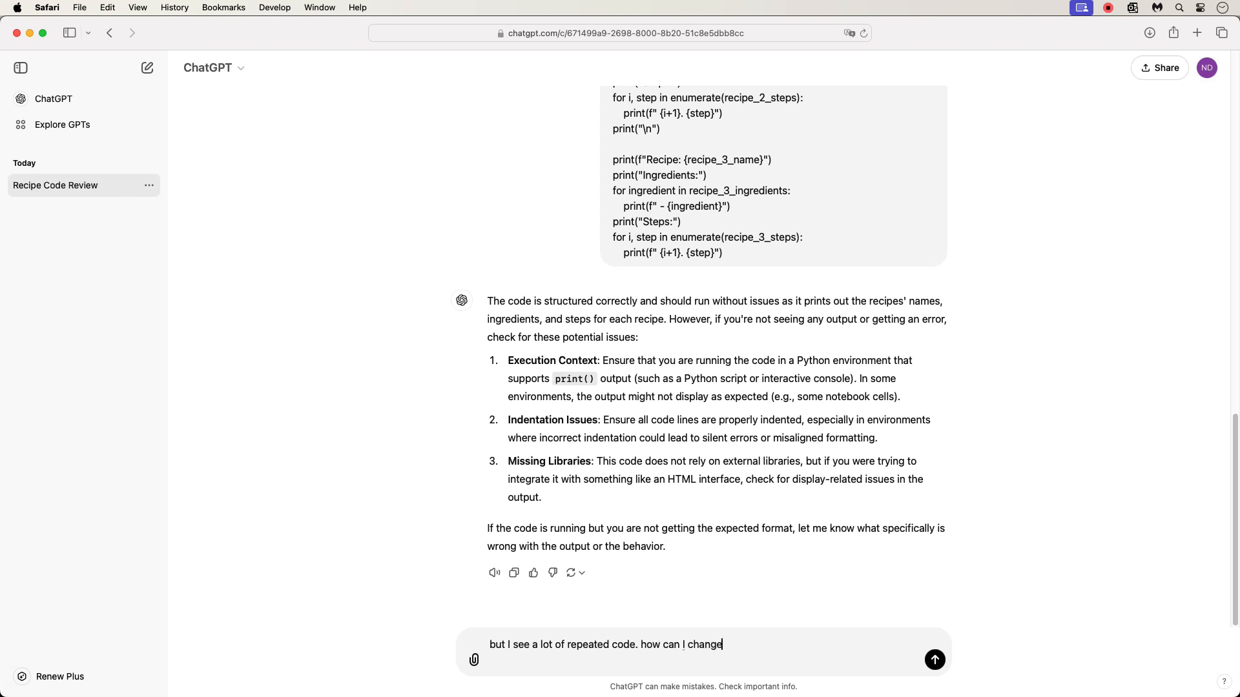
pyautogui.write('this to make')
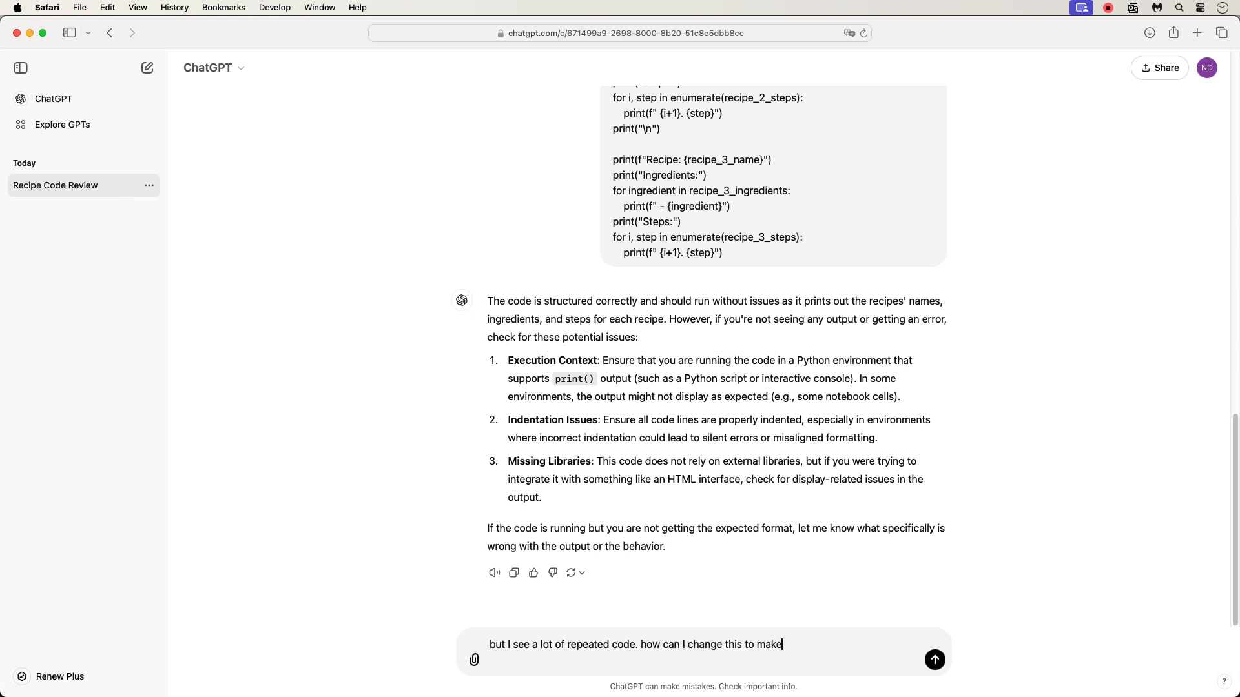
pyautogui.write('it more streamlines')
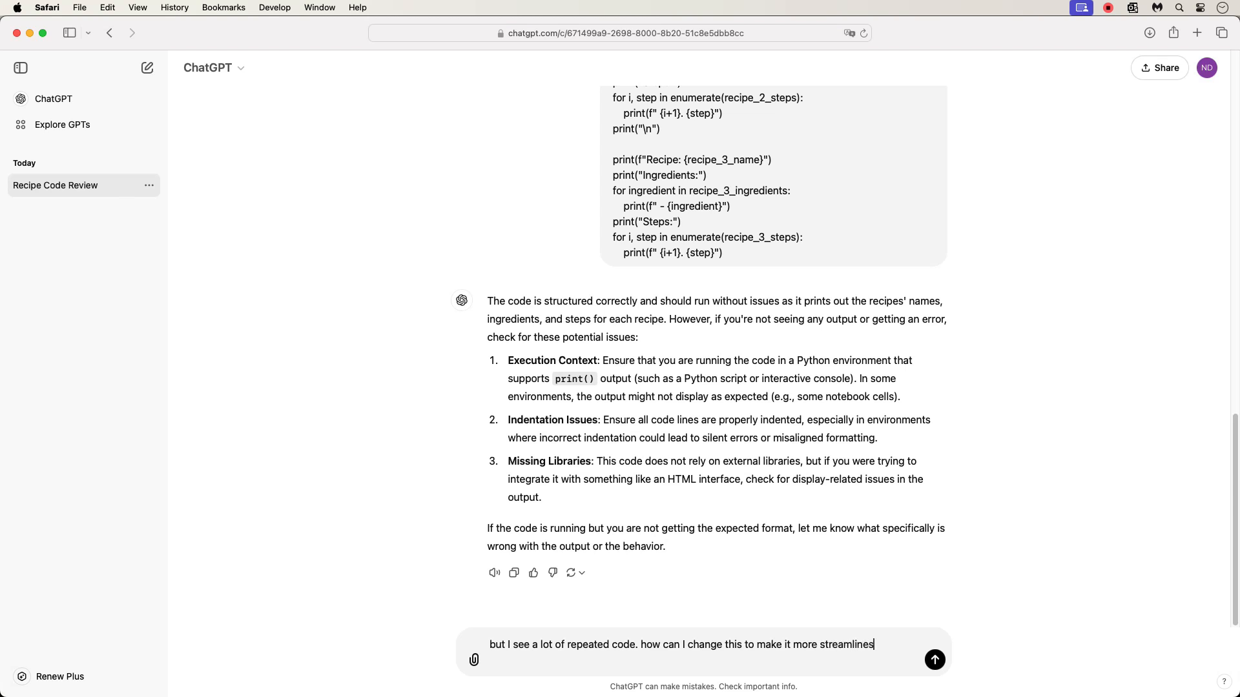
pyautogui.write(', b')
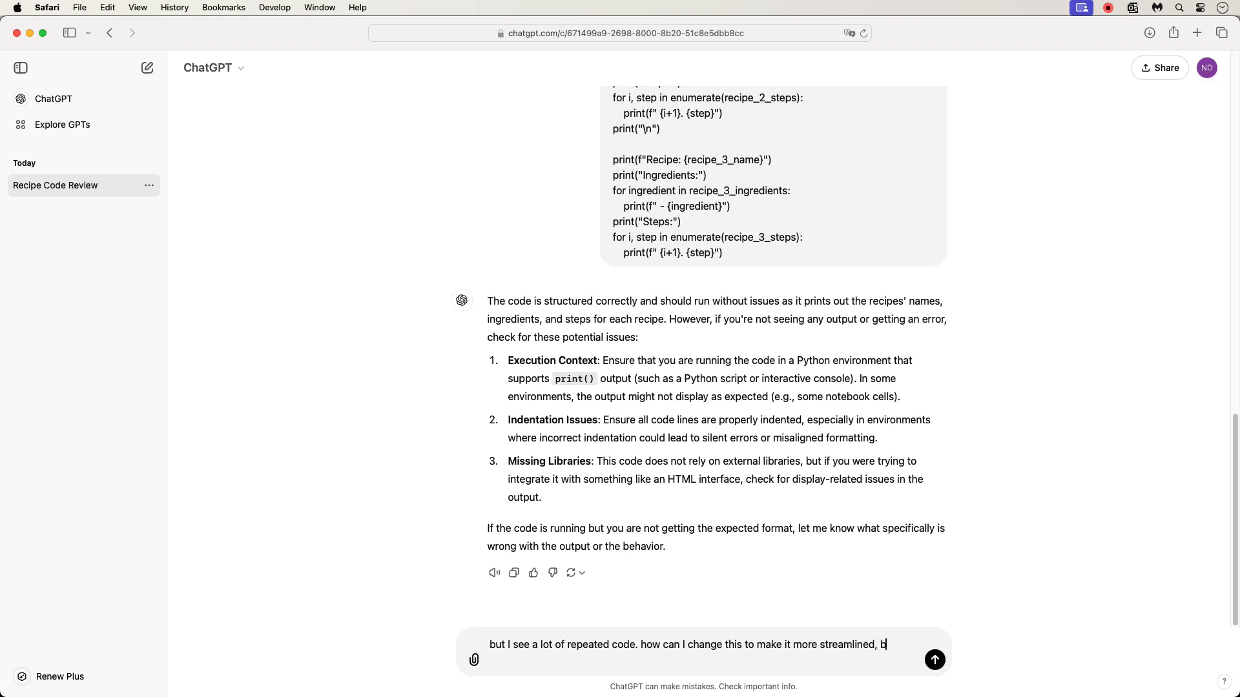
pyautogui.write('ut without')
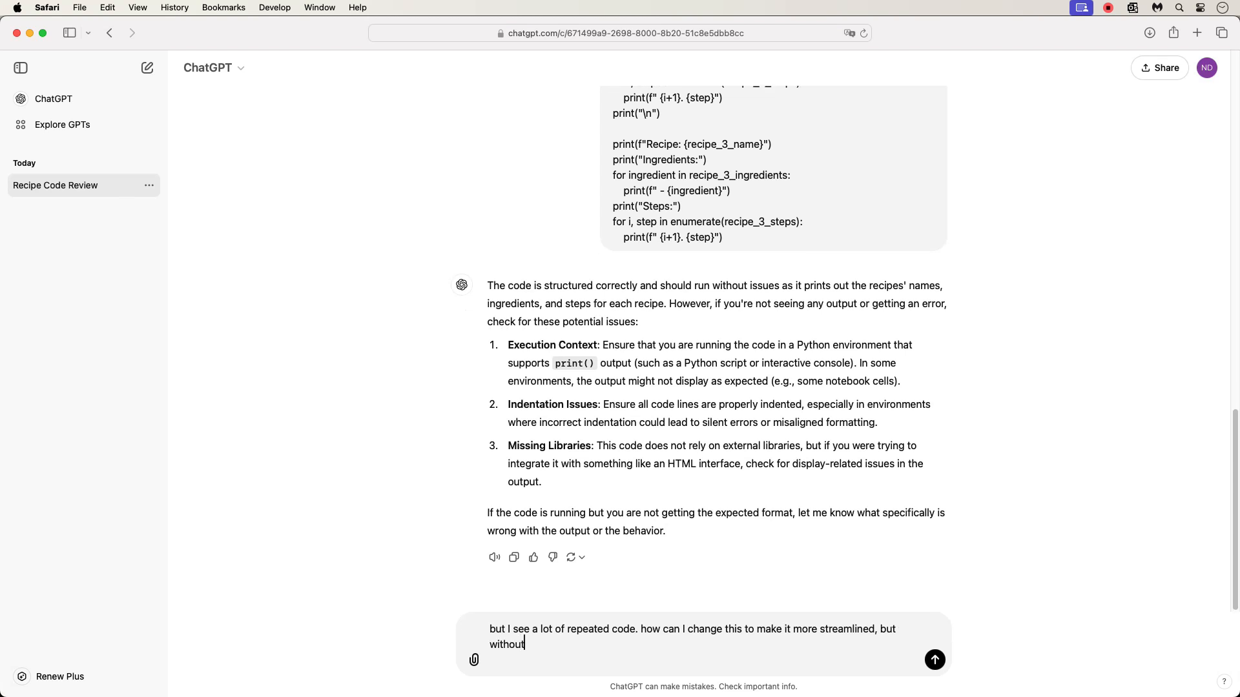
pyautogui.write('providing the solu')
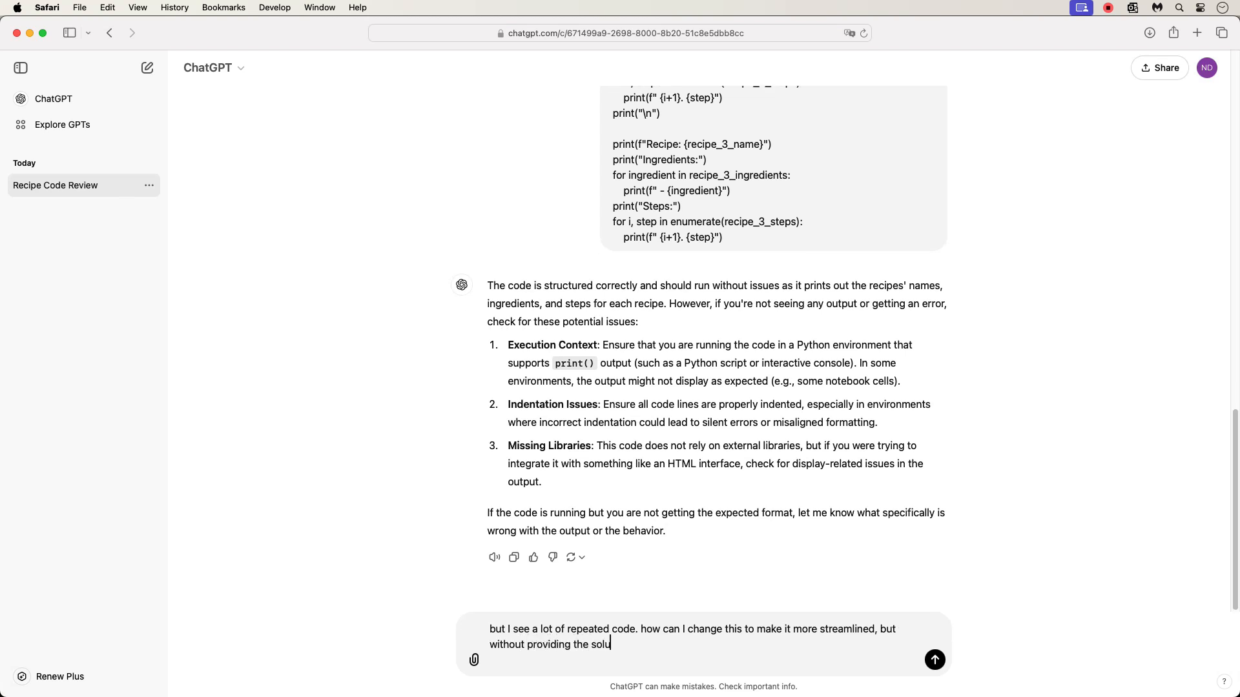
pyautogui.write('tion code for m')
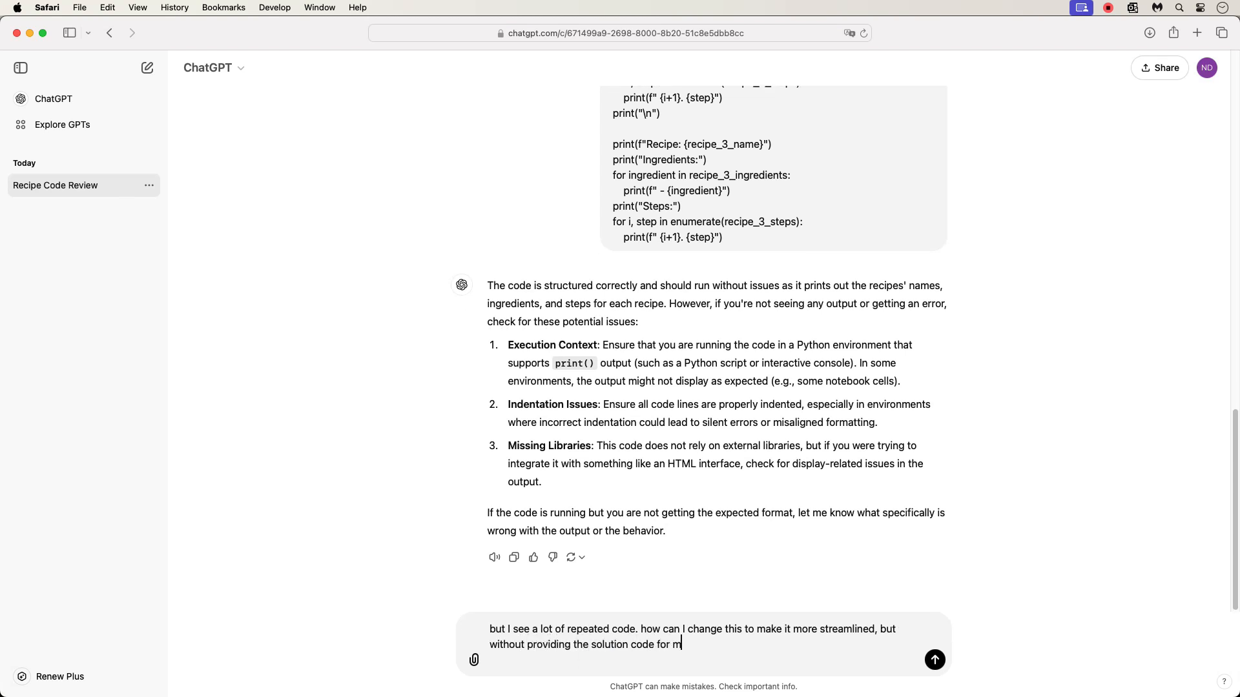
pyautogui.click(934, 659)
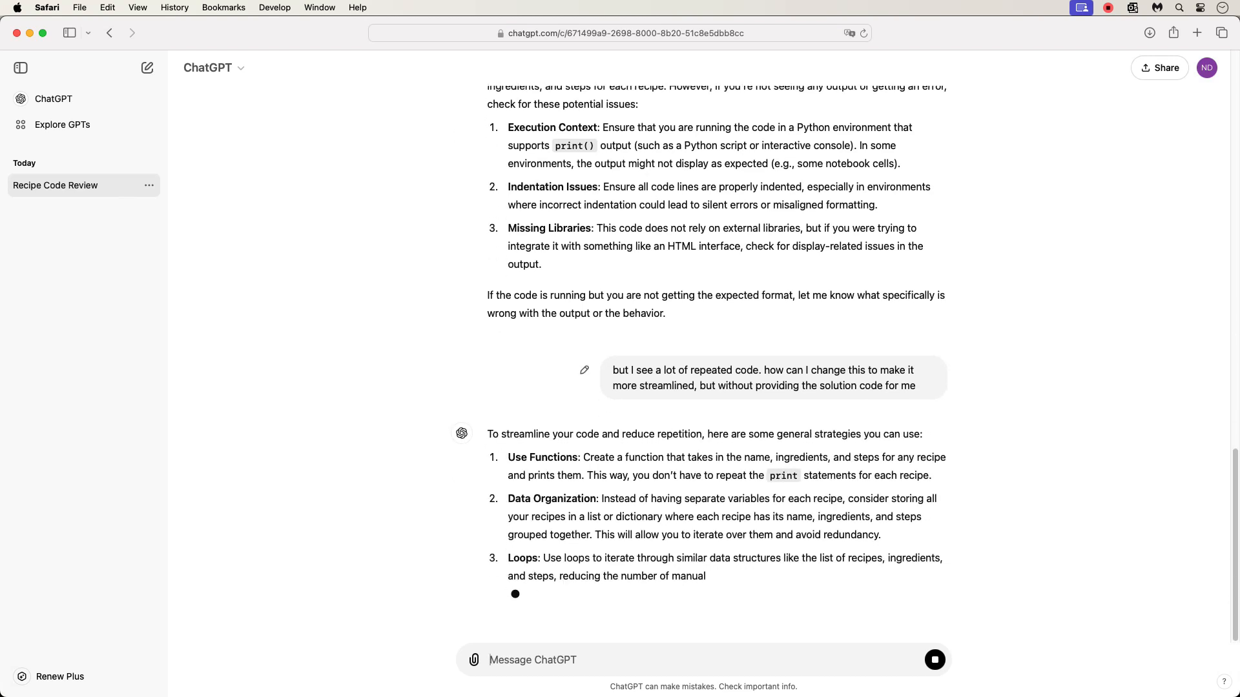
# Read ChatGPT's full reply on functions, data organization and loops
pyautogui.scroll(-3)
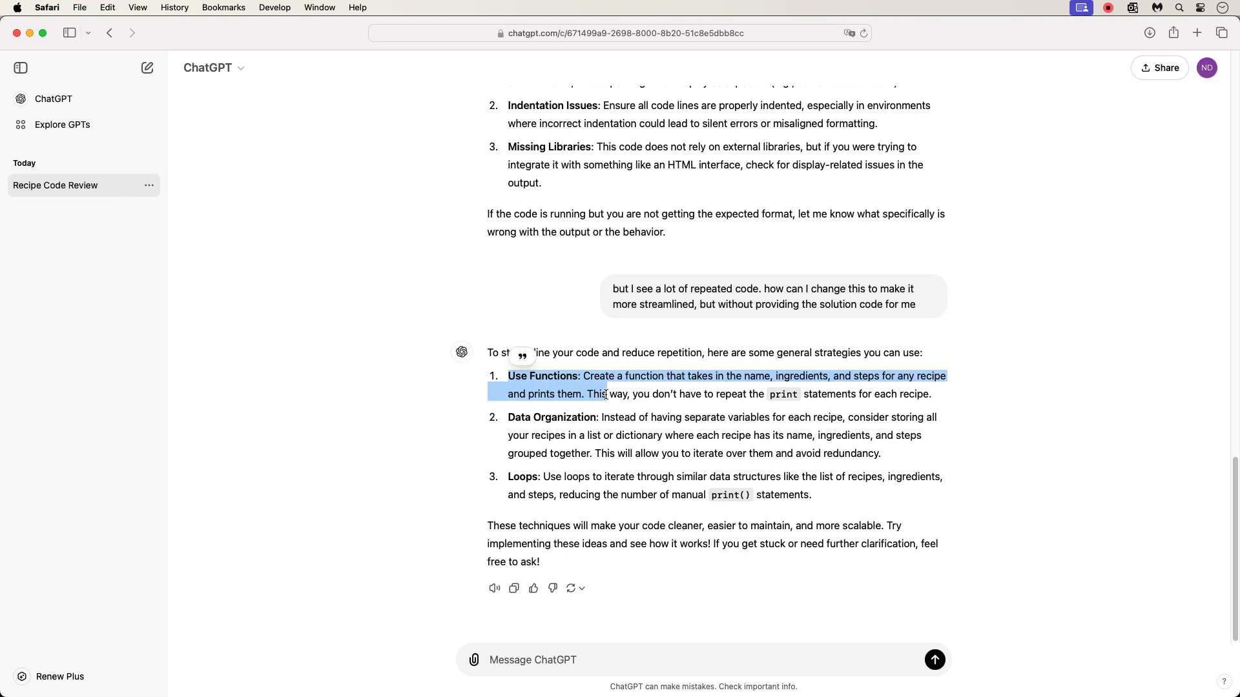
pyautogui.moveTo(610, 405)
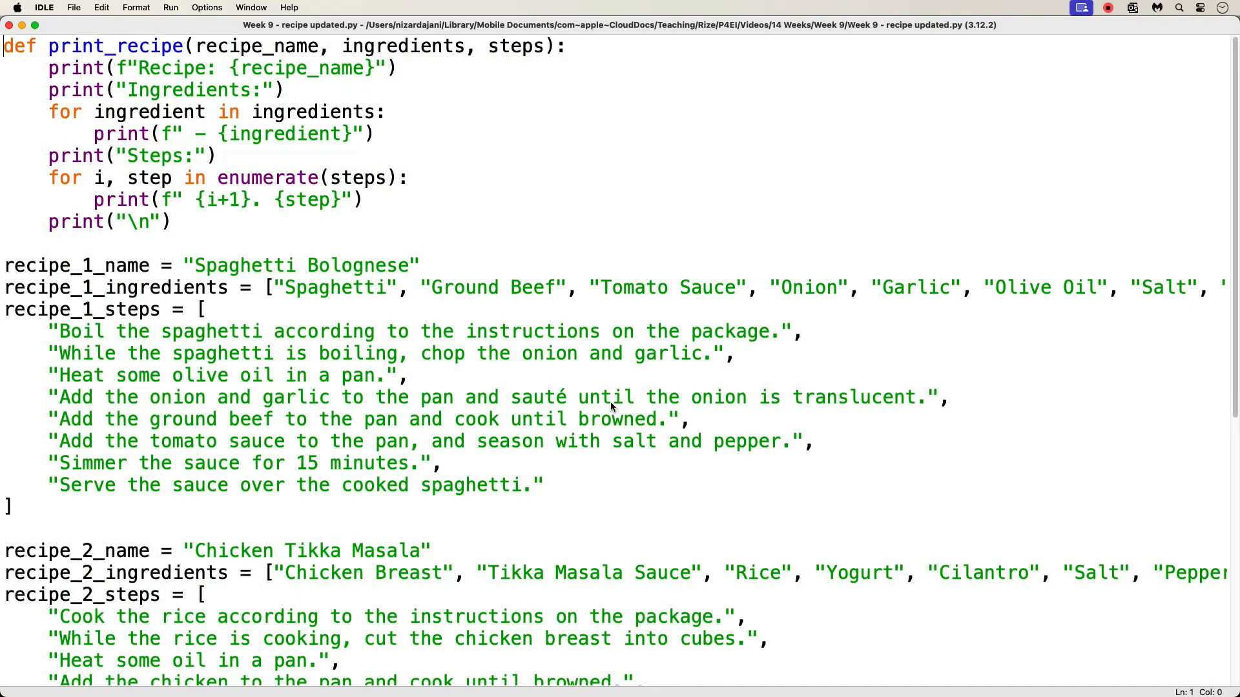
pyautogui.moveTo(293, 254)
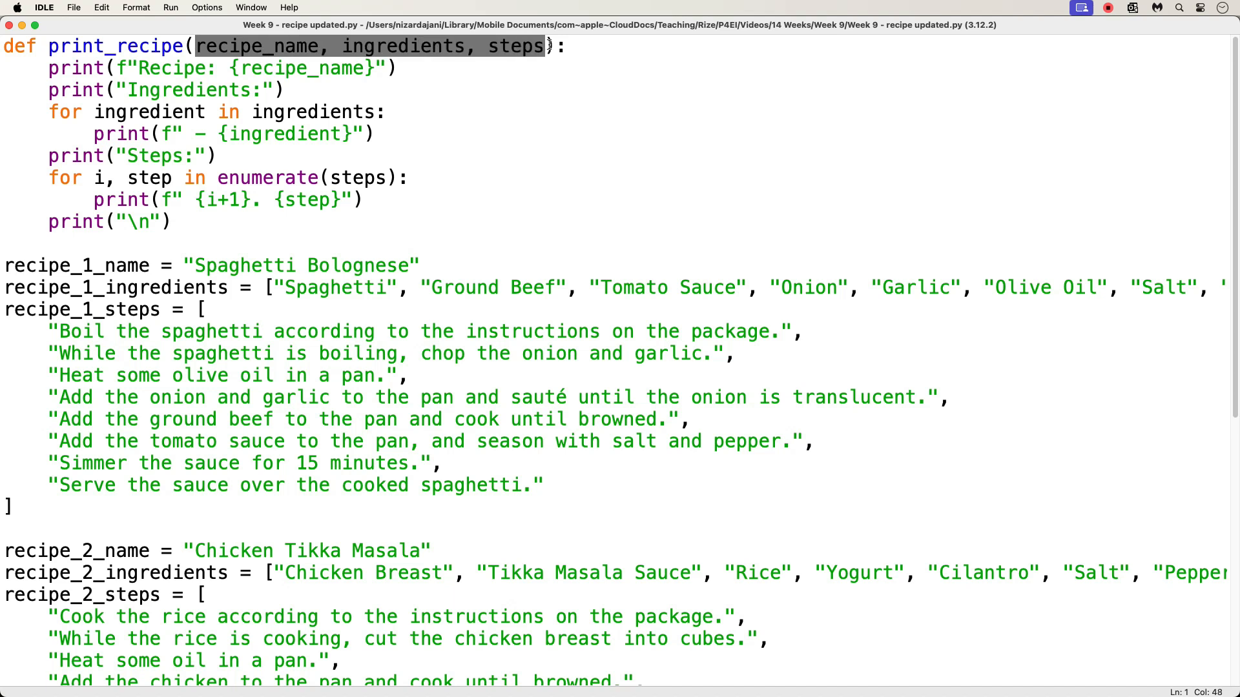
# Select the print_recipe function header and its parameters in the updated file
pyautogui.click(174, 222)
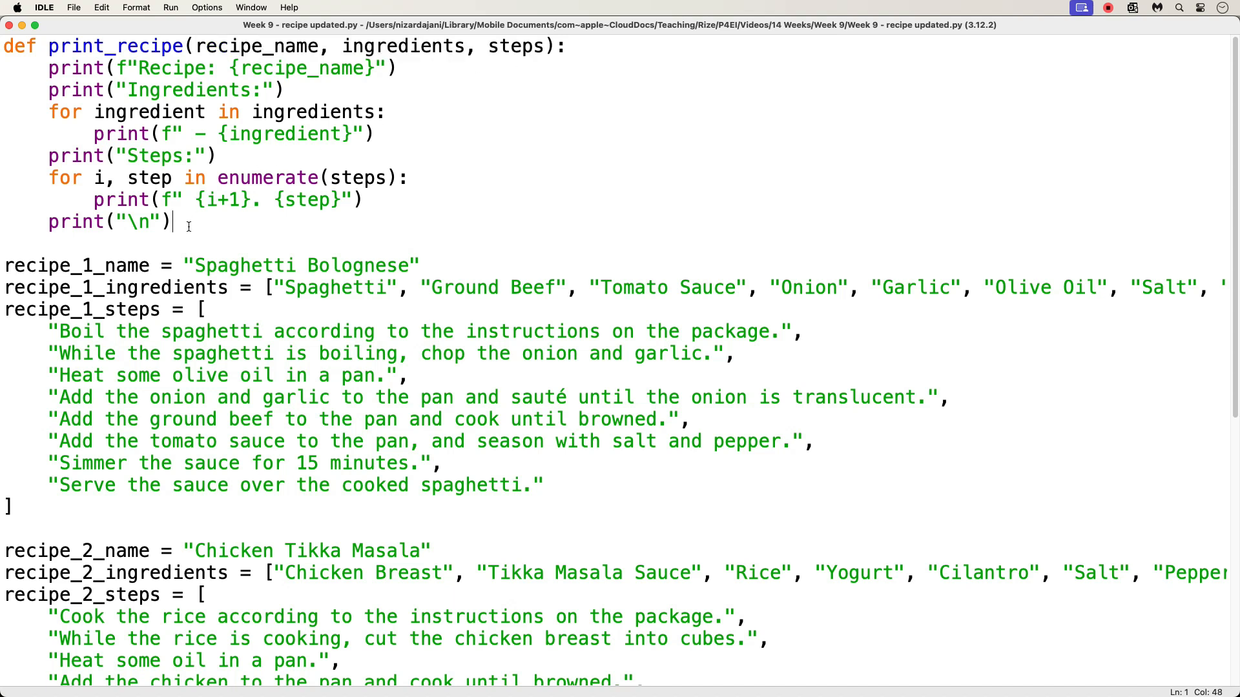
pyautogui.moveTo(49, 67); pyautogui.dragTo(163, 221)
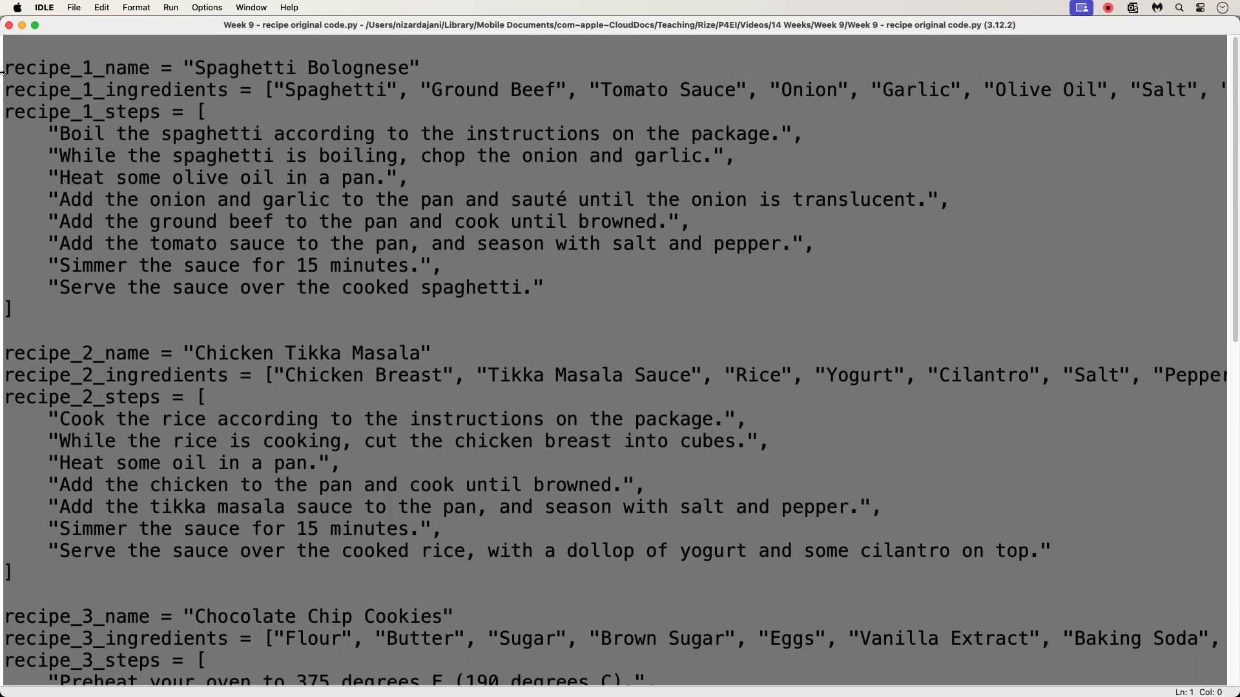
# Compare both files, marking the first and second print_recipe call lines
pyautogui.scroll(-3)
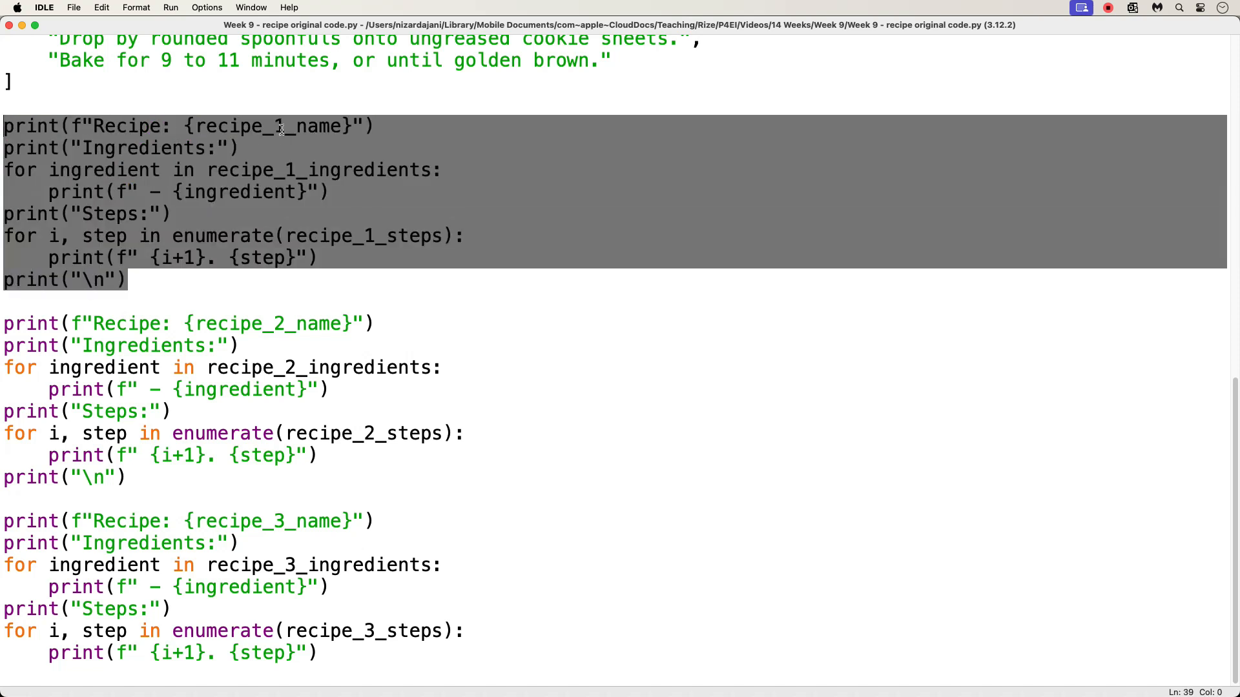
pyautogui.moveTo(271, 323)
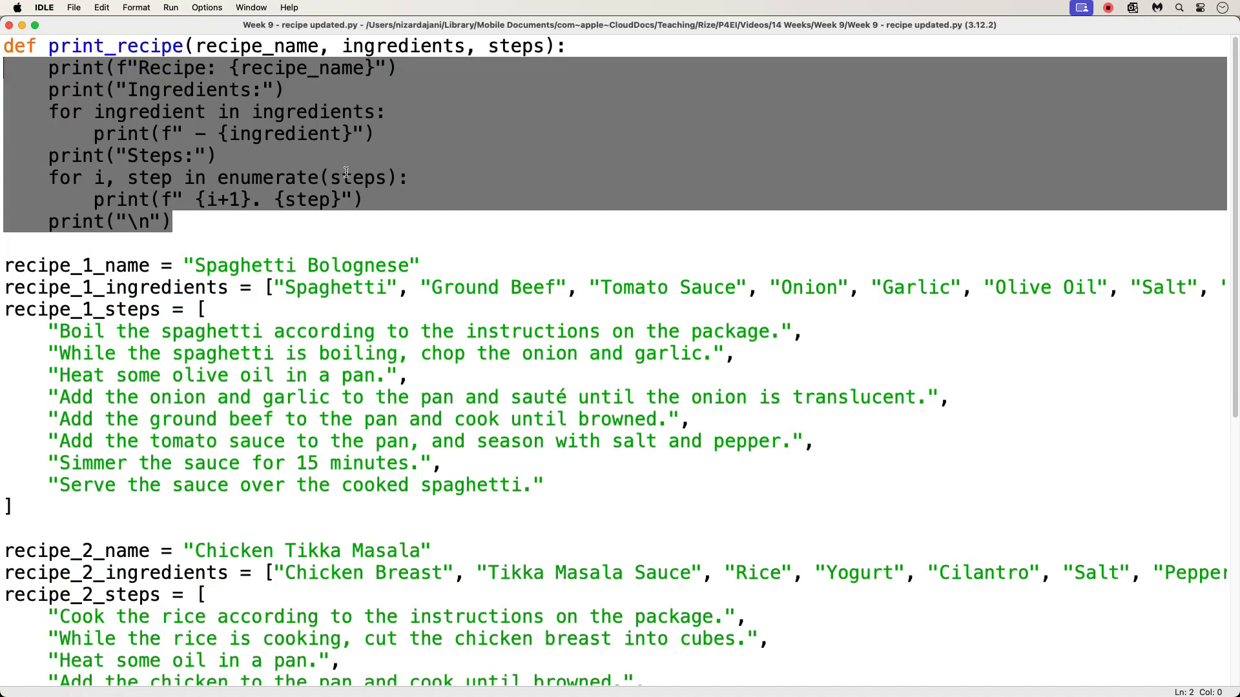
pyautogui.moveTo(237, 221)
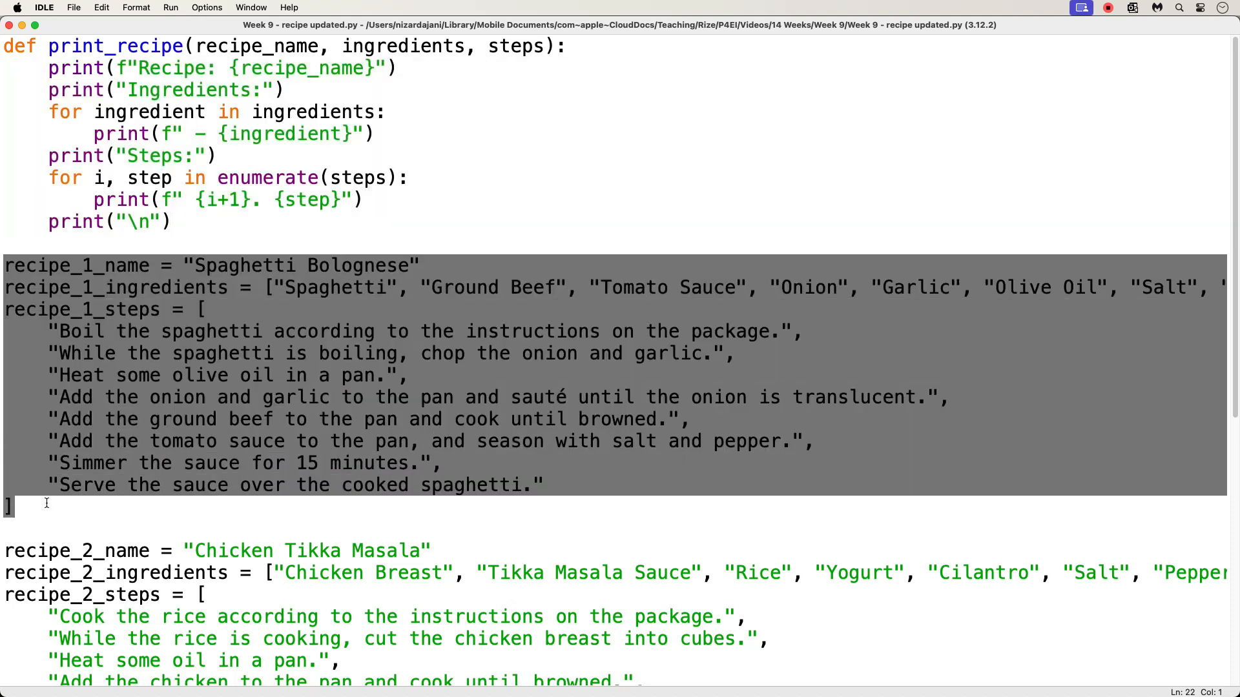
pyautogui.scroll(-3)
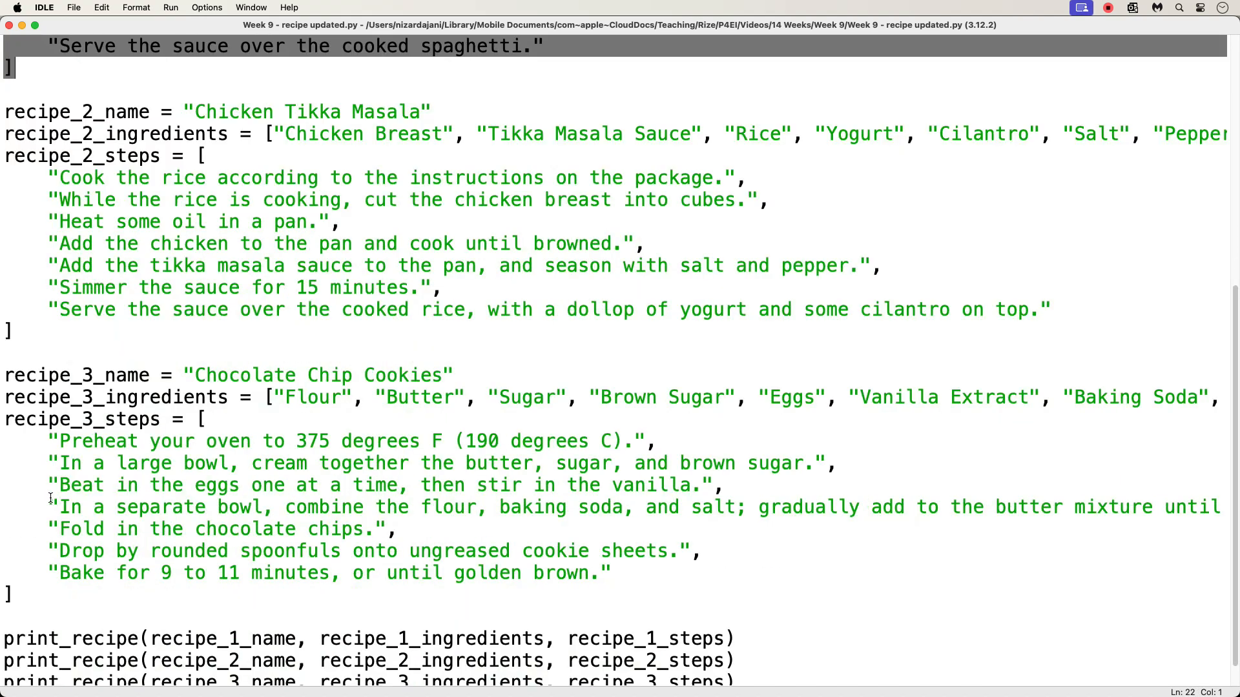
pyautogui.scroll(3)
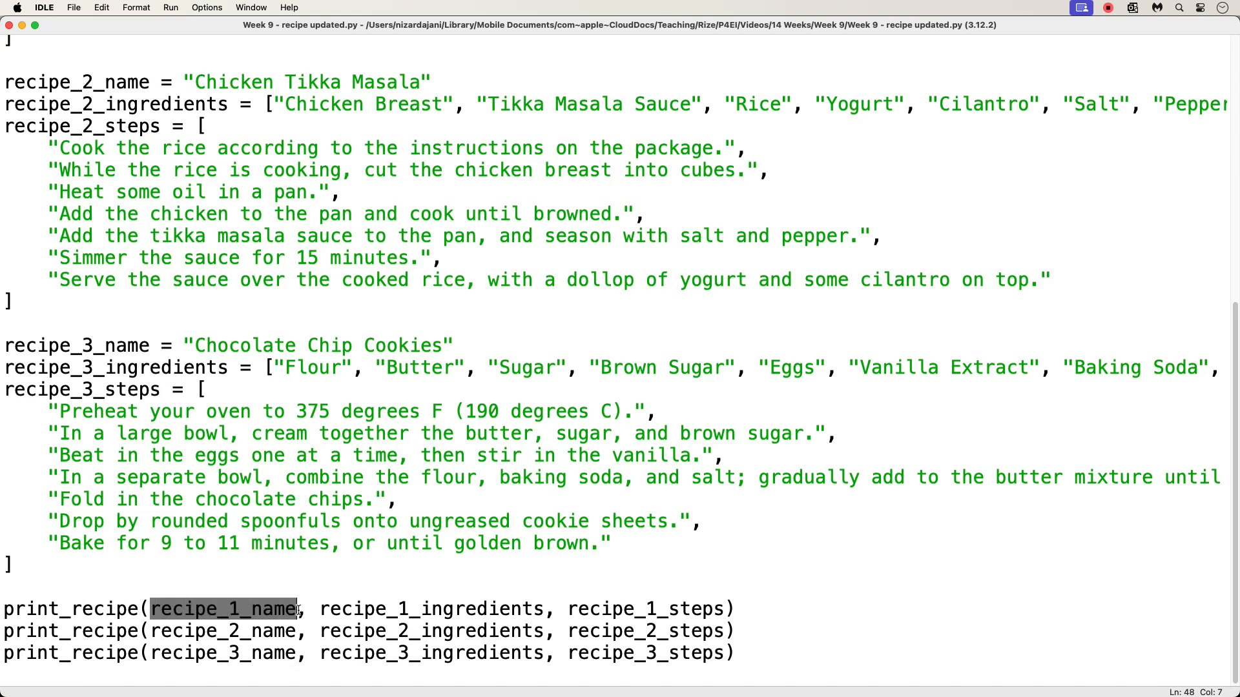
pyautogui.click(322, 609)
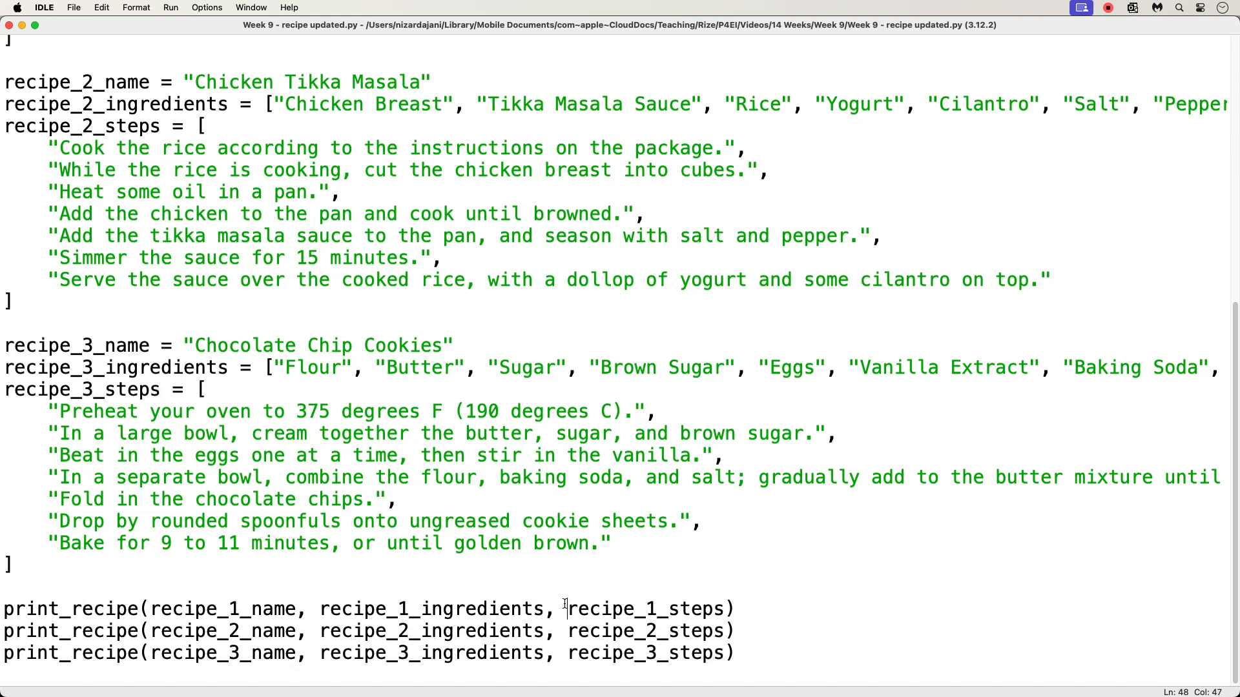
pyautogui.doubleClick(645, 609)
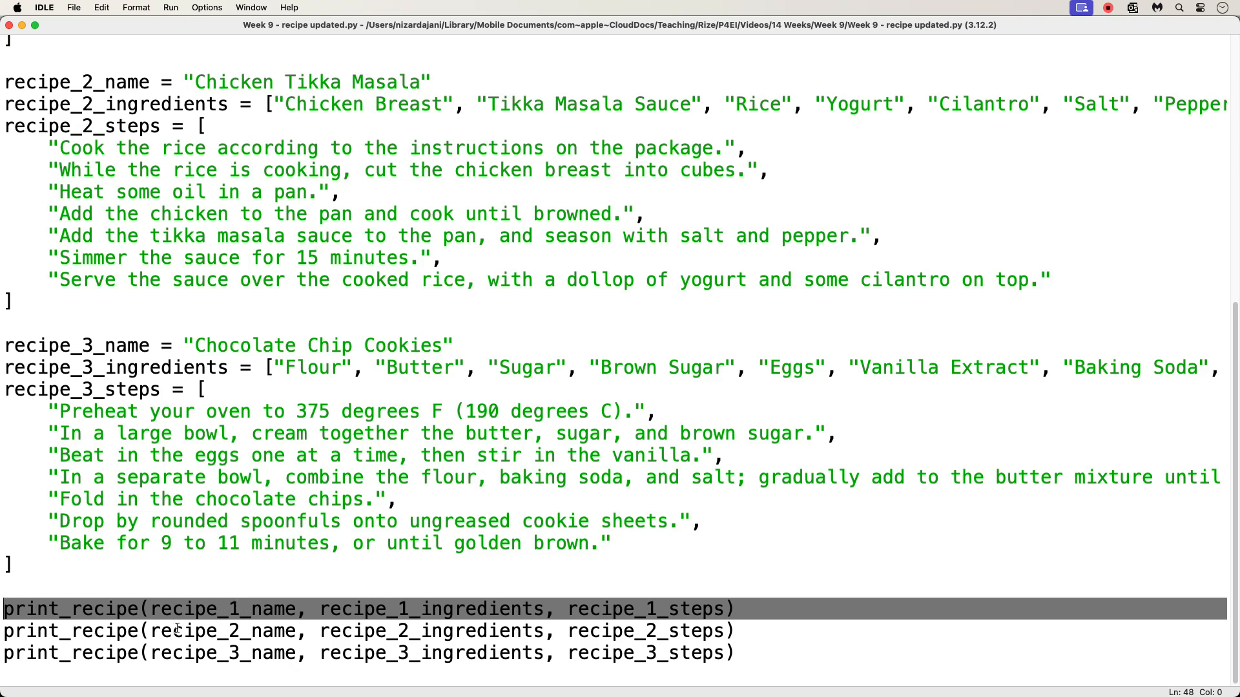
pyautogui.click(165, 630)
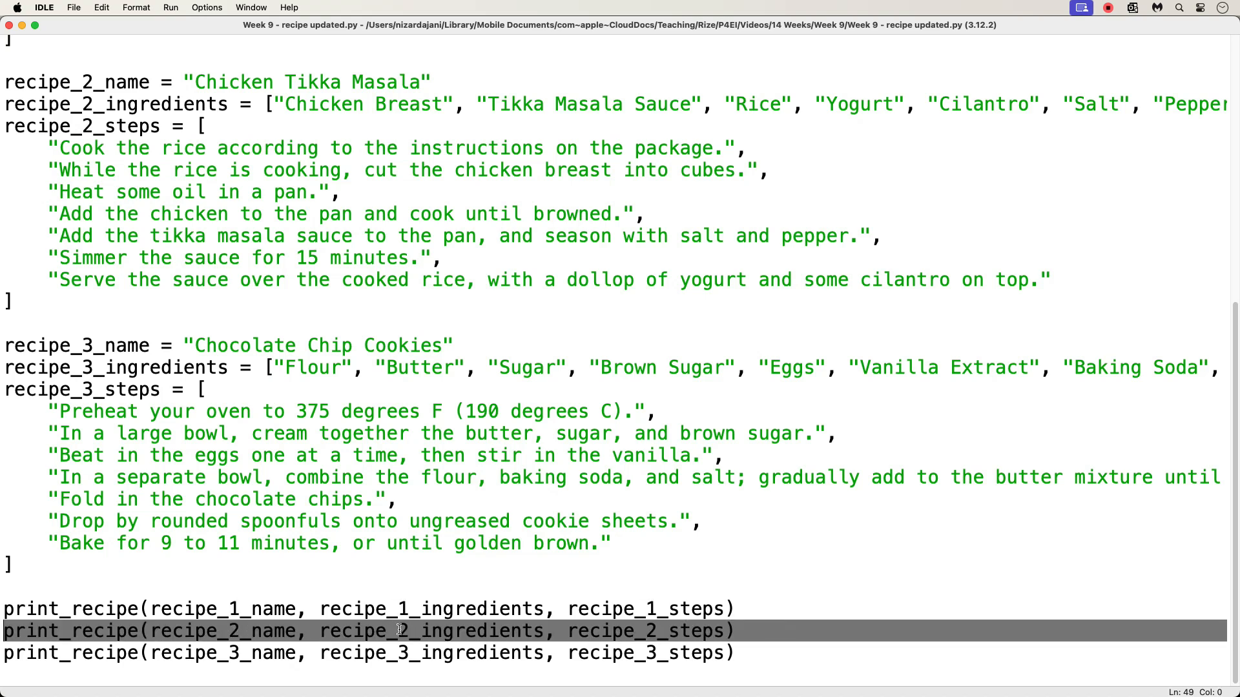
pyautogui.moveTo(659, 630)
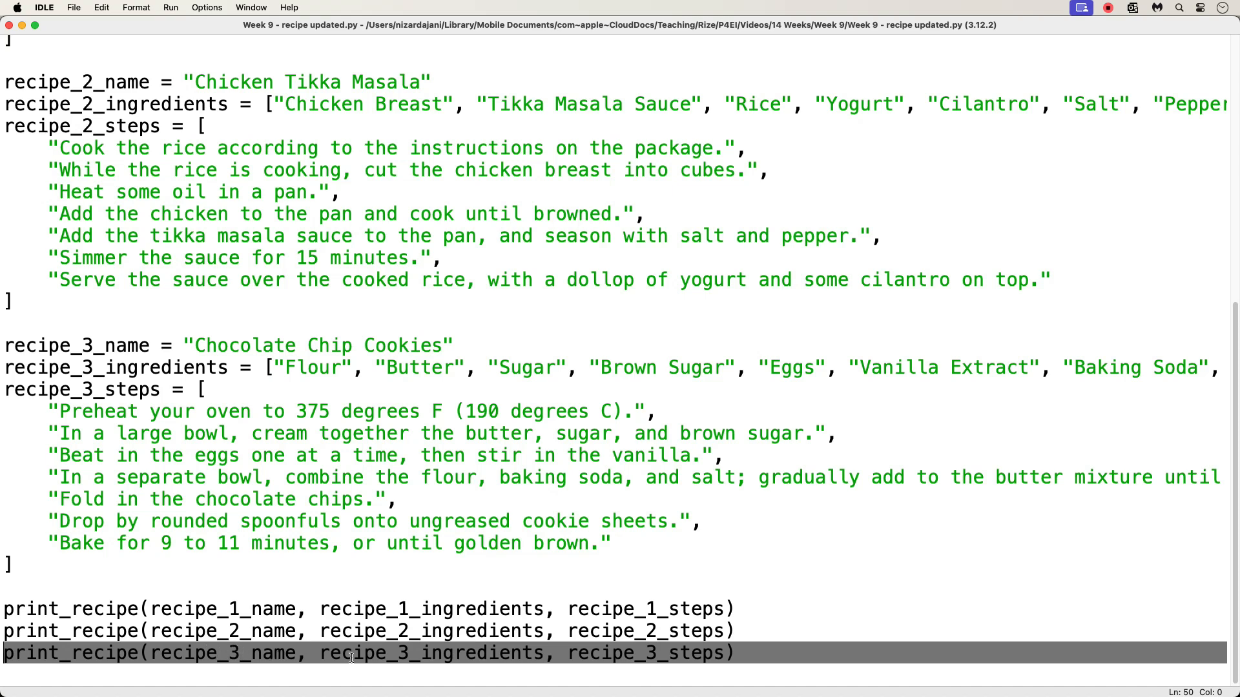
pyautogui.moveTo(641, 653)
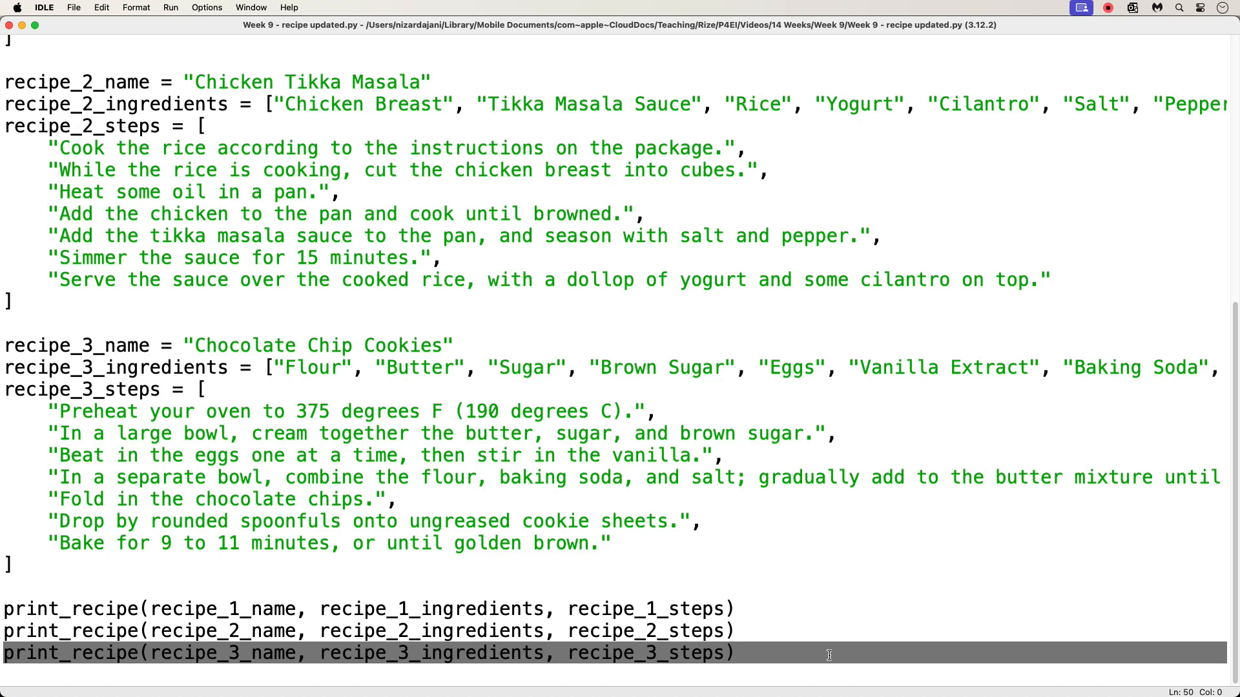
pyautogui.moveTo(711, 585)
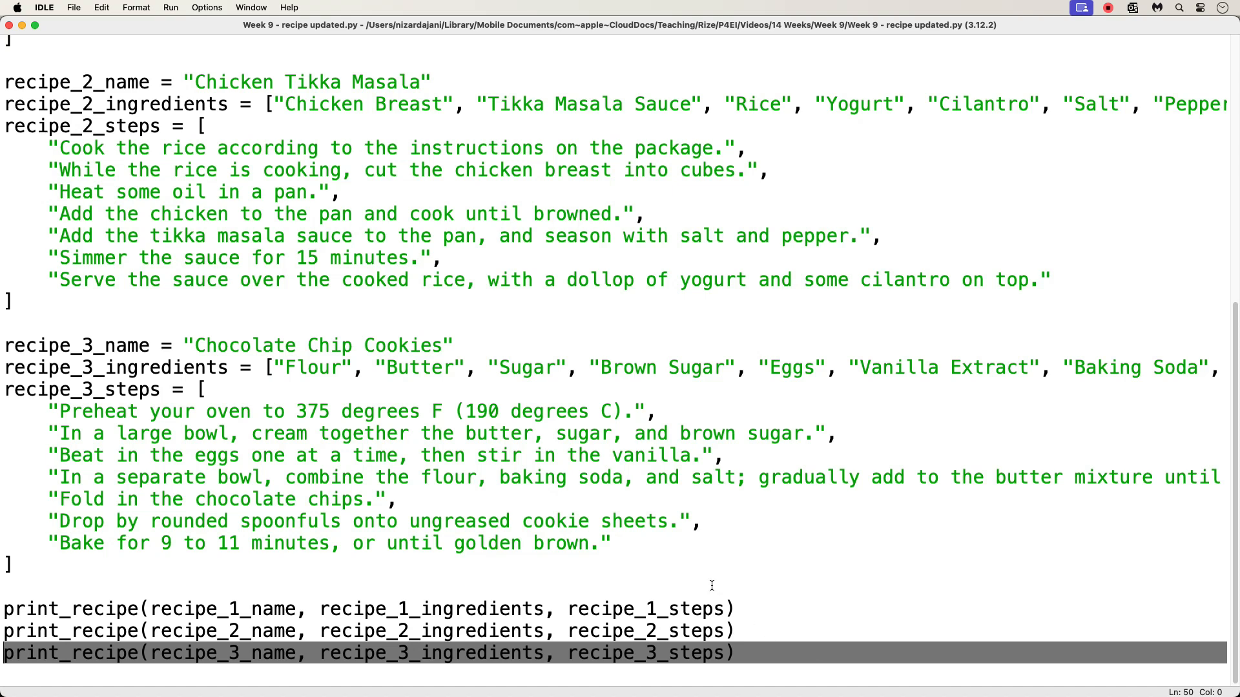
# Highlight the whole print_recipe function, then run the updated script
pyautogui.scroll(3)
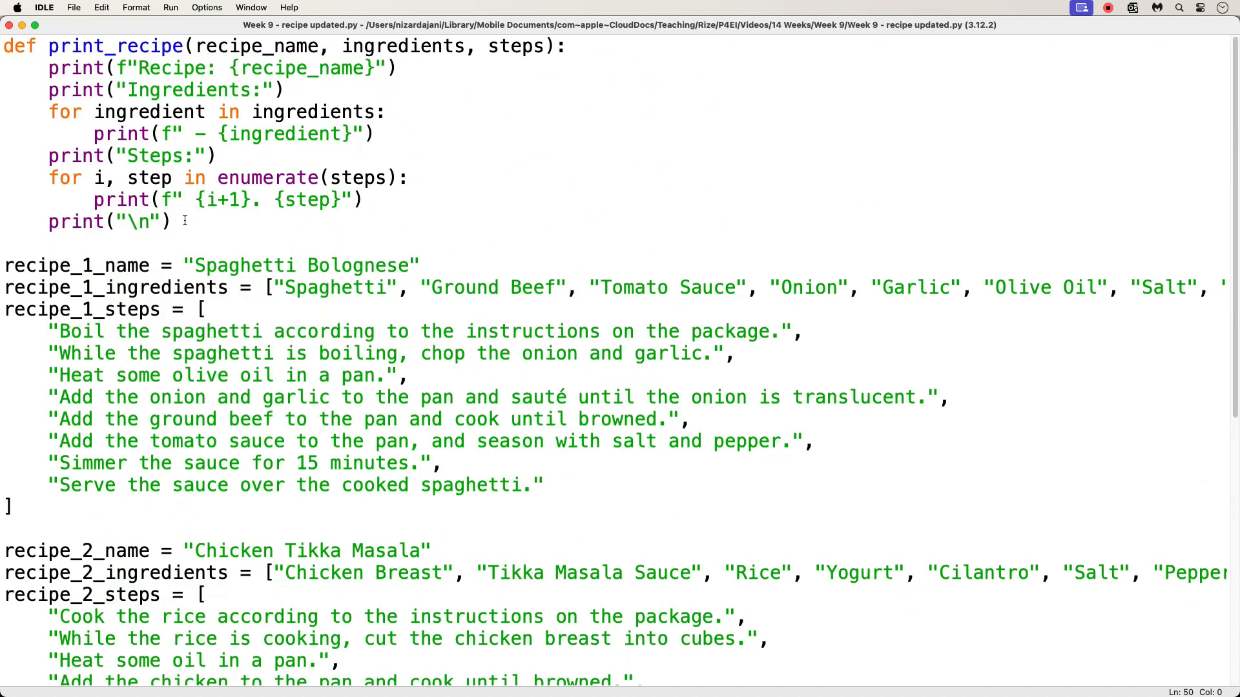
pyautogui.moveTo(186, 221); pyautogui.dragTo(4, 46)
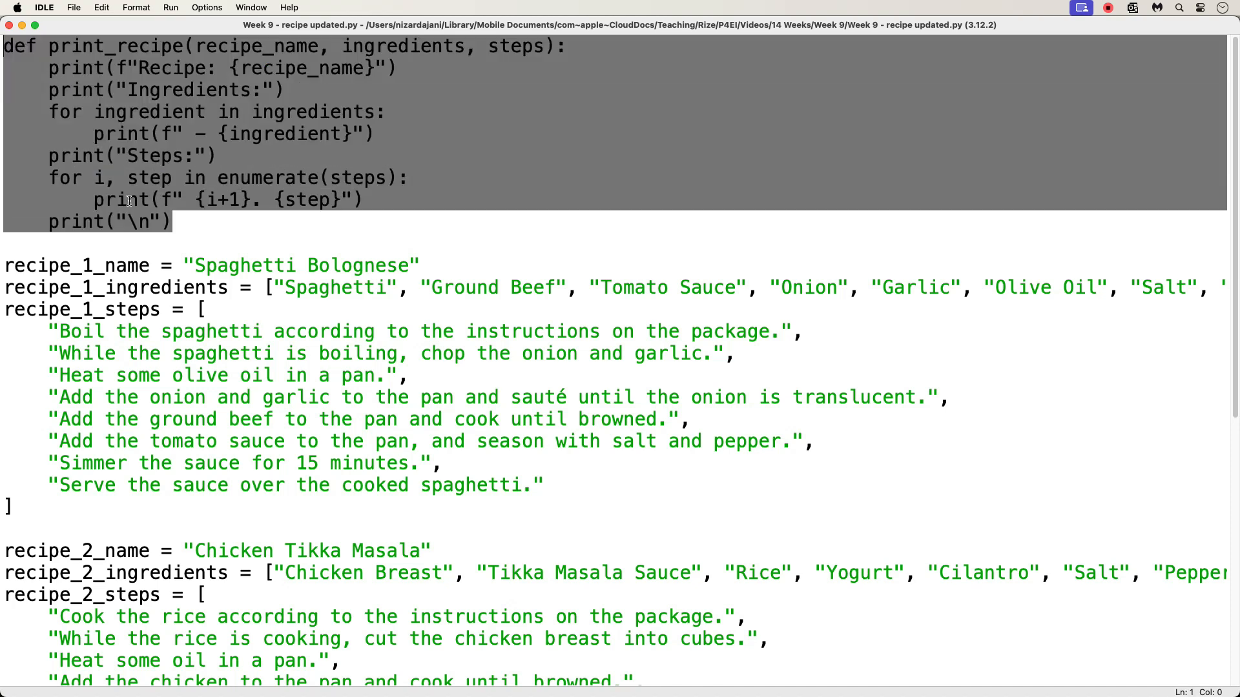
pyautogui.click(188, 222)
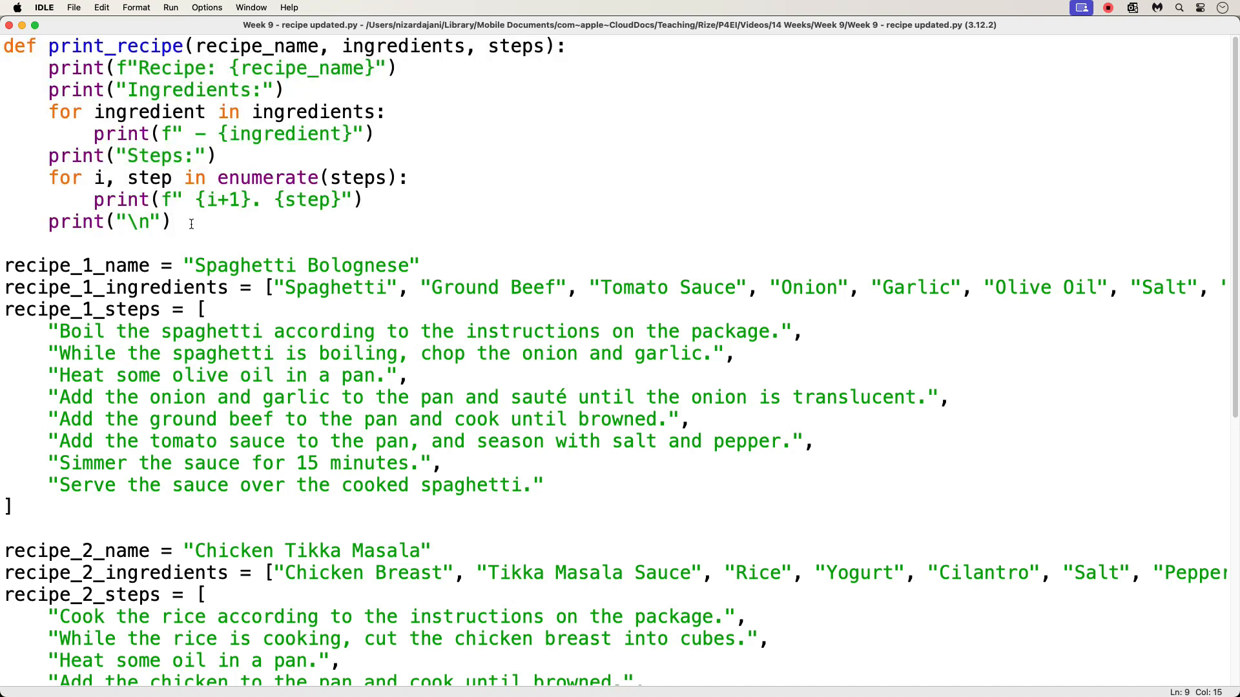
pyautogui.scroll(-3)
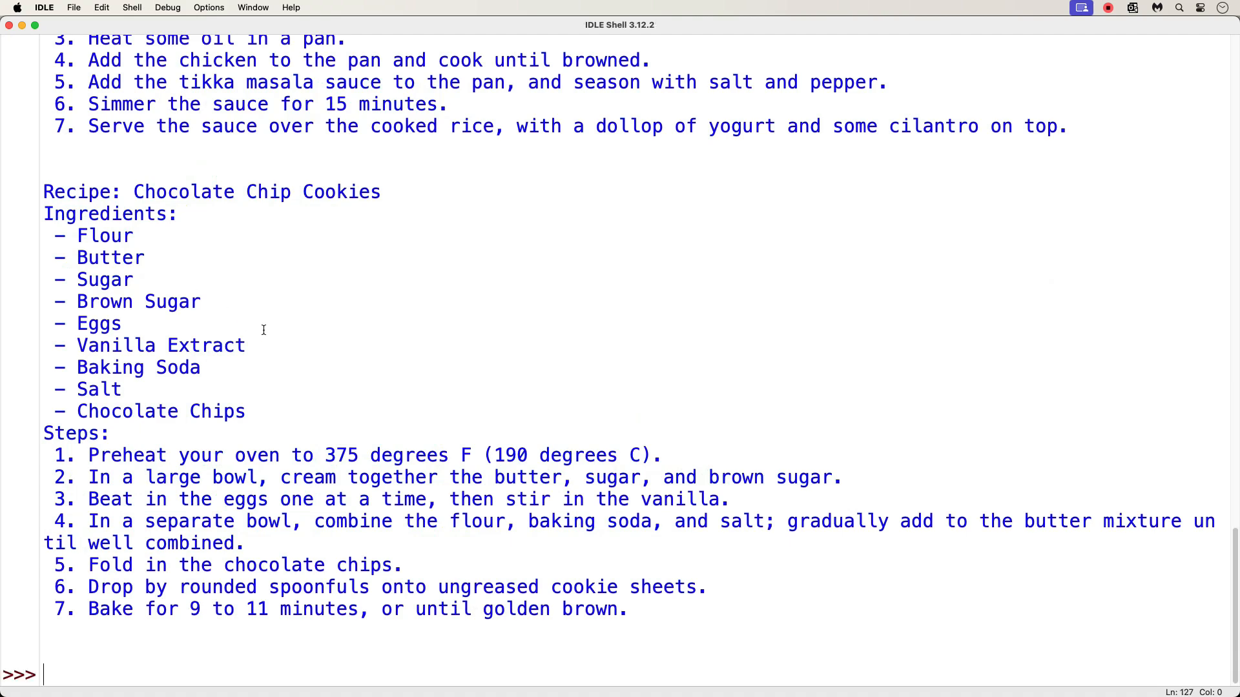
# Scroll through the shell output listing all three recipes
pyautogui.scroll(3)
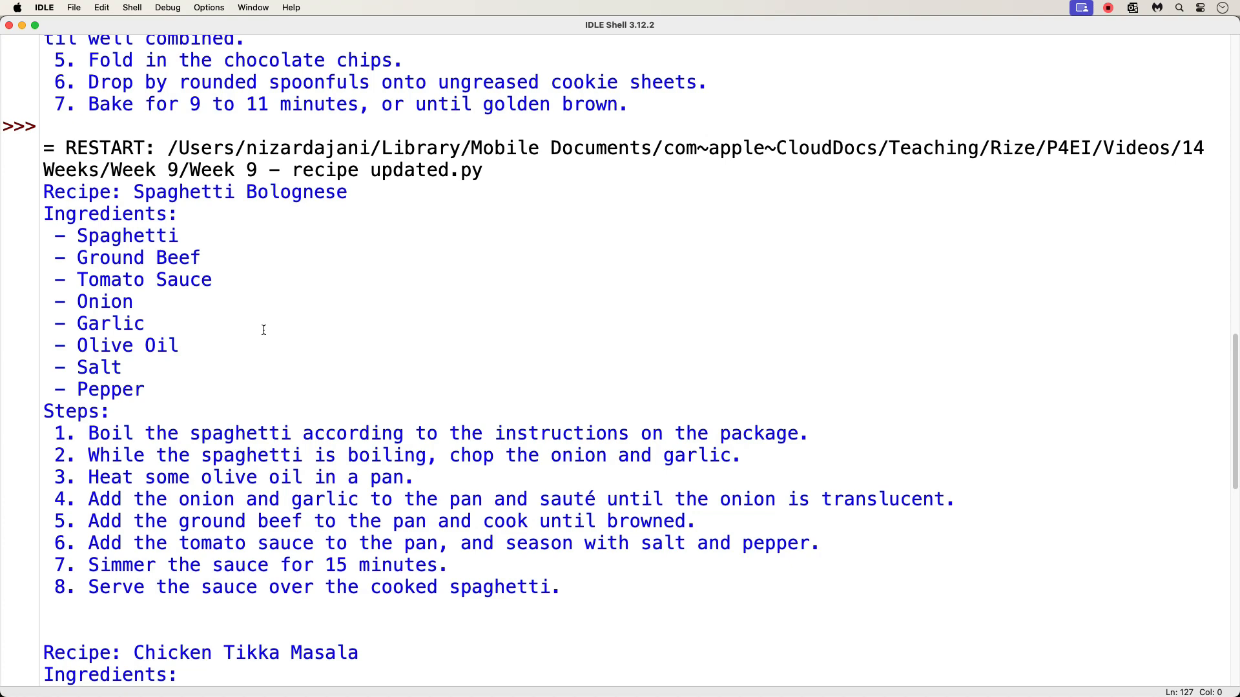
pyautogui.scroll(-3)
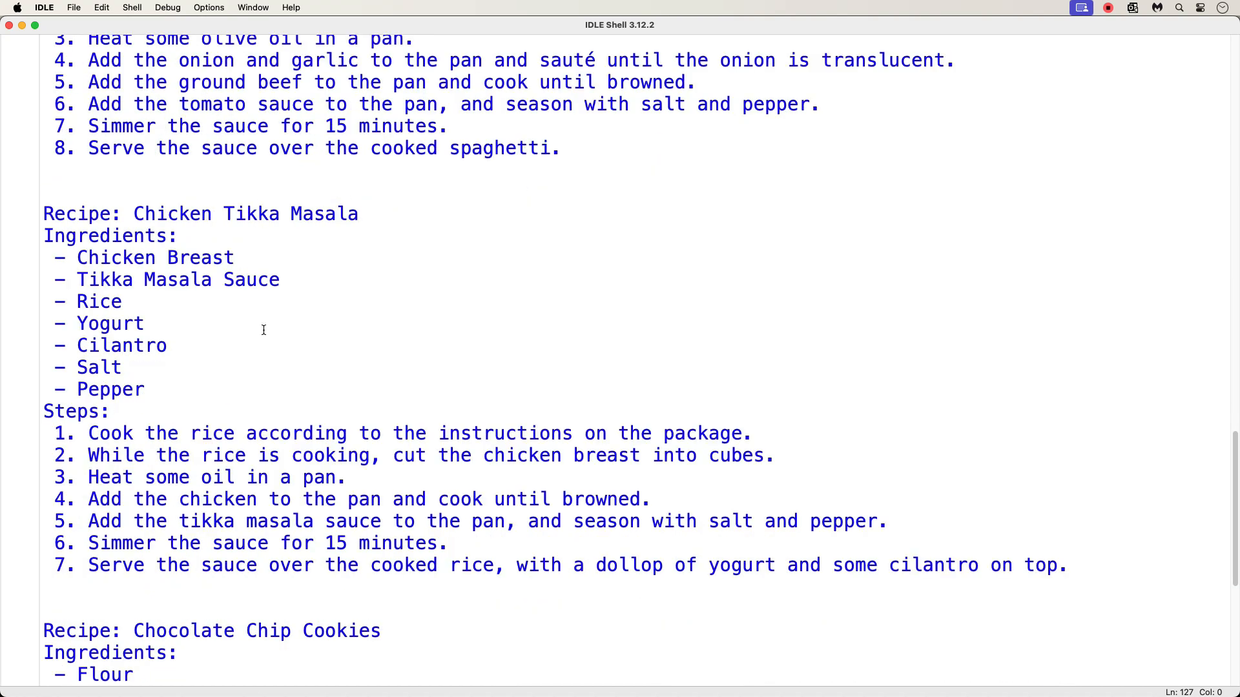
pyautogui.scroll(-3)
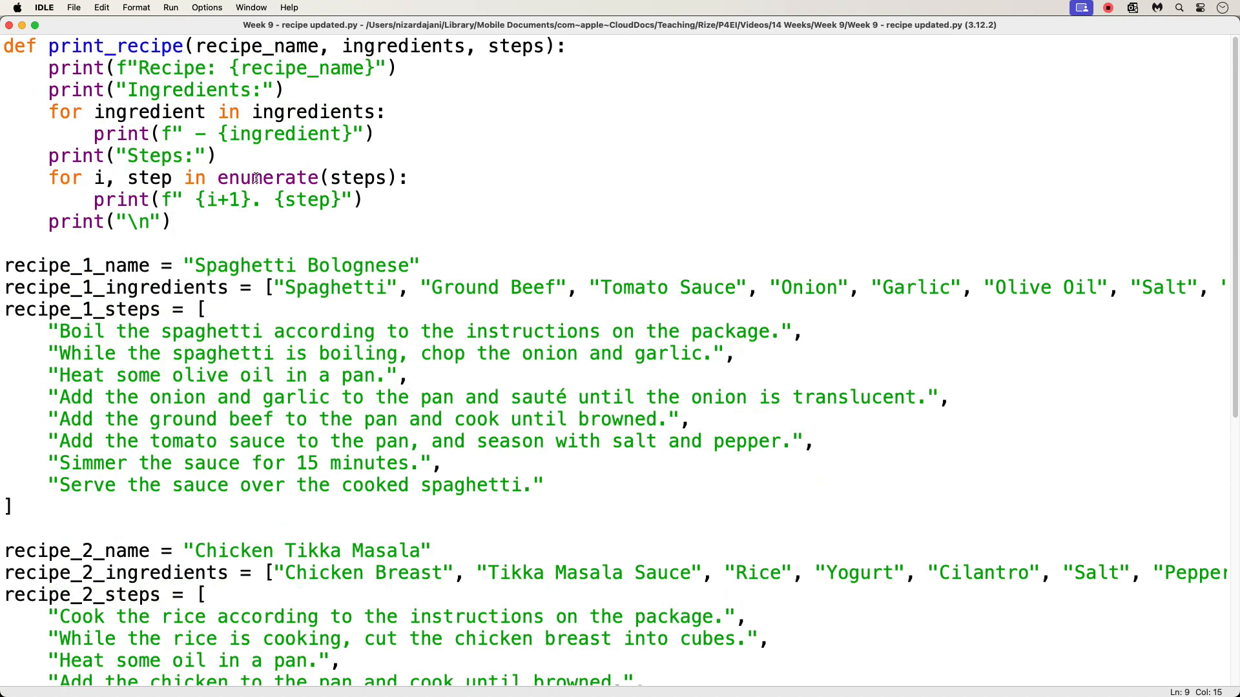
pyautogui.doubleClick(269, 177)
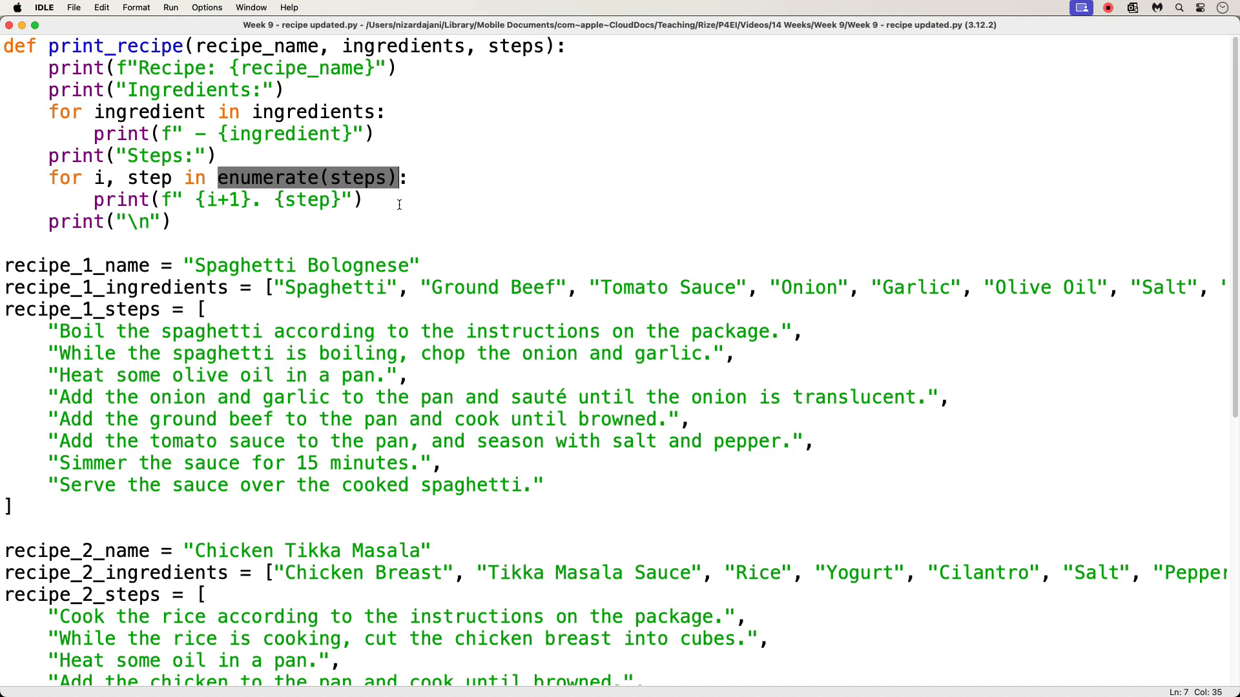
pyautogui.moveTo(69, 179)
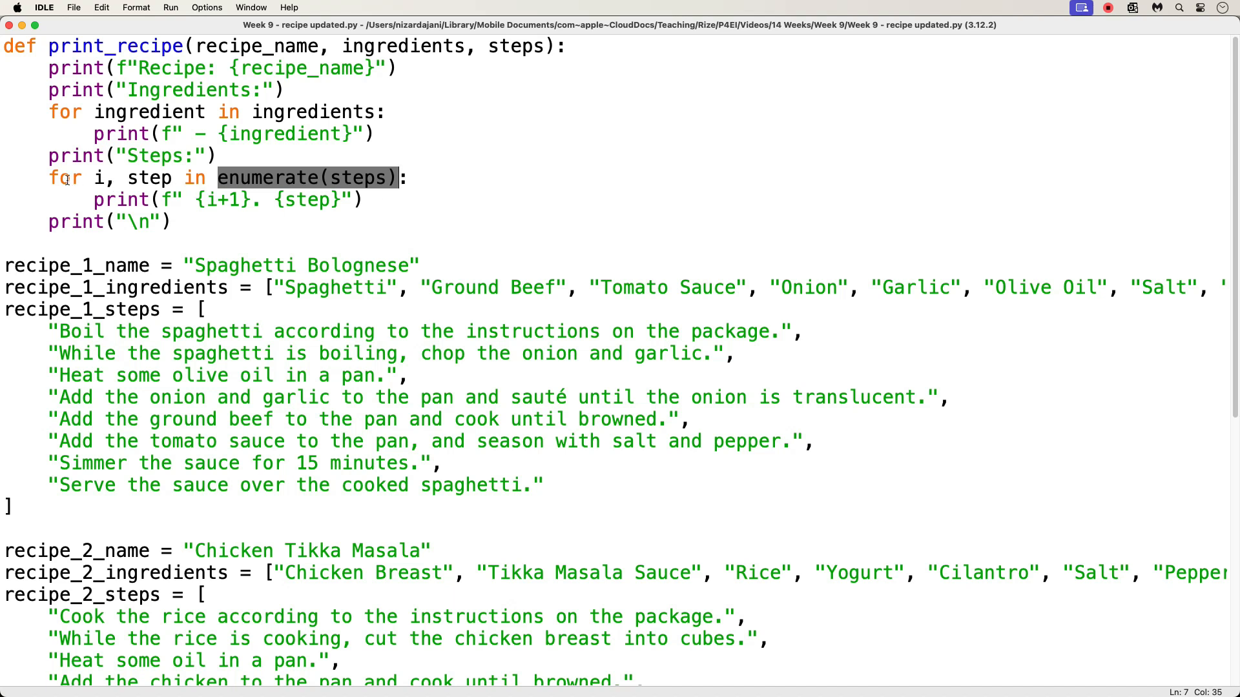
pyautogui.doubleClick(66, 177)
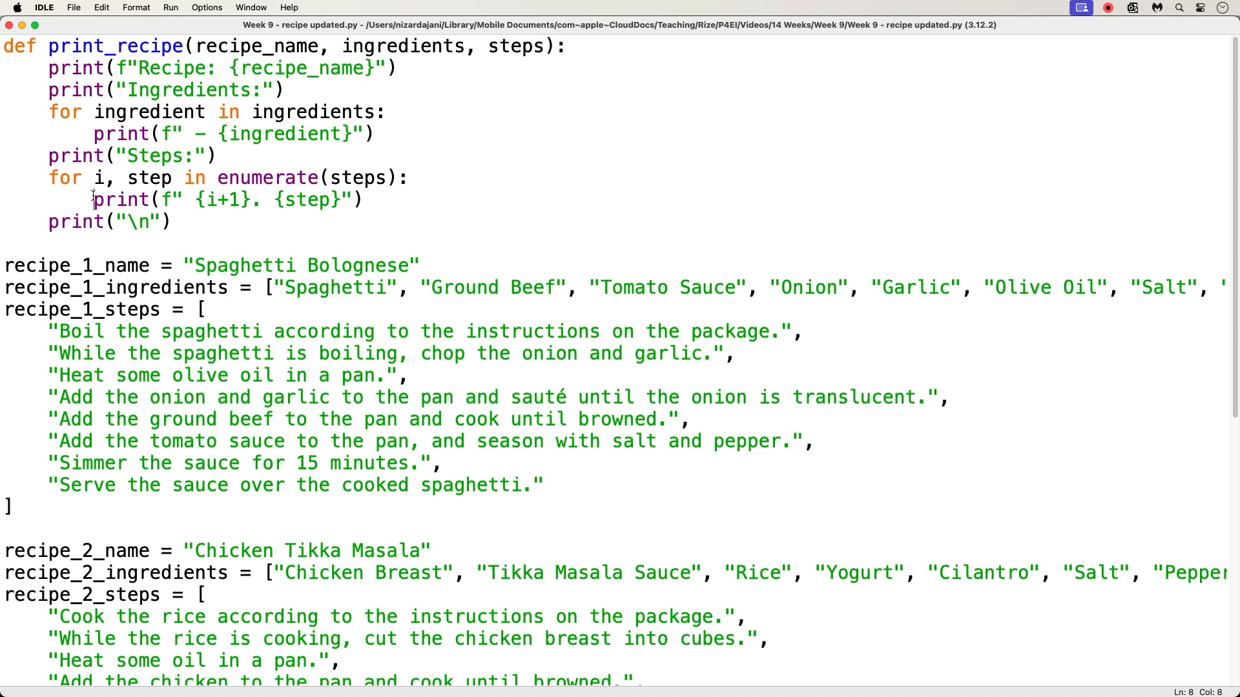
pyautogui.doubleClick(267, 177)
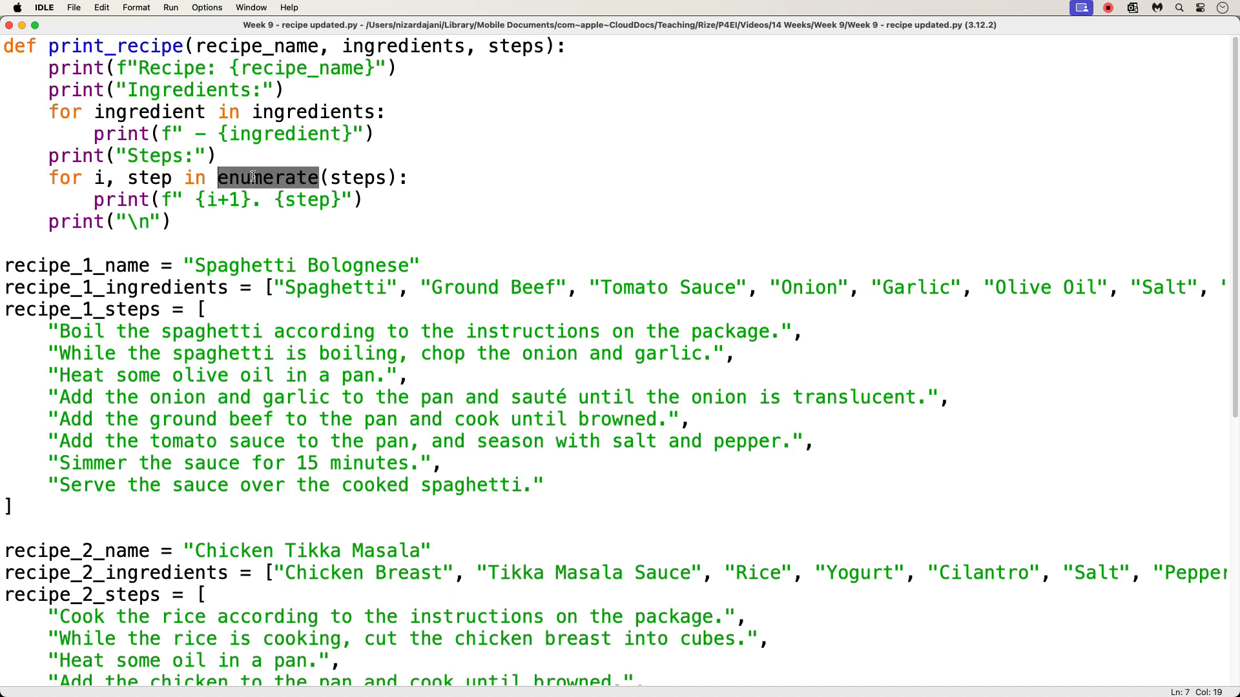
pyautogui.moveTo(232, 219)
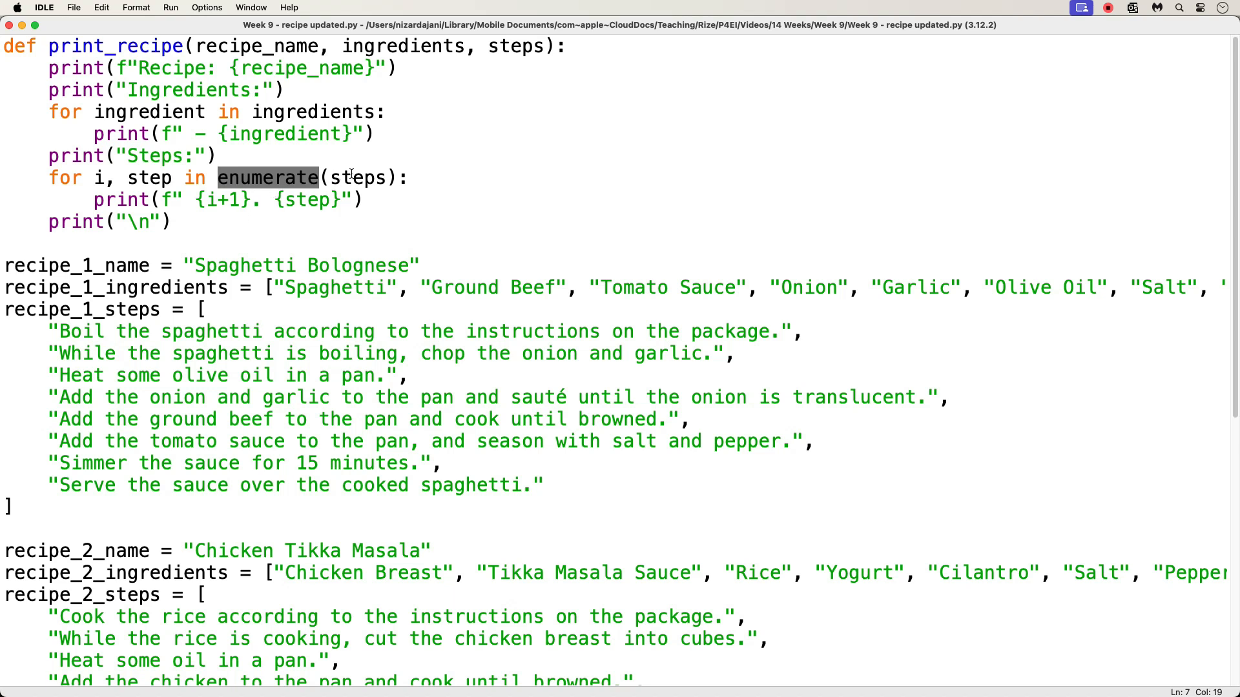
pyautogui.doubleClick(359, 177)
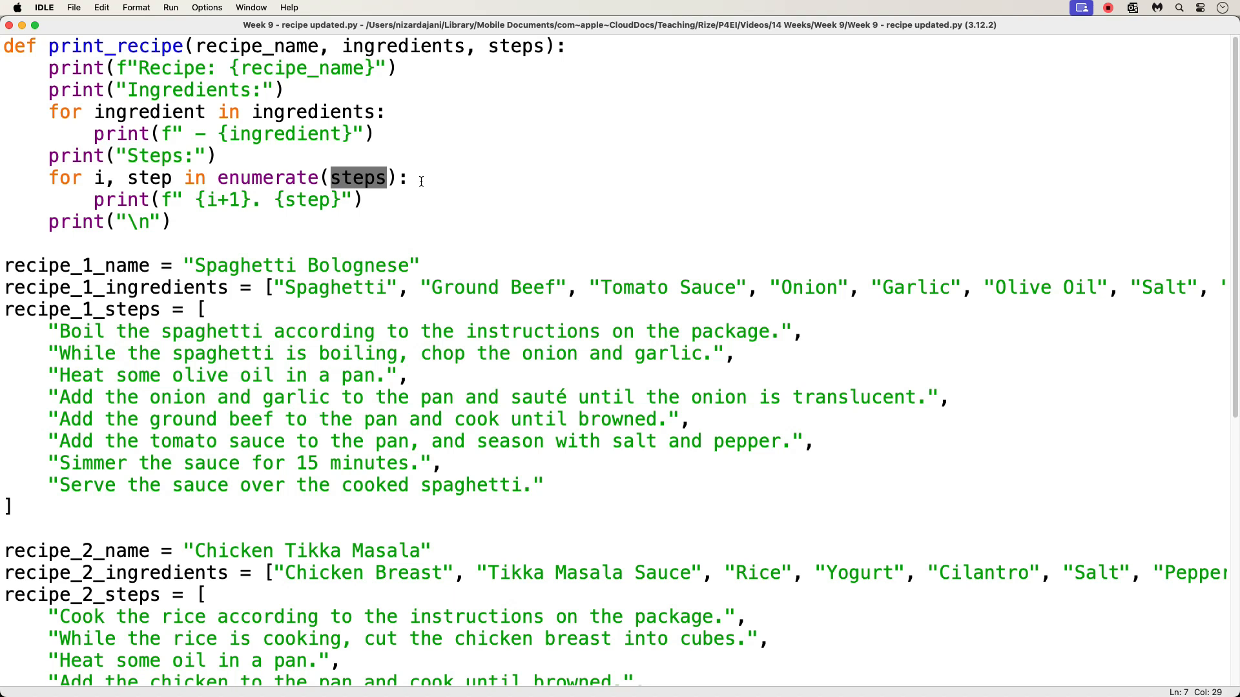
pyautogui.moveTo(388, 177)
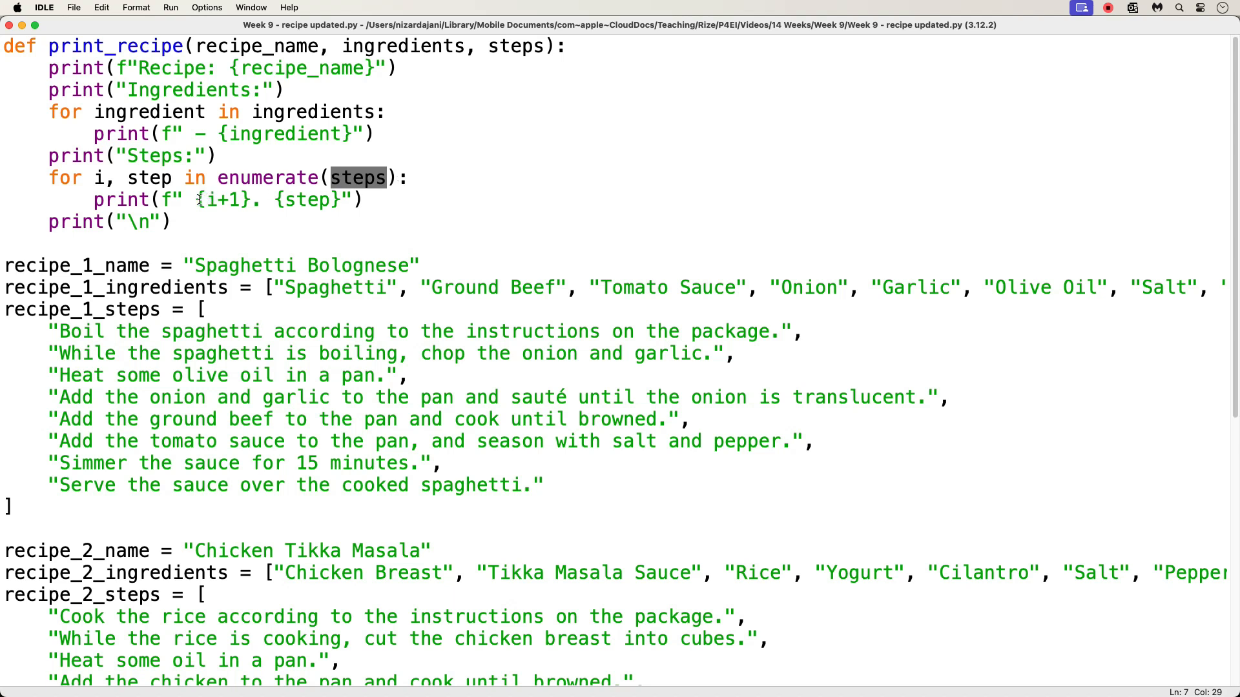
pyautogui.doubleClick(225, 199)
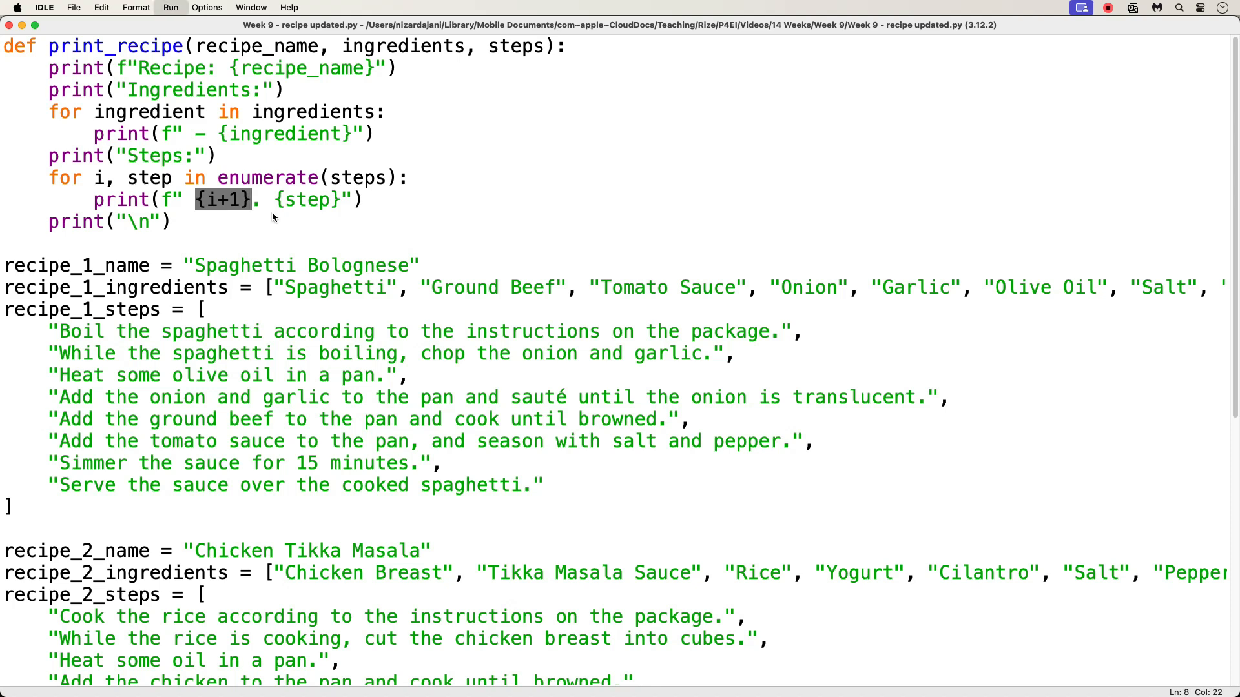
# Change the loop to enumerate(steps, start=1), print {i} instead of {i+1}, and rerun
pyautogui.click(169, 7)
pyautogui.write(', start')
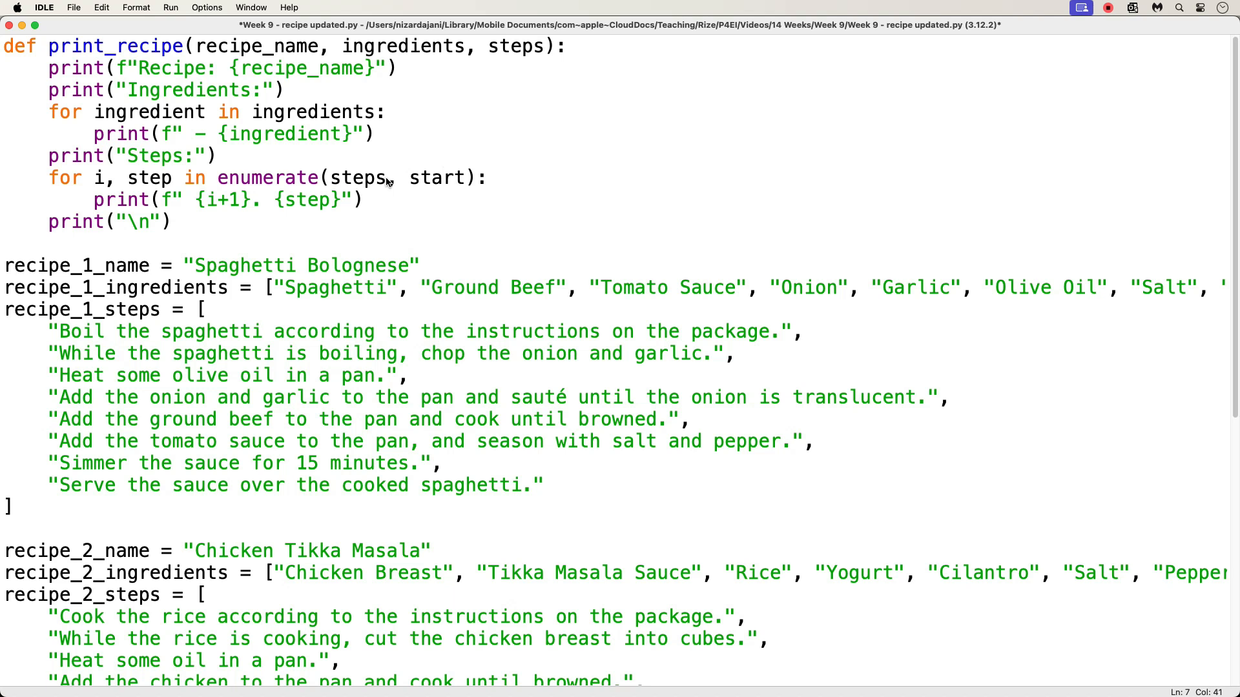
pyautogui.write('=1')
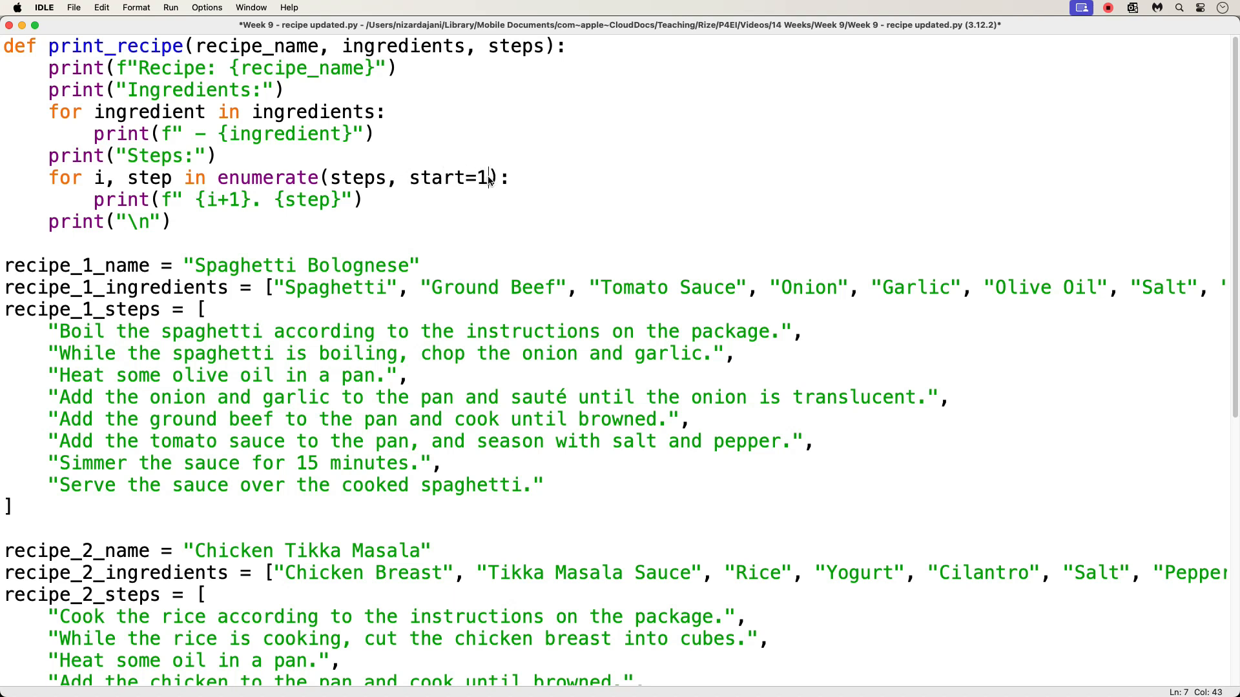
pyautogui.moveTo(200, 200)
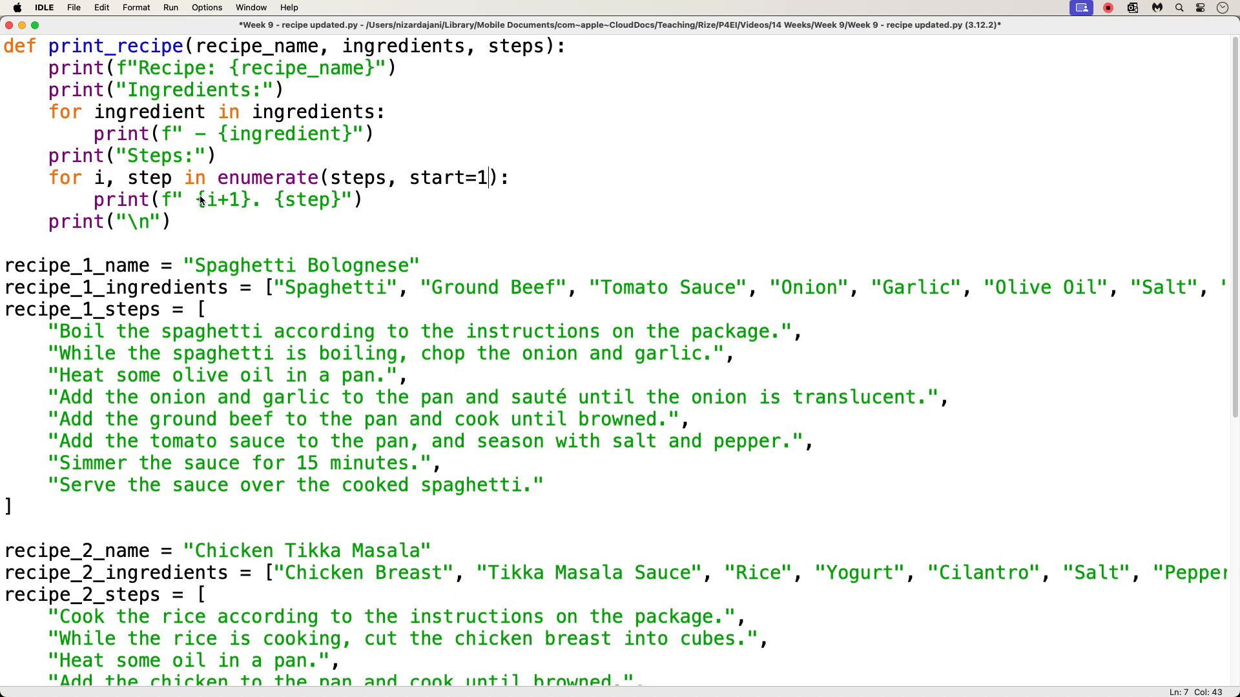
pyautogui.doubleClick(223, 200)
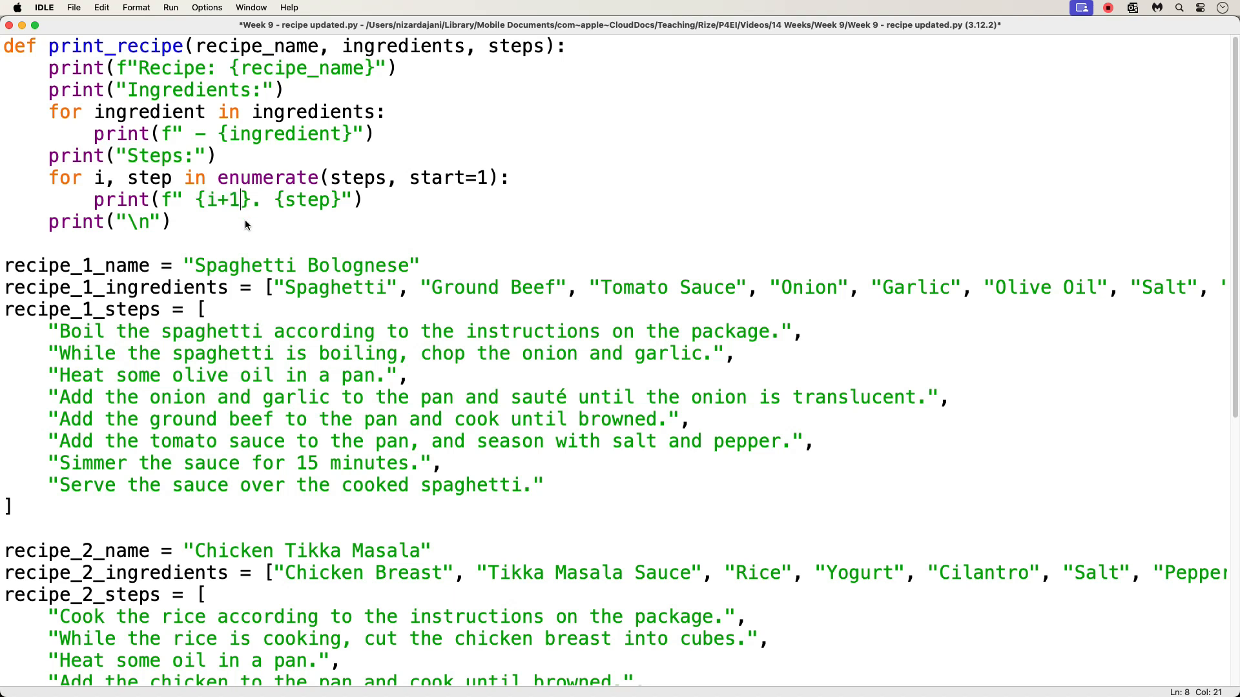
pyautogui.press('Backspace')
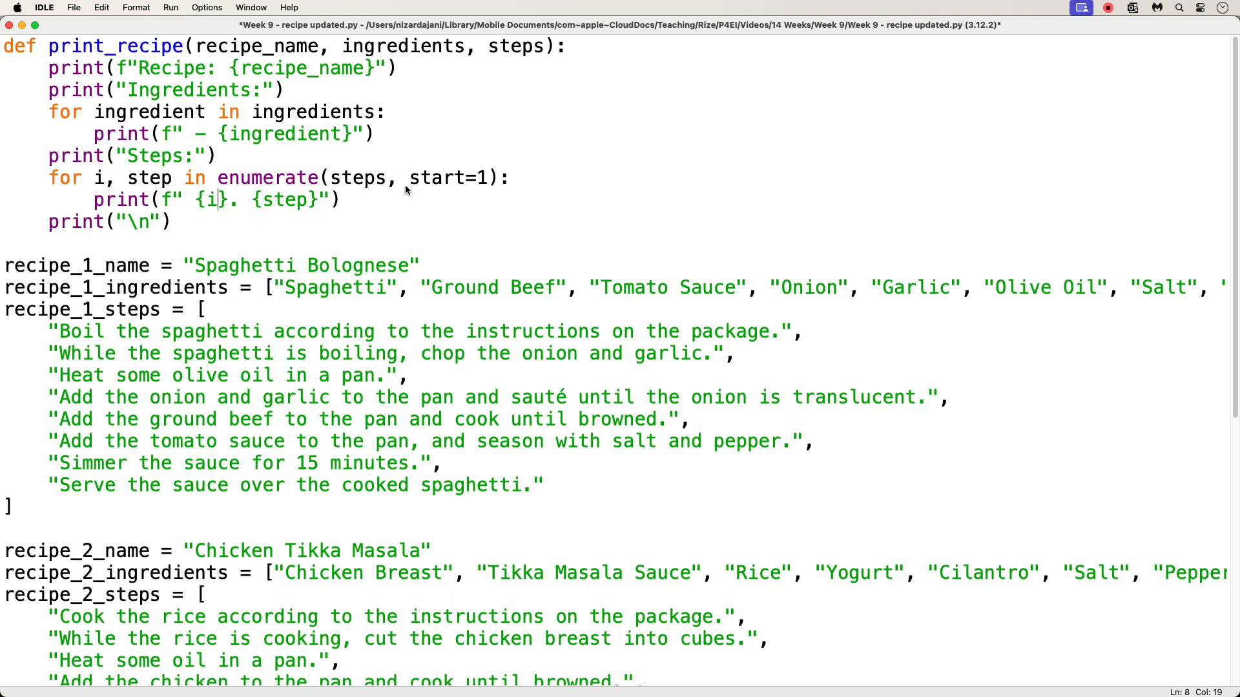
pyautogui.moveTo(456, 183)
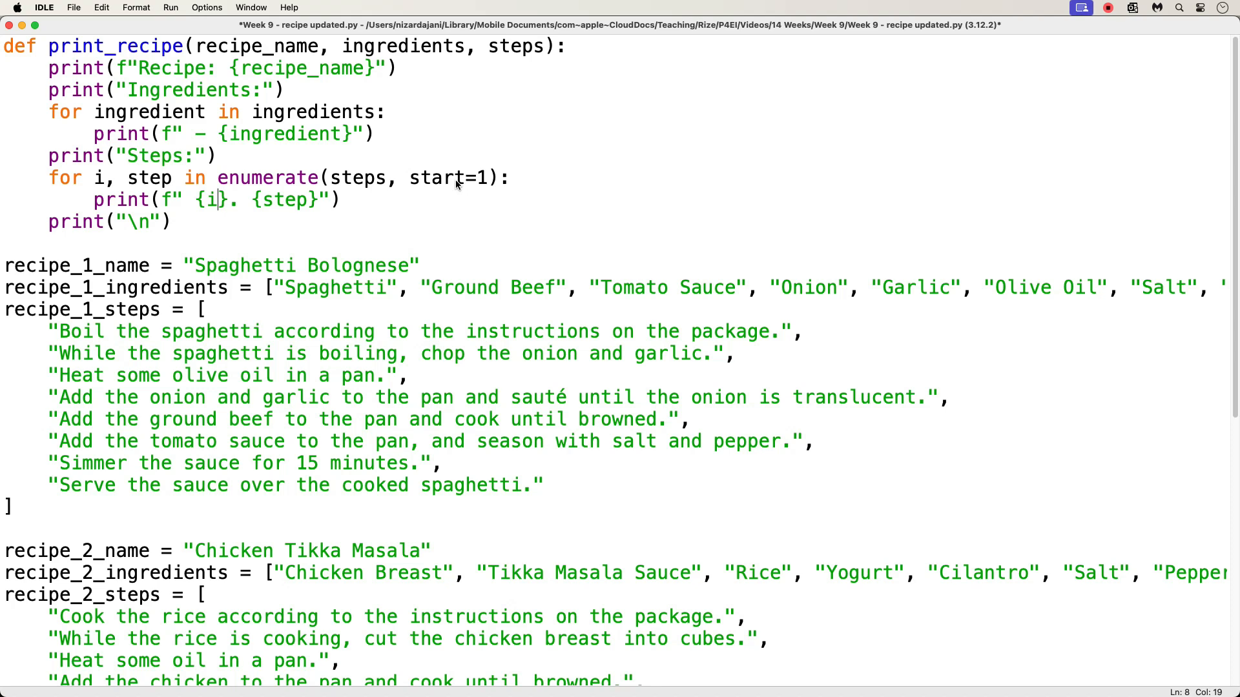
pyautogui.click(170, 7)
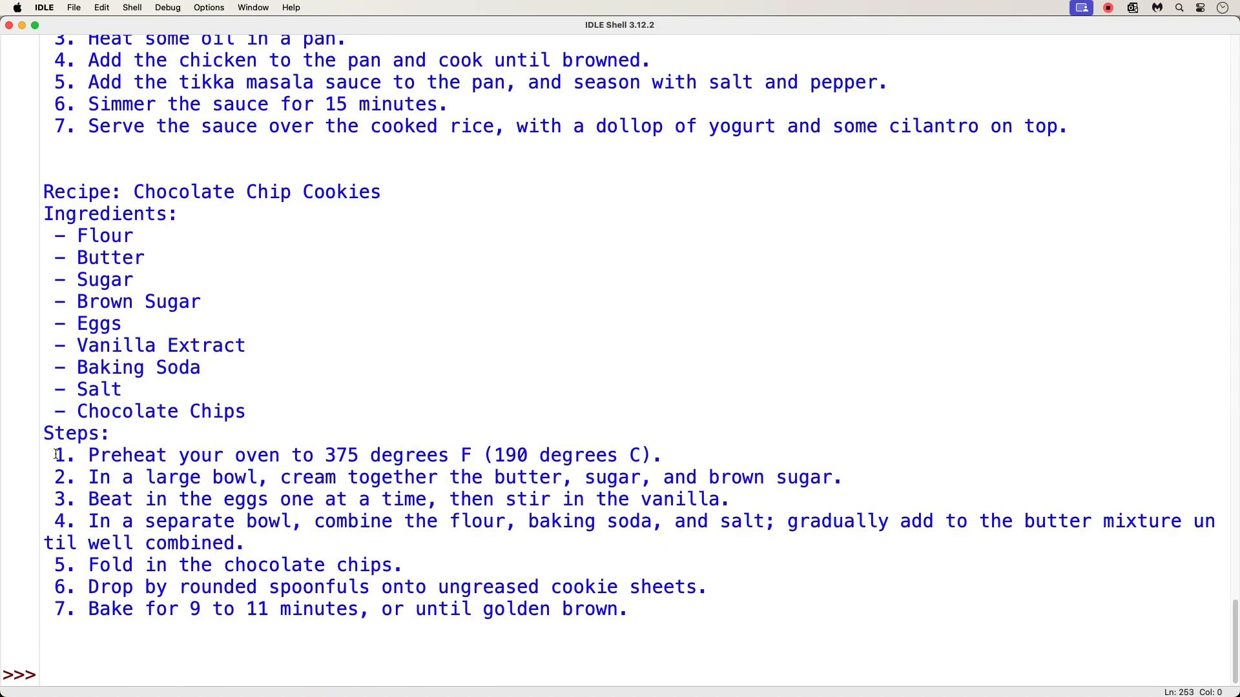
# Check the shell output to confirm each recipe's steps number from 1
pyautogui.doubleClick(57, 455)
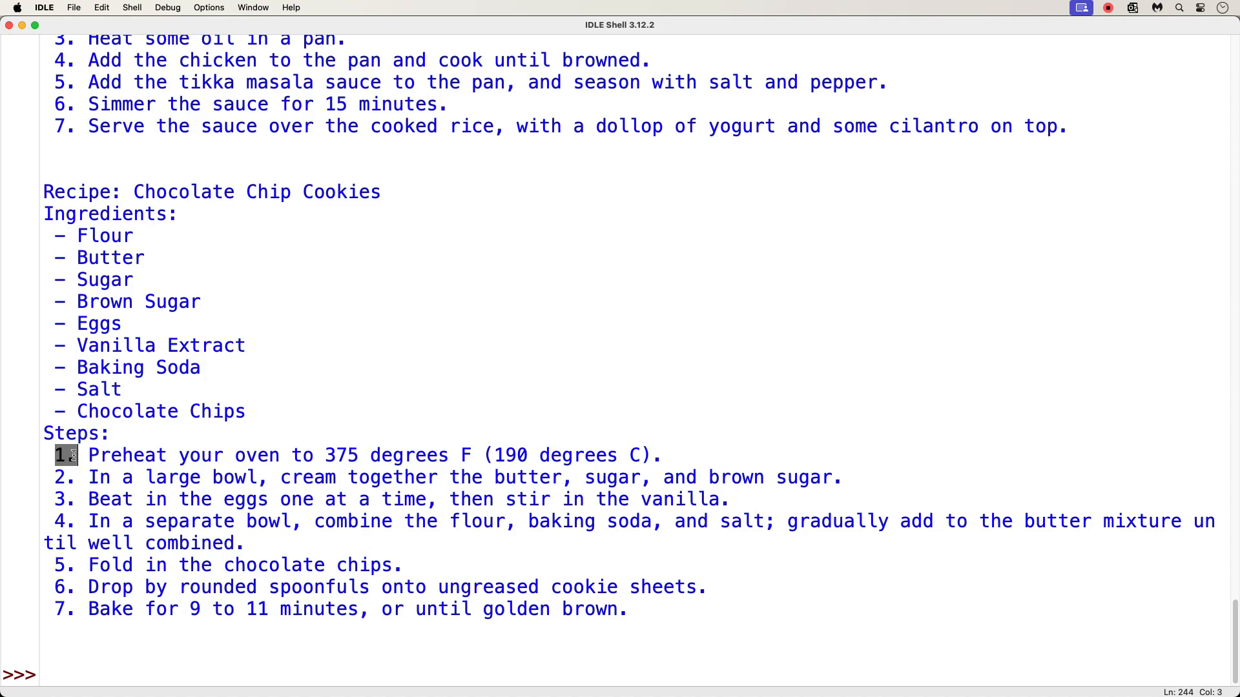
pyautogui.scroll(3)
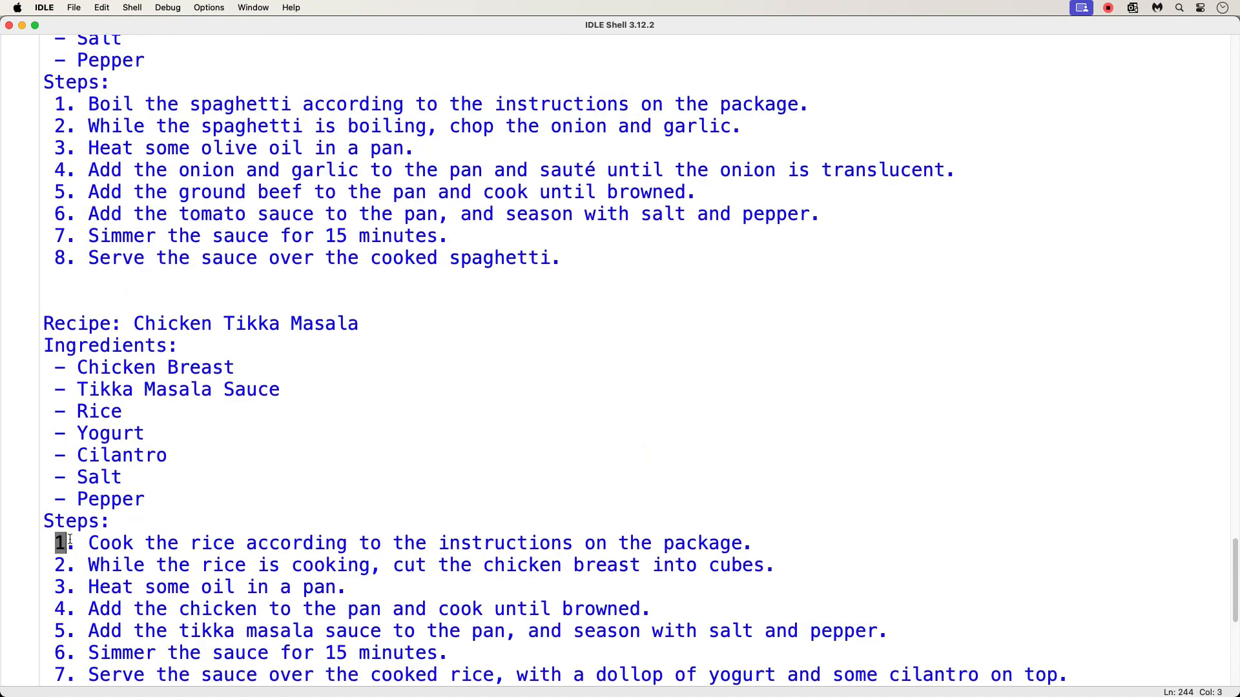
pyautogui.scroll(-3)
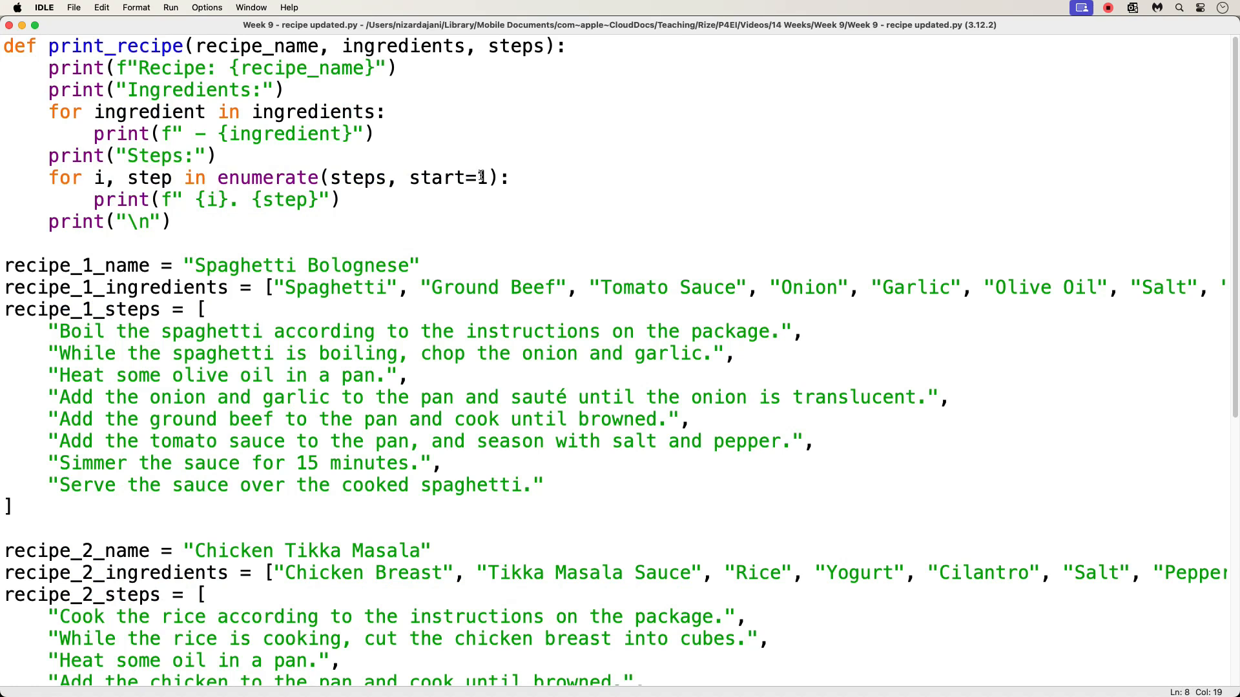
# Change the loop's start value from 1 to 10
pyautogui.click(486, 177)
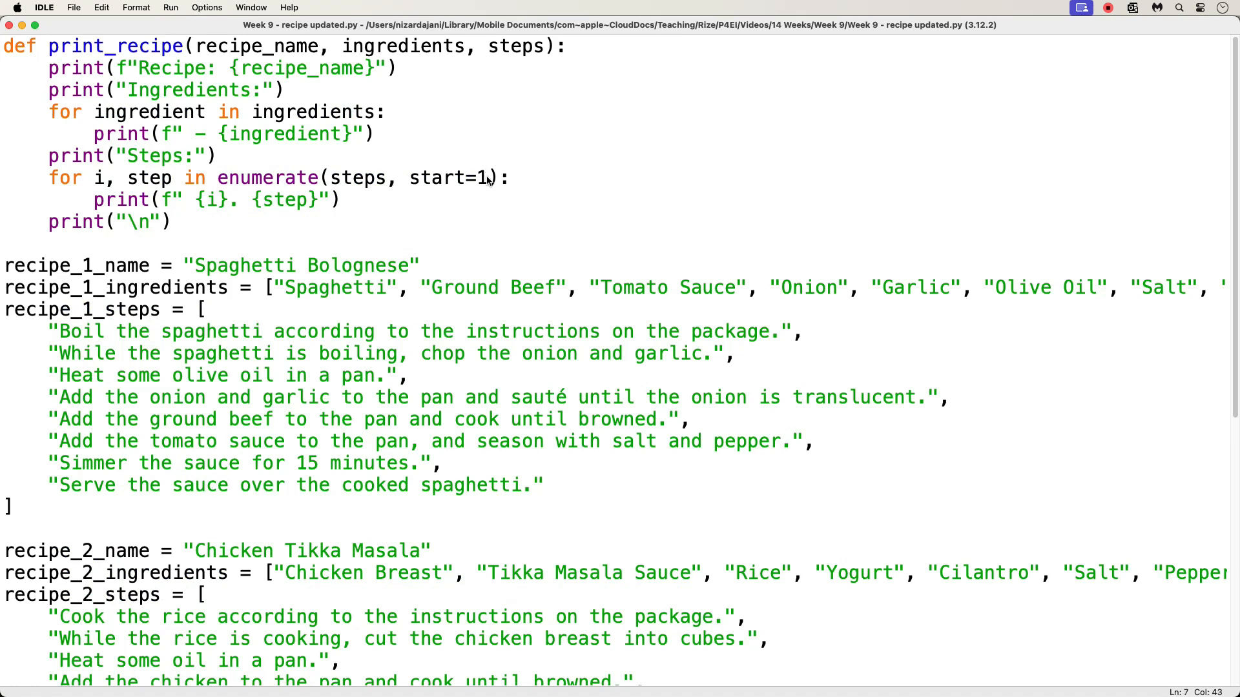
pyautogui.write('0')
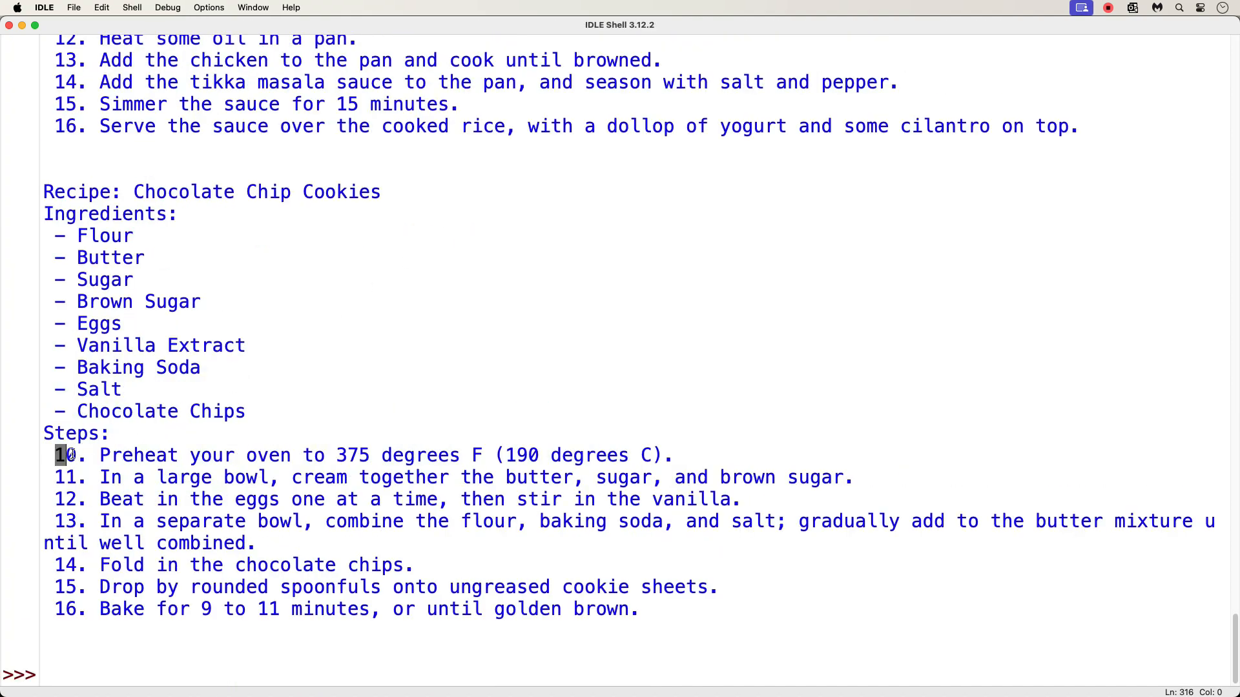
# Scroll back through the shell output to verify steps are numbered from 10
pyautogui.scroll(3)
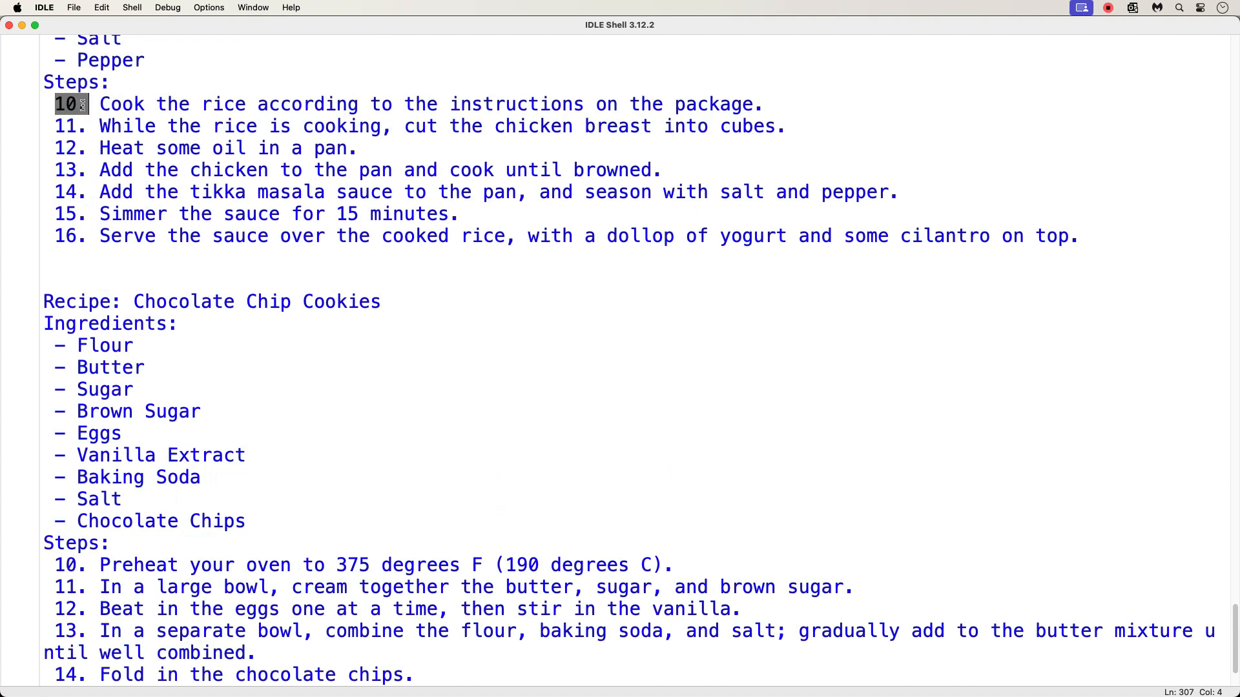
pyautogui.scroll(3)
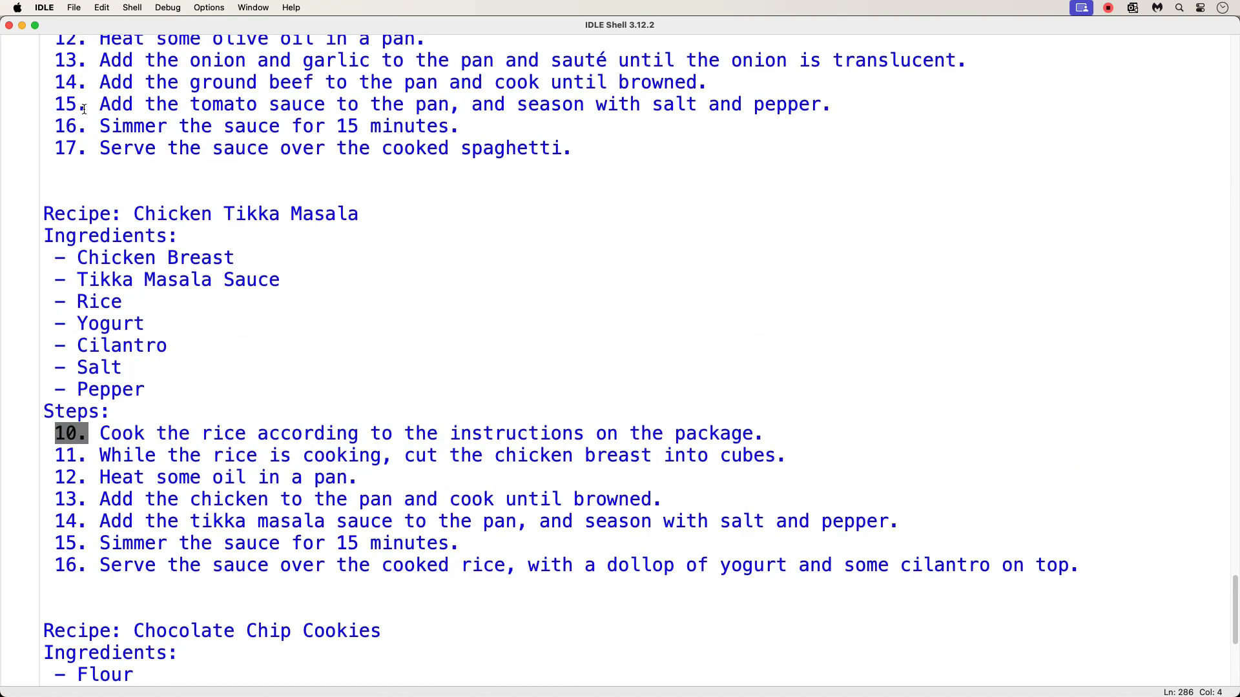
pyautogui.scroll(3)
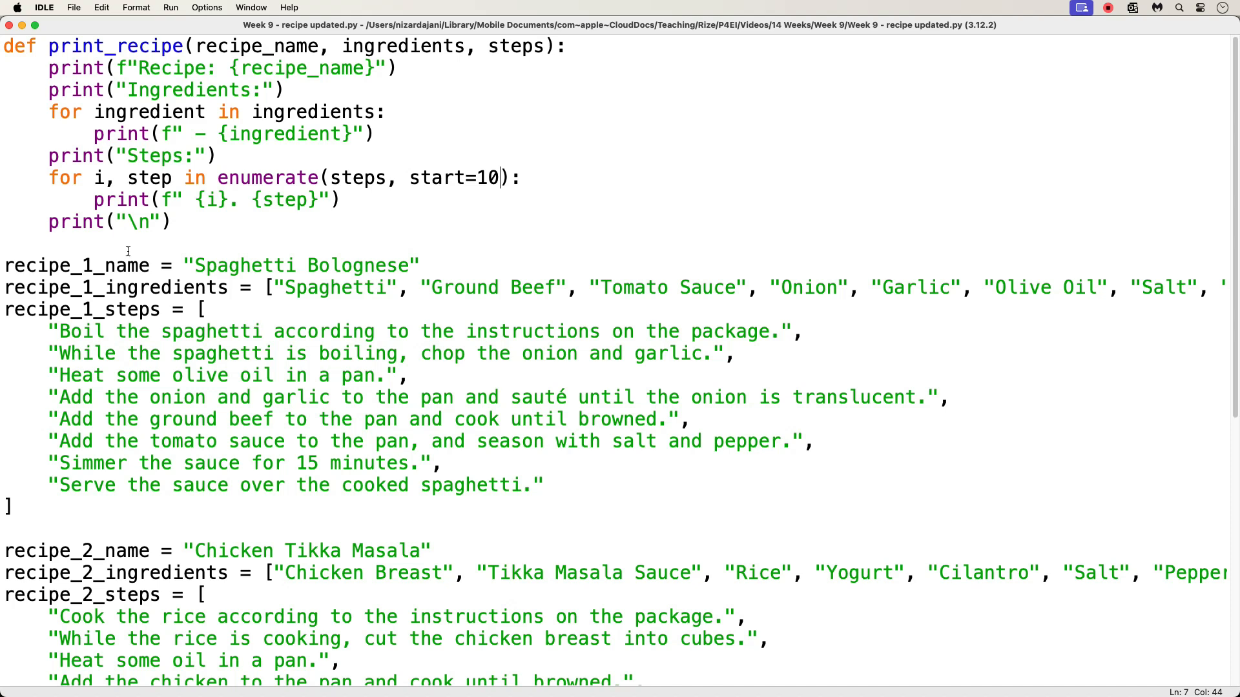
pyautogui.moveTo(278, 248)
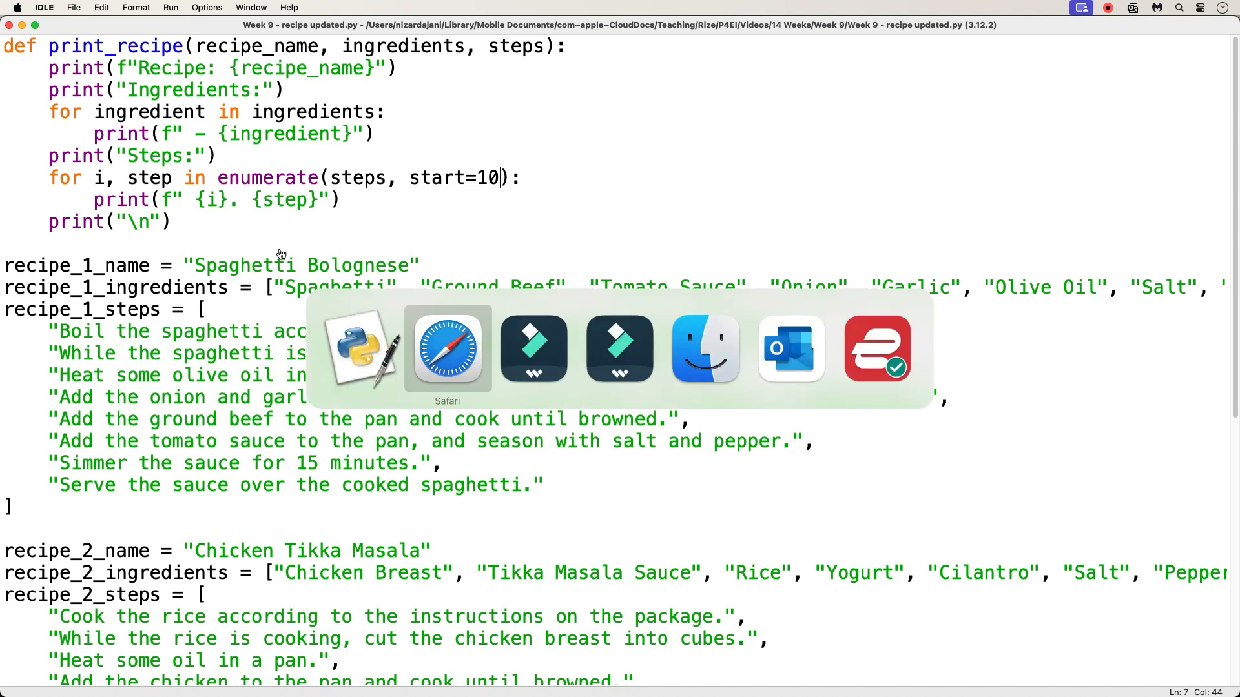
pyautogui.click(447, 348)
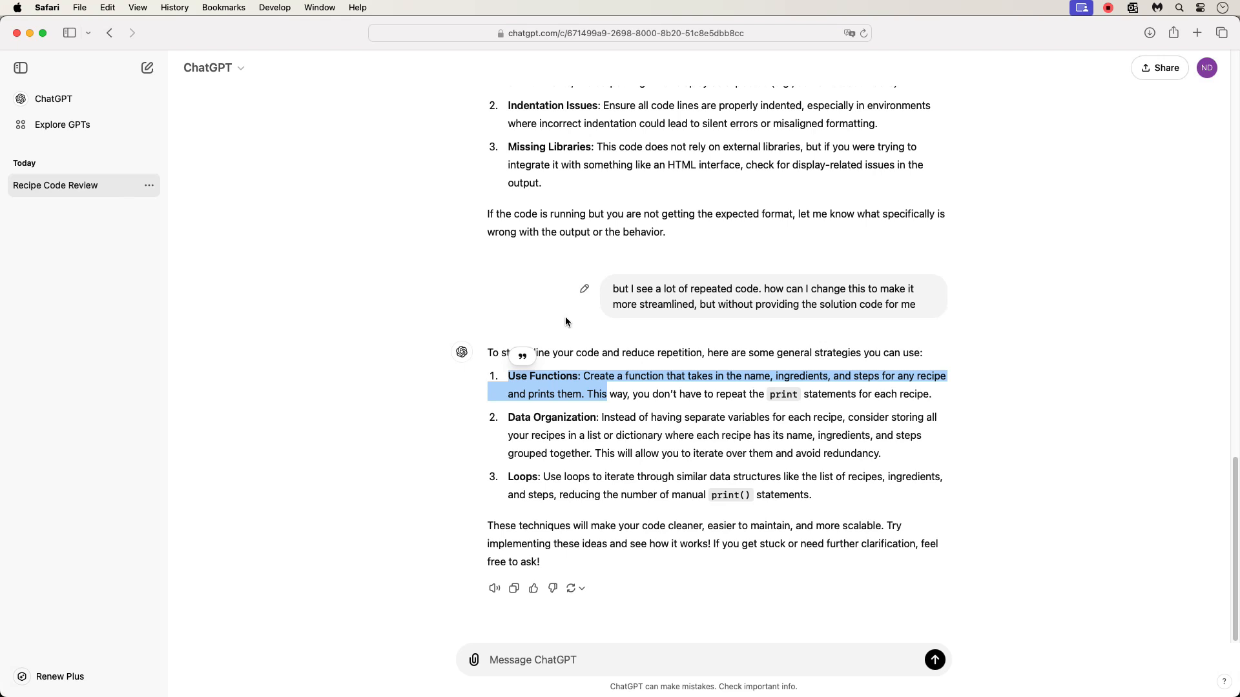
pyautogui.scroll(3)
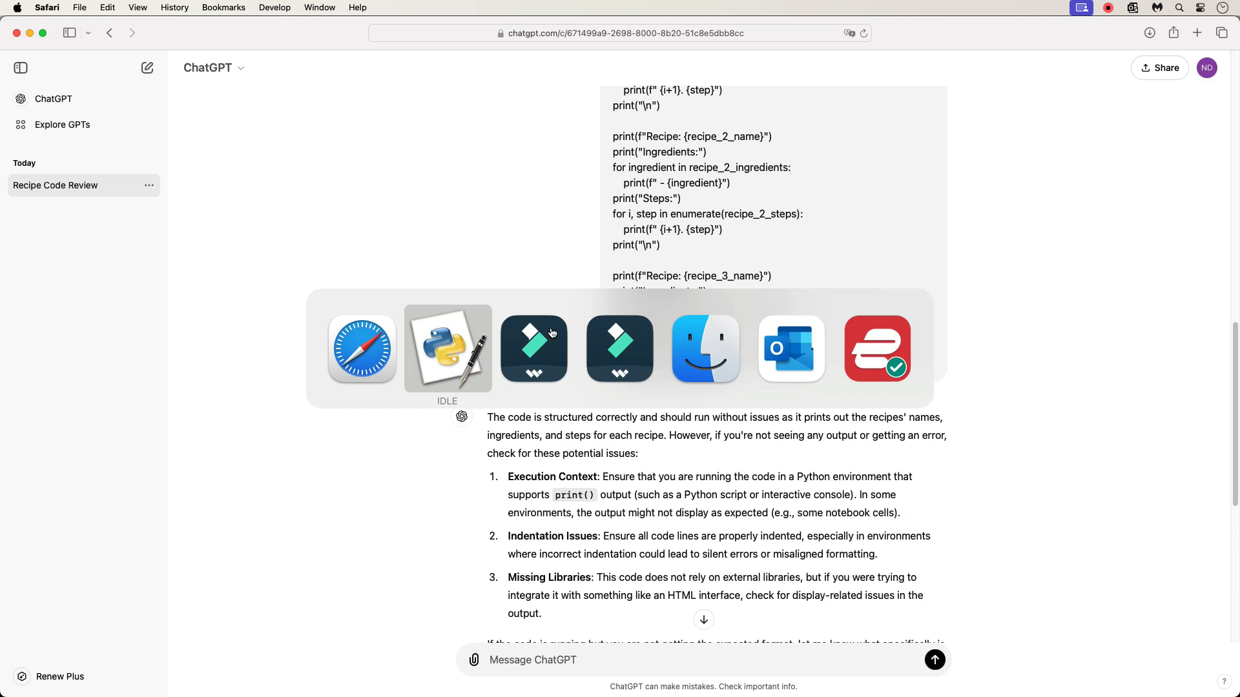
pyautogui.click(446, 348)
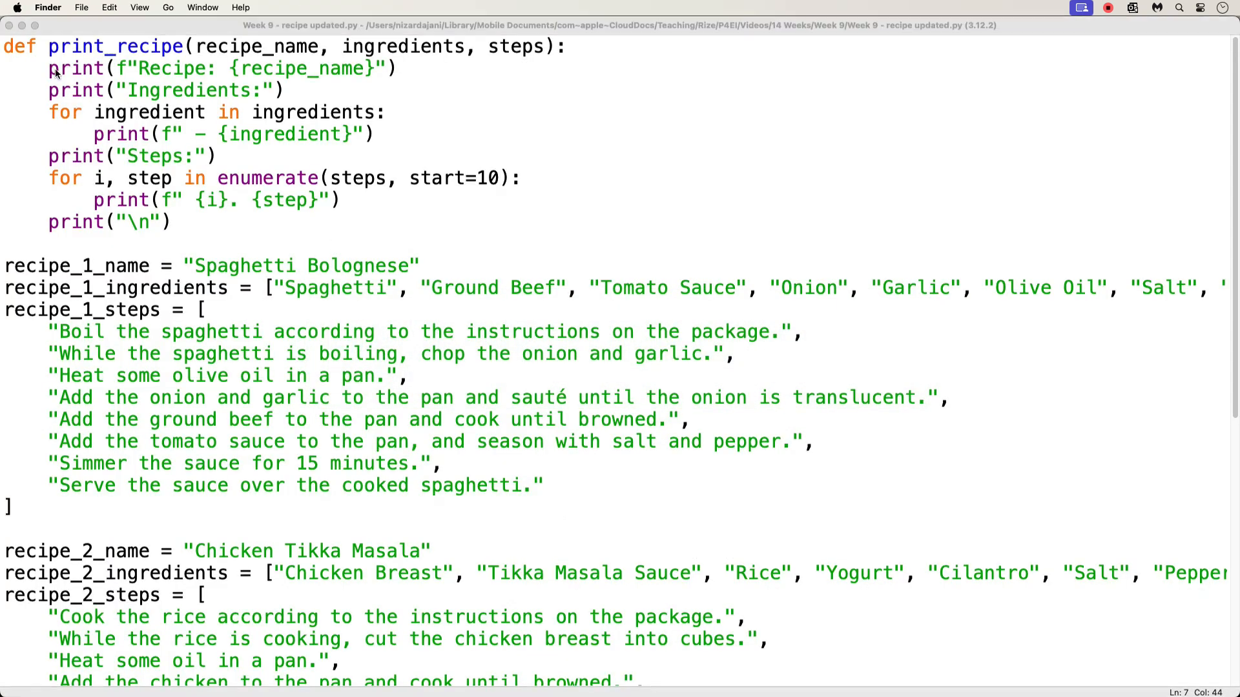